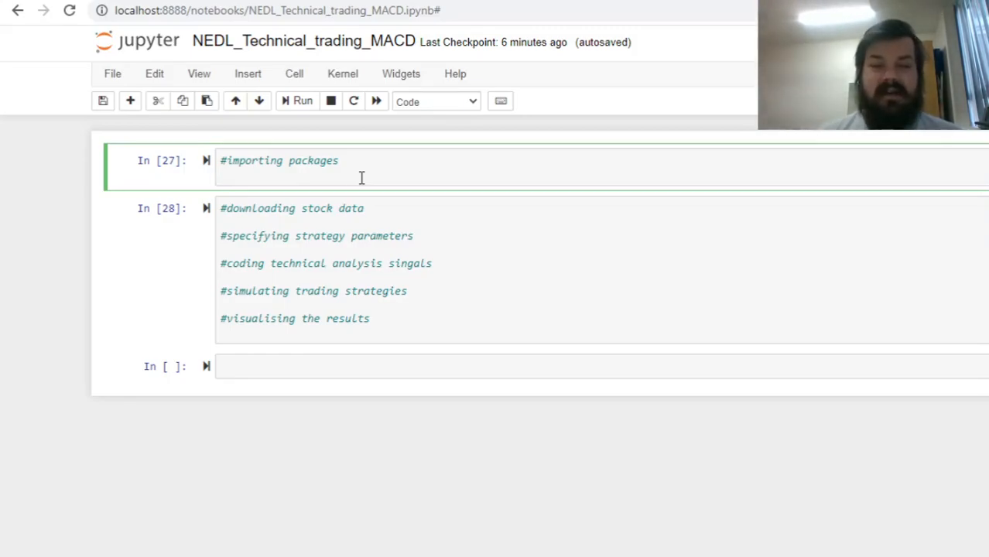
Write the imports of numpy as np, pandas as pd and yfinance as yf
key("enter")
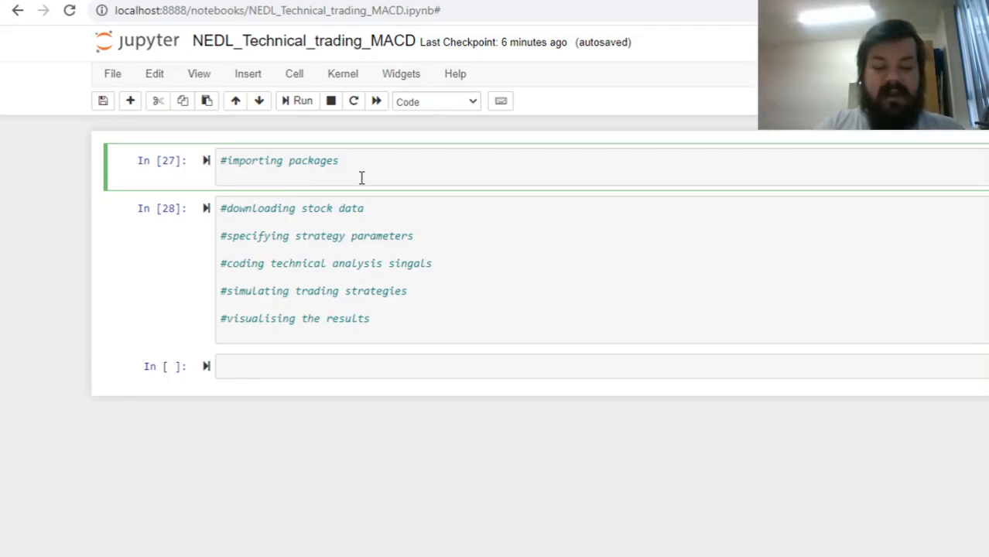
type("import numpy")
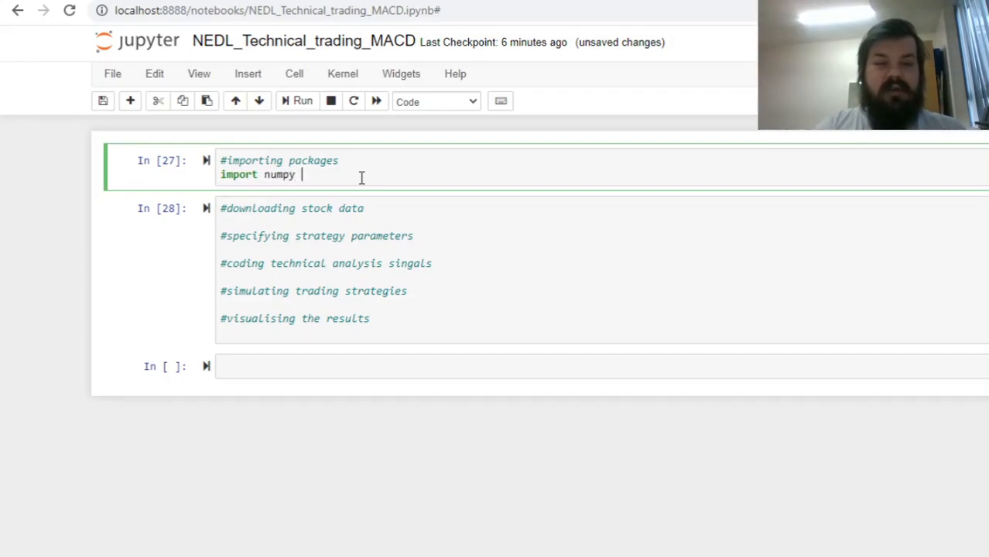
type("as np")
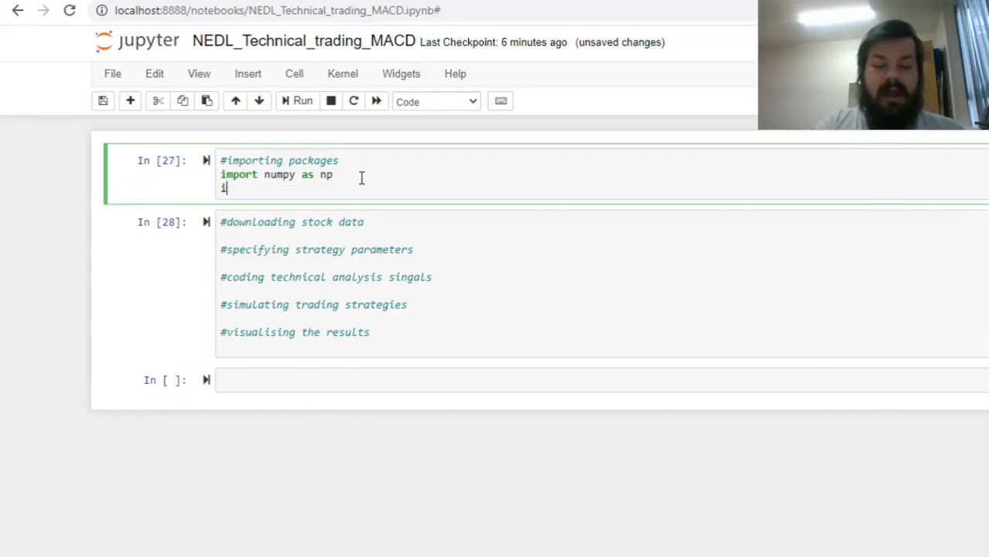
type("import pandas as pd")
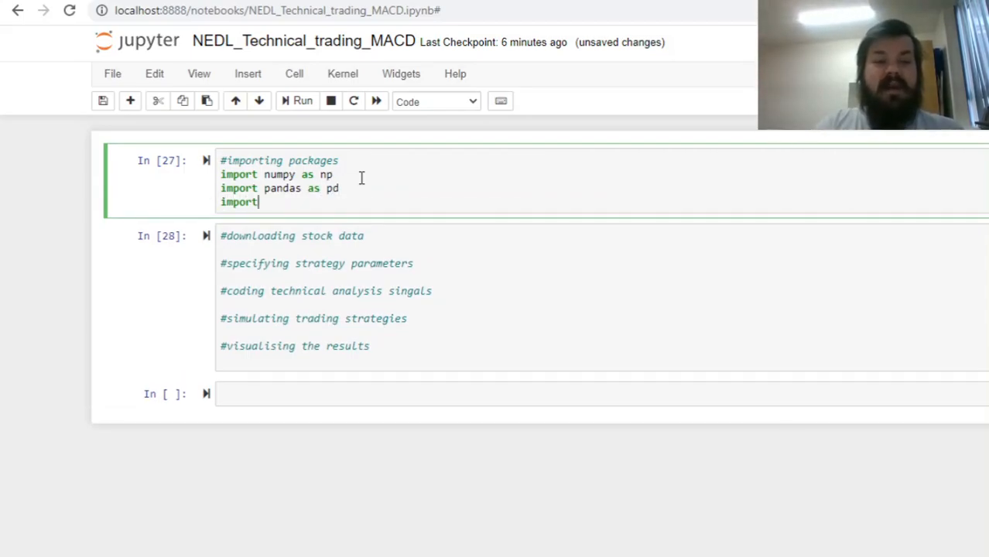
type("yfinance as yf")
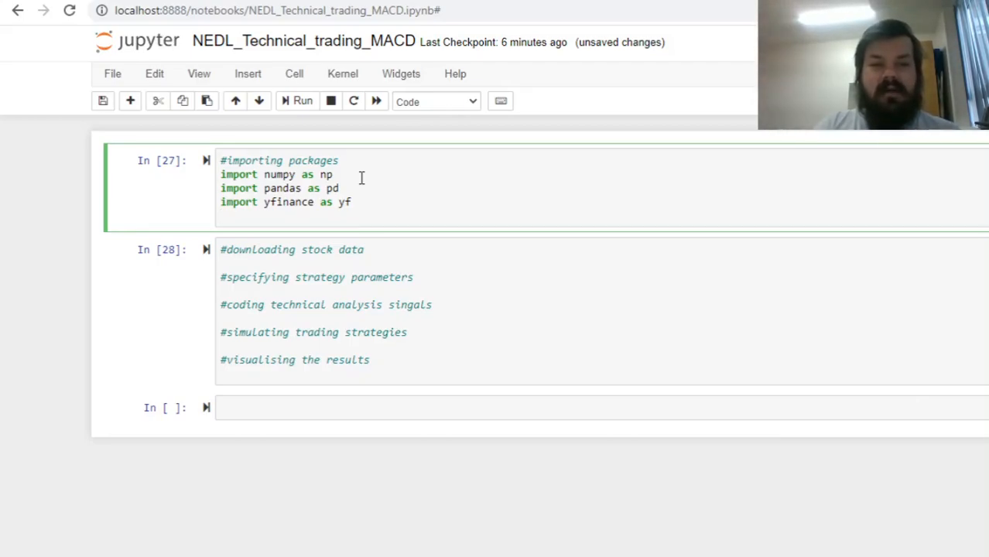
Add the matplotlib.pyplot as plt import and run the imports cell
type("import")
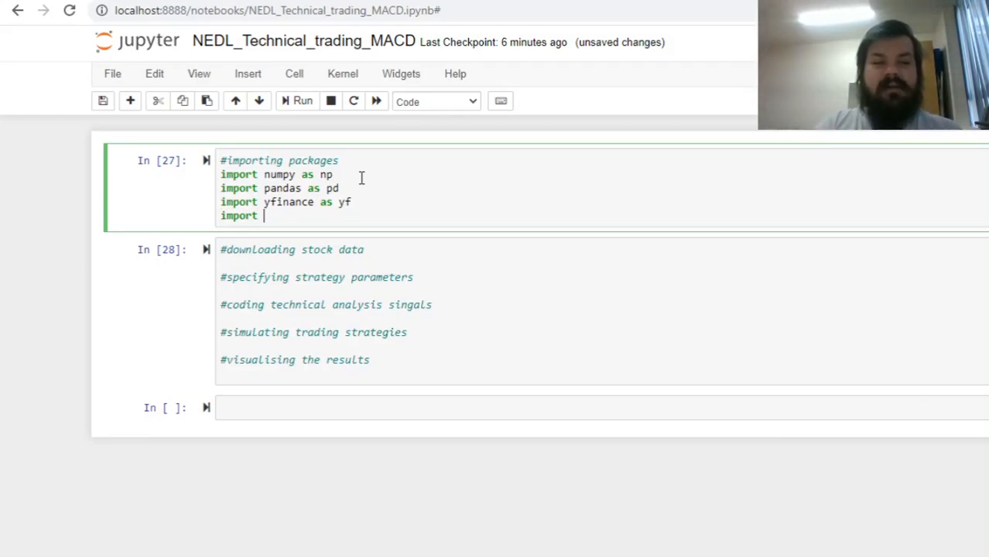
type("matplotlib.")
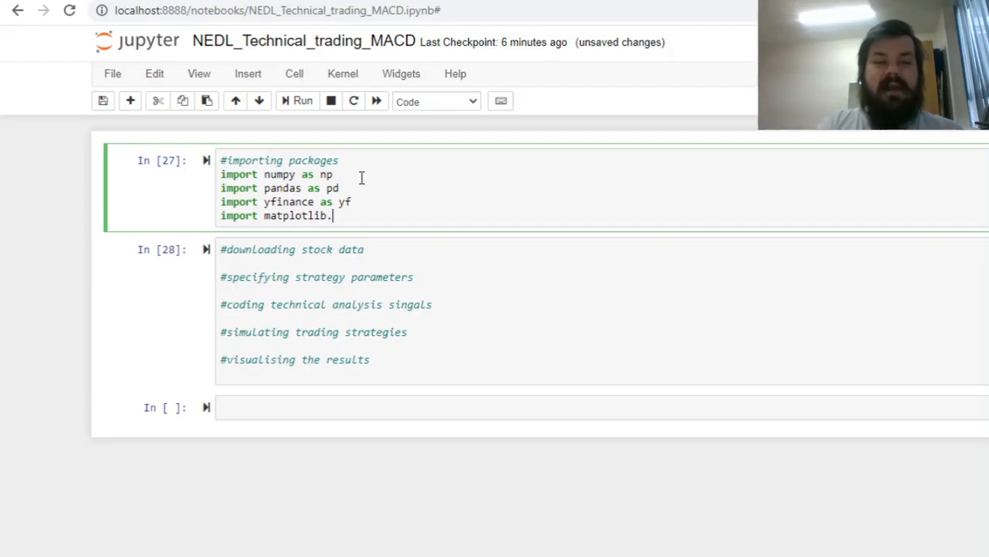
type("pyplot as p")
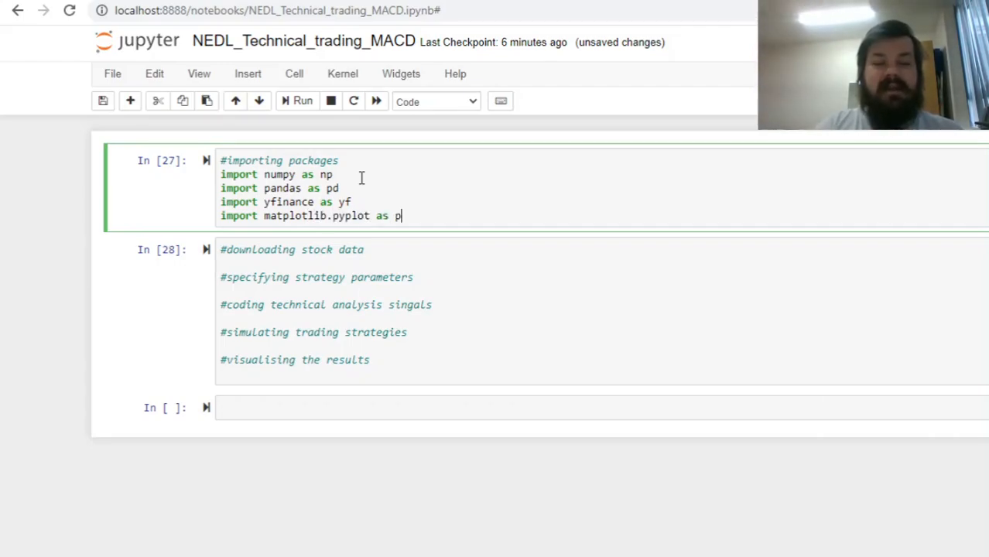
type("lt")
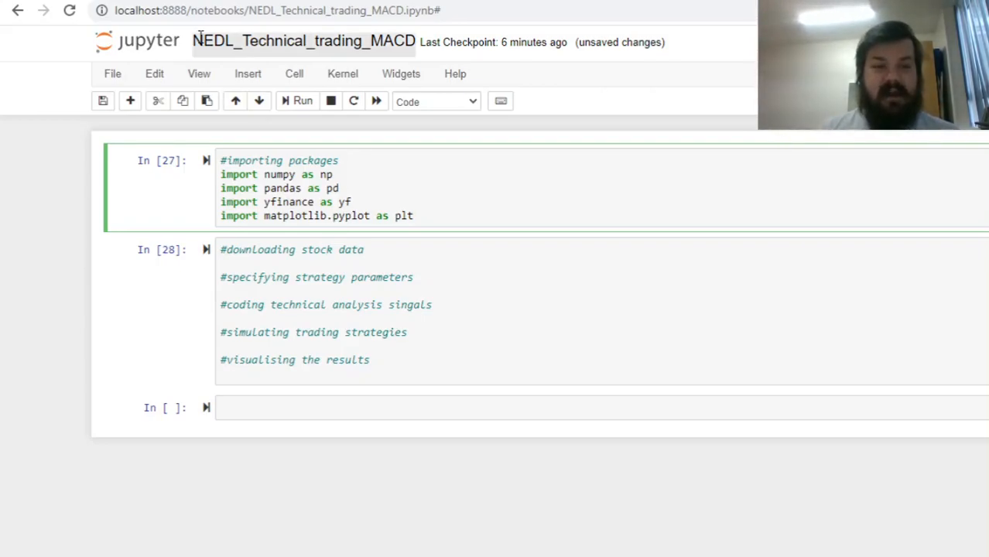
left_click(267, 263)
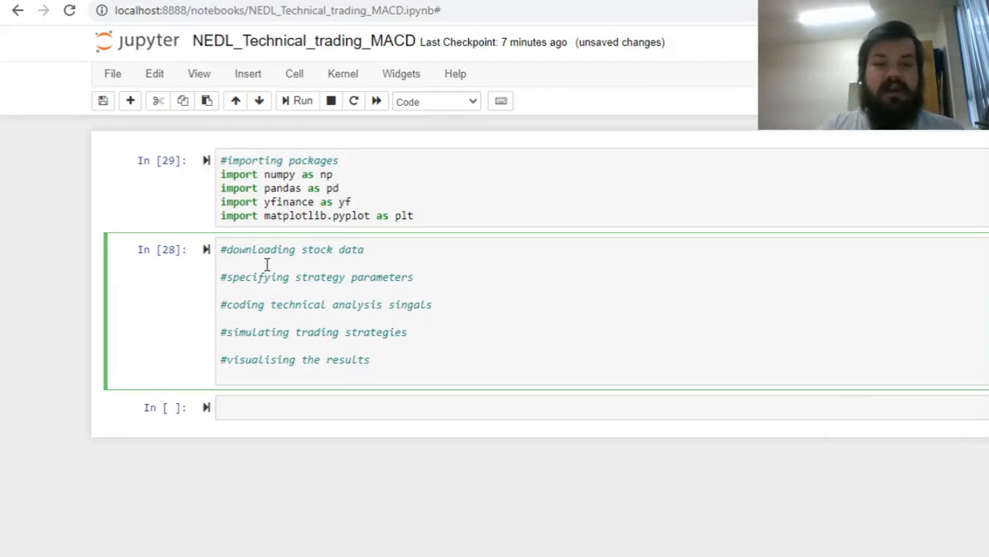
Set stock = 'XOM' and start the data = yf.download() assignment
type("st")
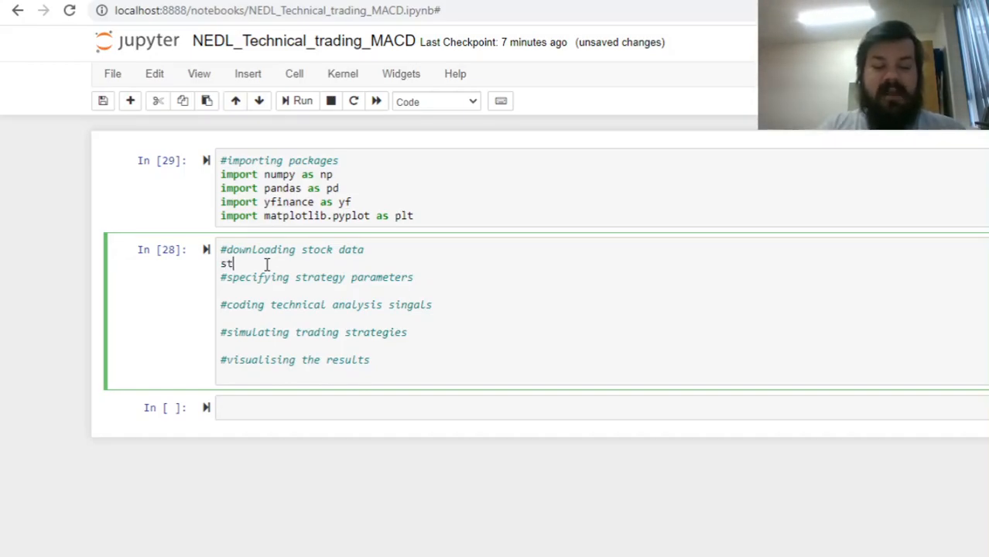
type("ock = ''")
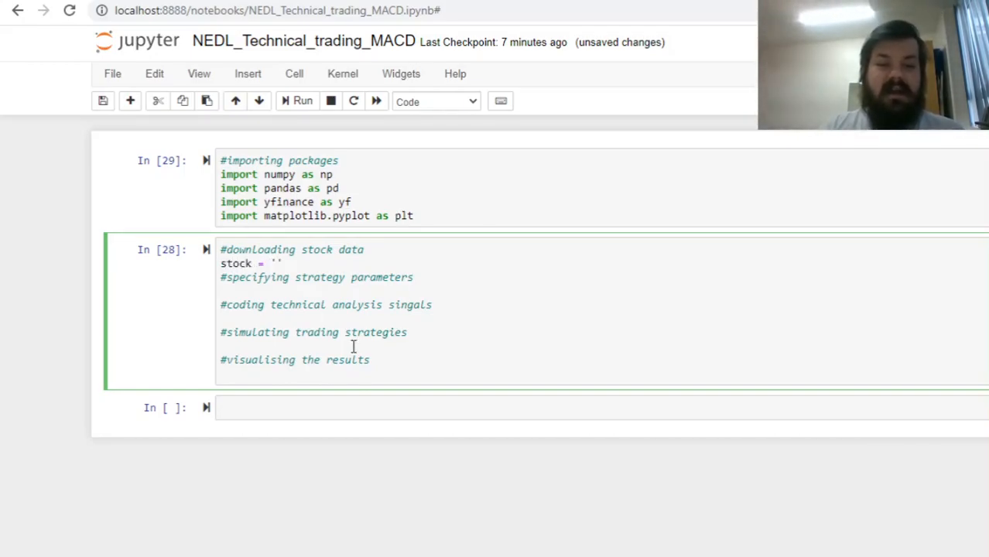
type("XOM")
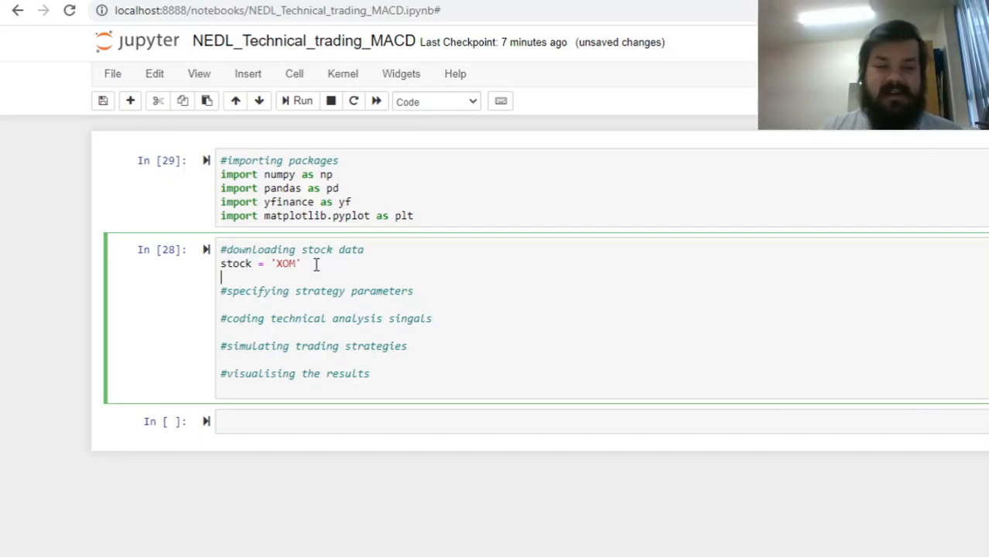
type("dat")
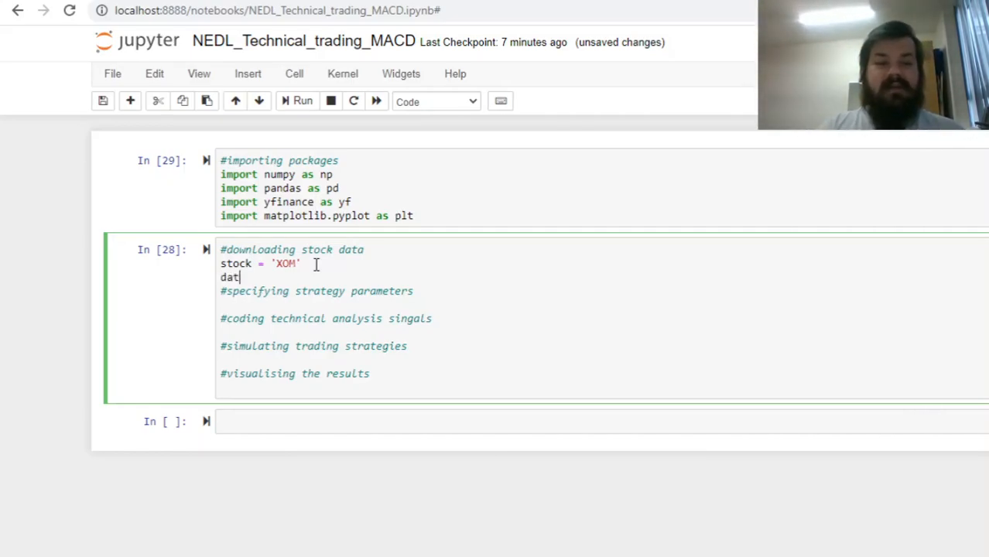
type("a =")
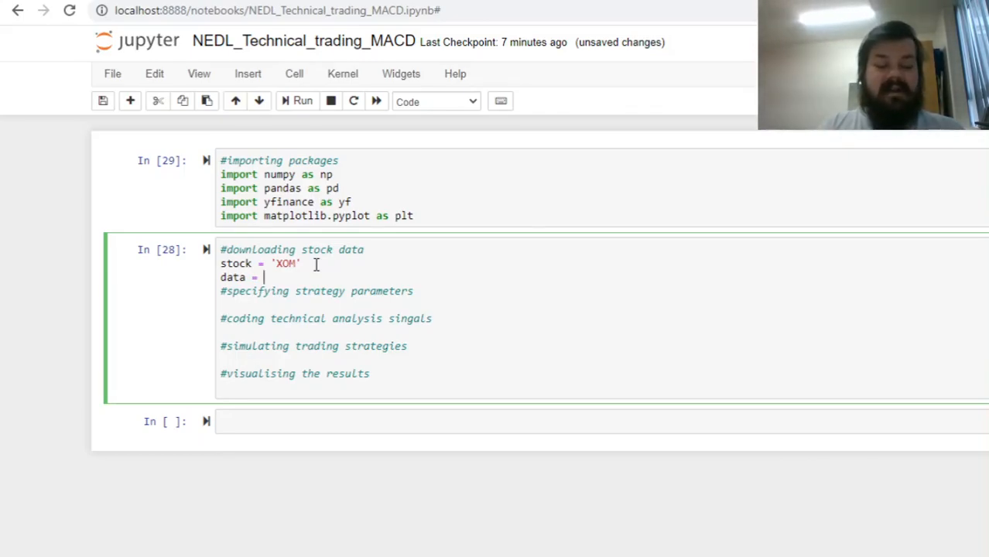
type("yf")
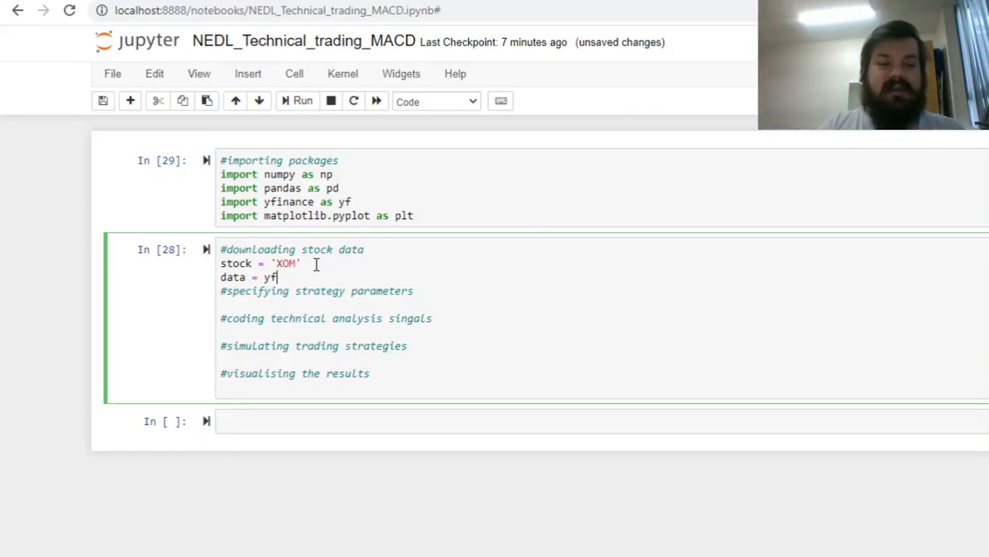
type(".download")
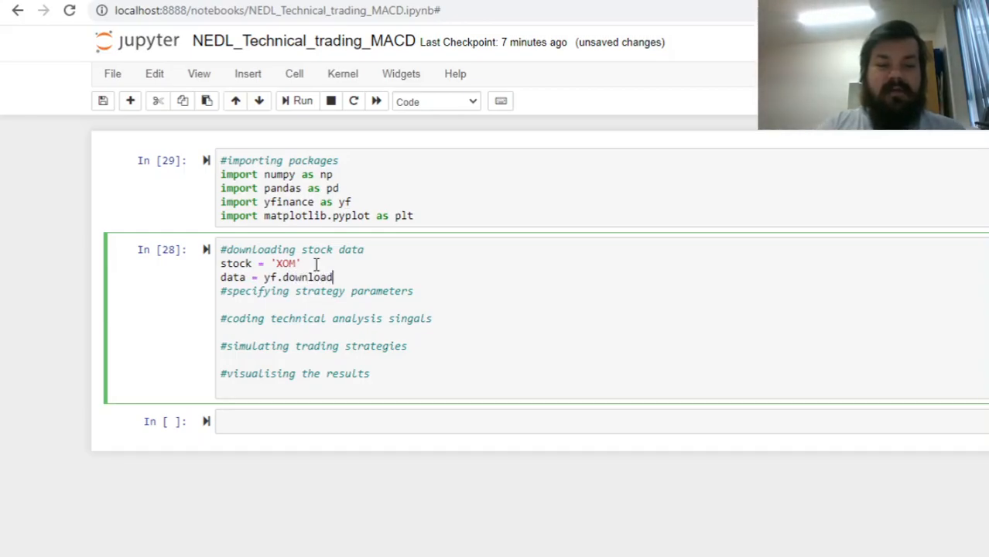
type("()")
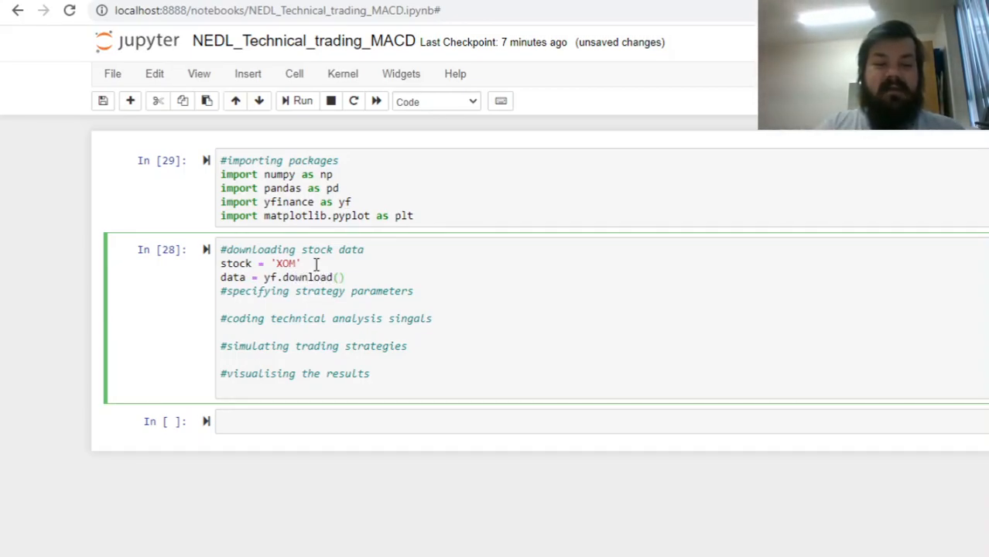
Fill the download call with stock and the dates '2016-01-01' to '2021-03-17'
type("stock,")
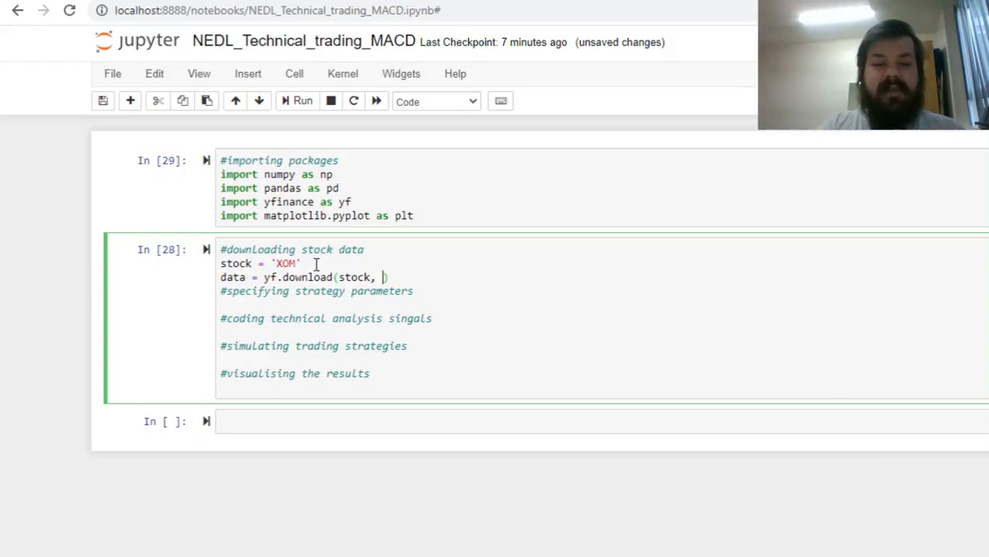
type("''")
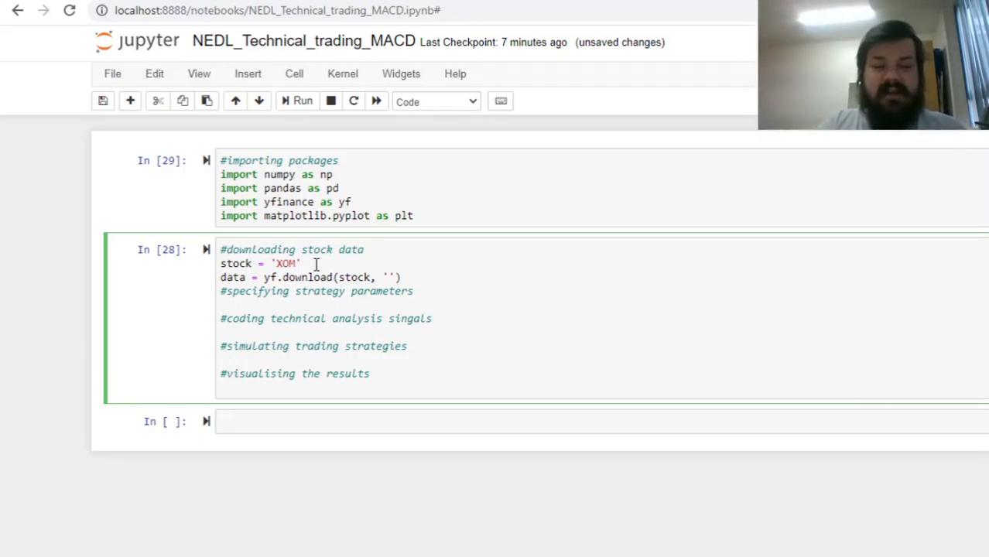
type("2016")
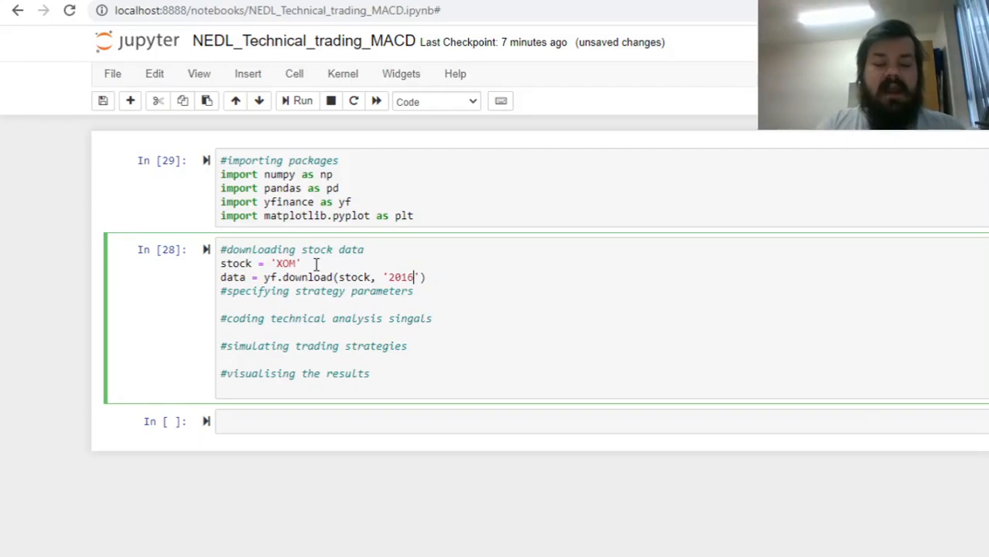
type("-01-01',")
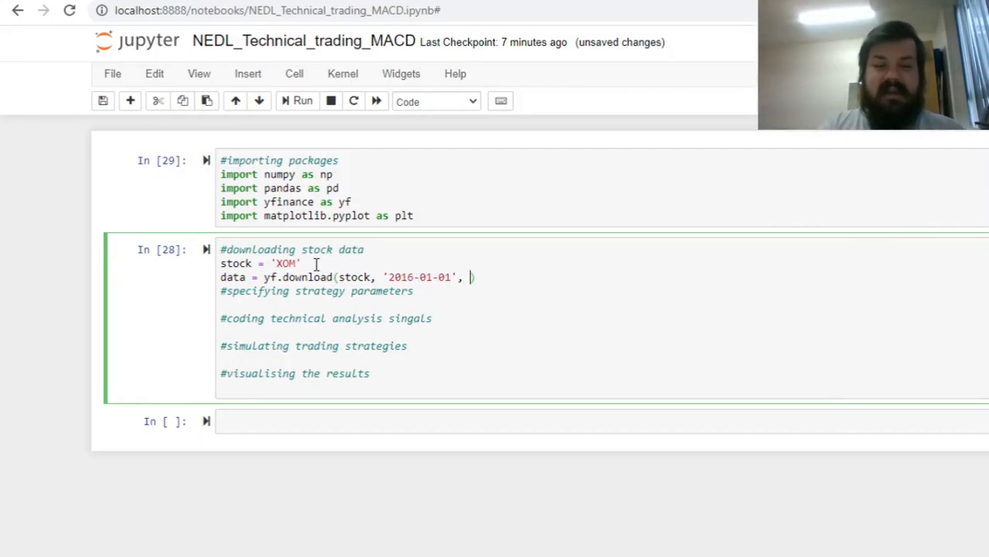
type("''")
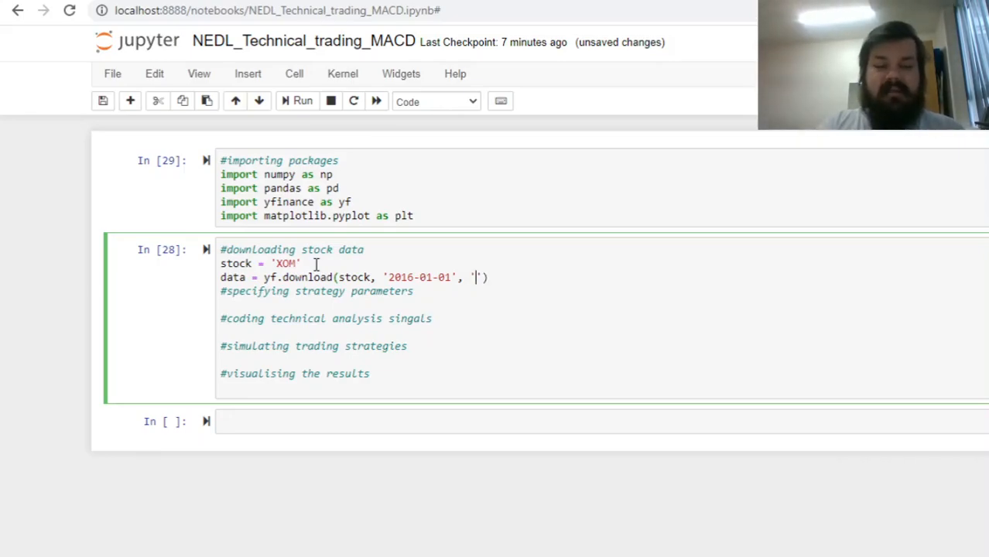
type("2021-03-")
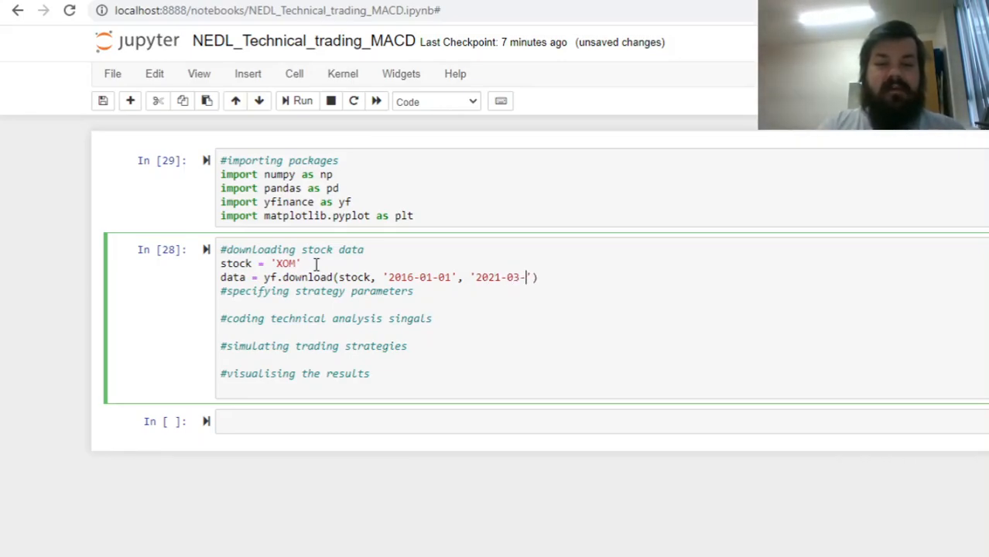
type("17")
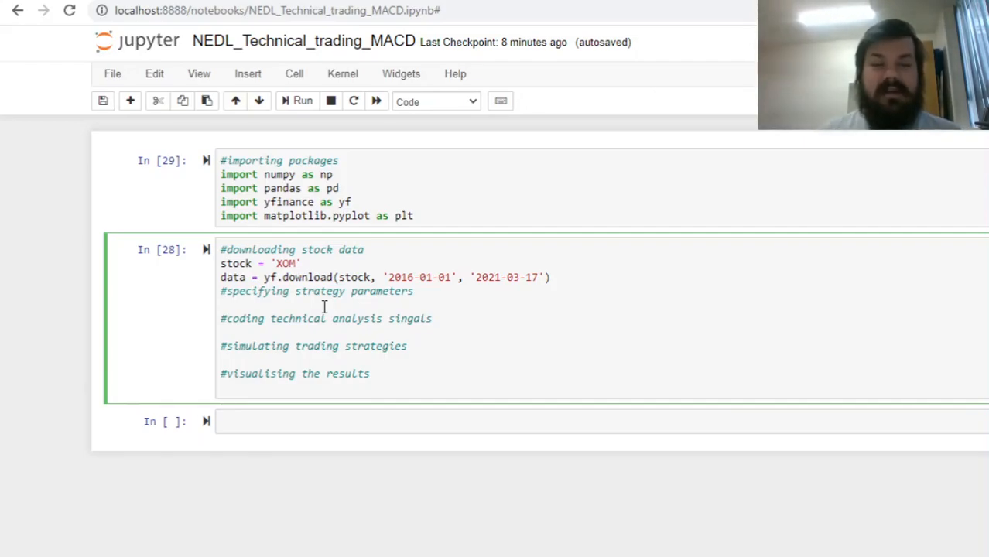
left_click(223, 305)
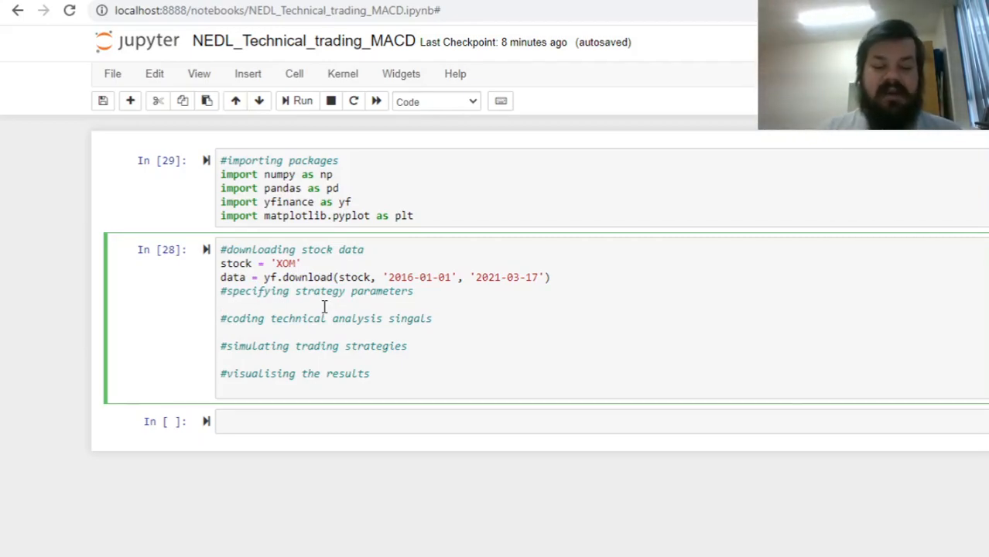
Define the parameters short_ma = 5, long_ma = 12 and begin fee = 0.0005
type("short_ma")
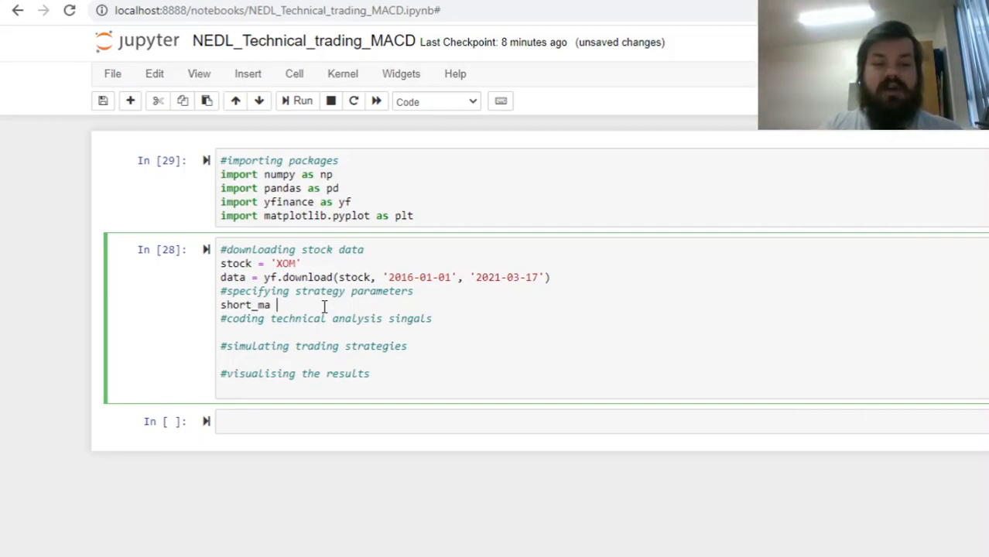
type("= 5")
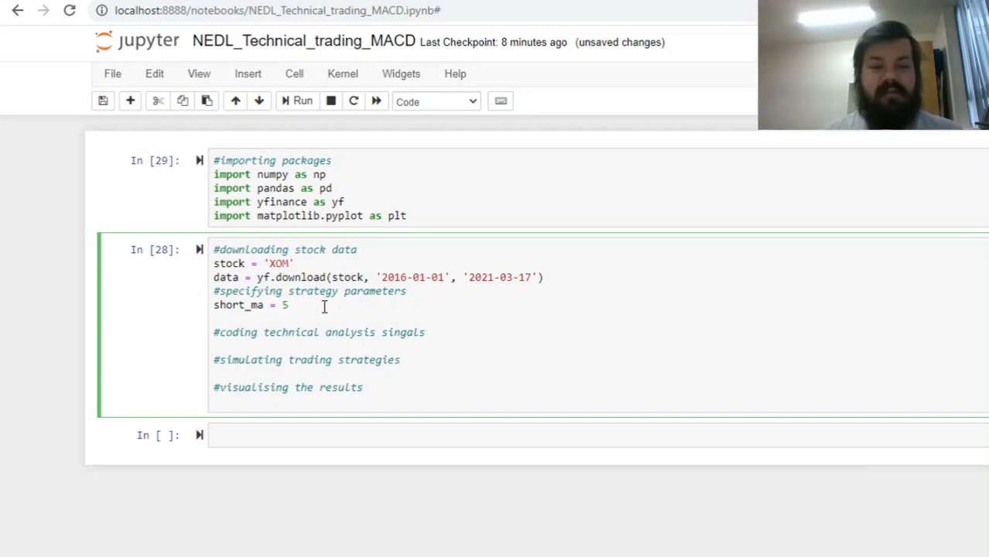
type("long_ma")
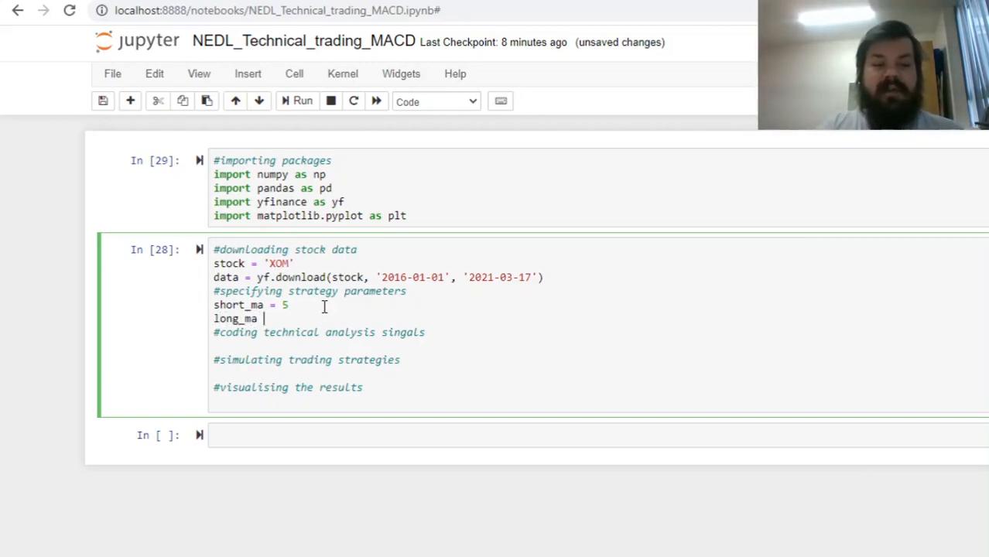
type("=")
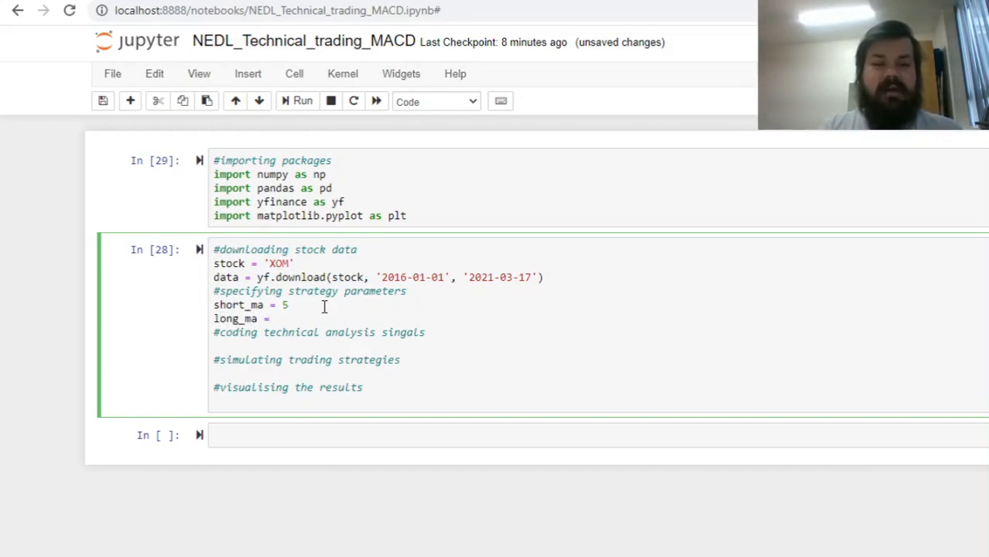
type("12")
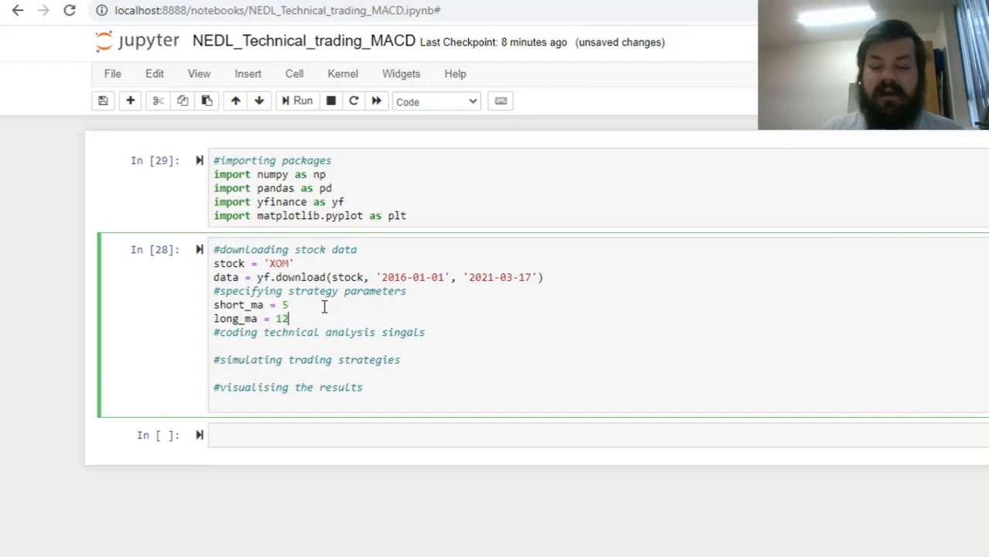
type("fee =")
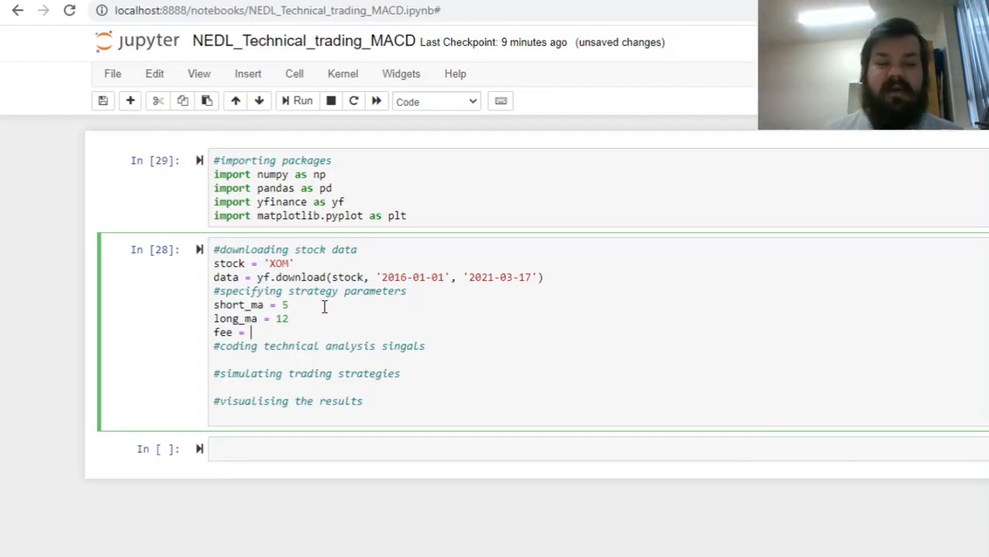
type("0.0005")
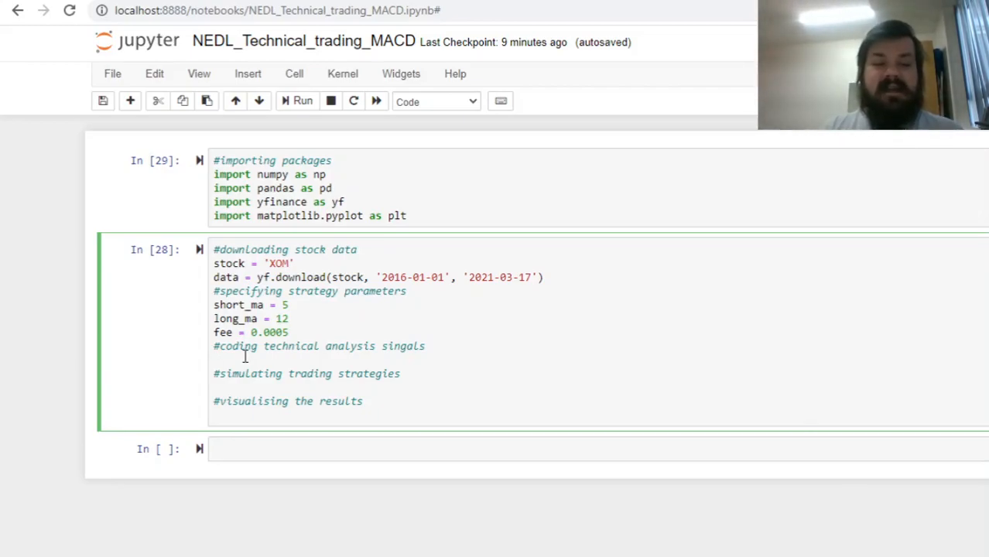
Start the short moving-average column data['MA'+str(short_ma)]
type("data[")
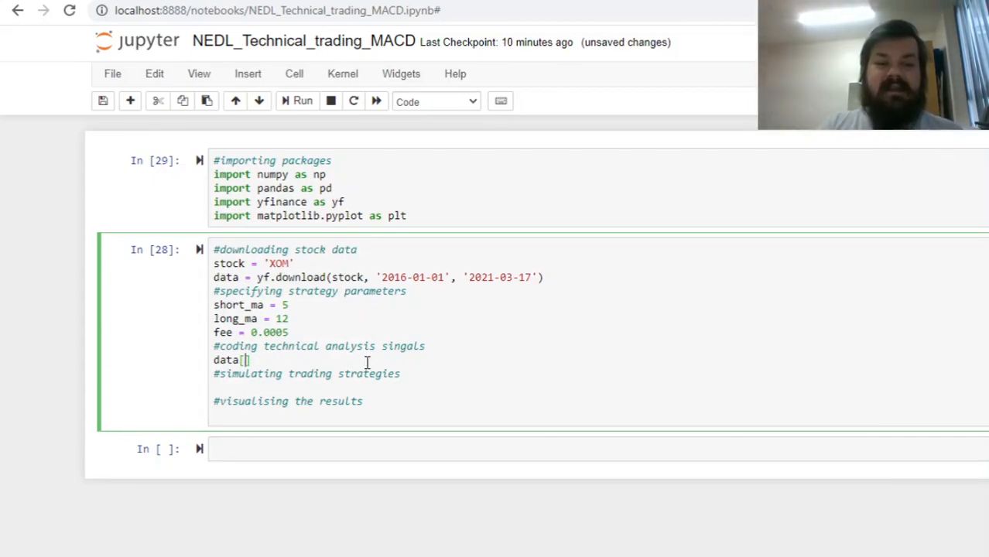
type("]")
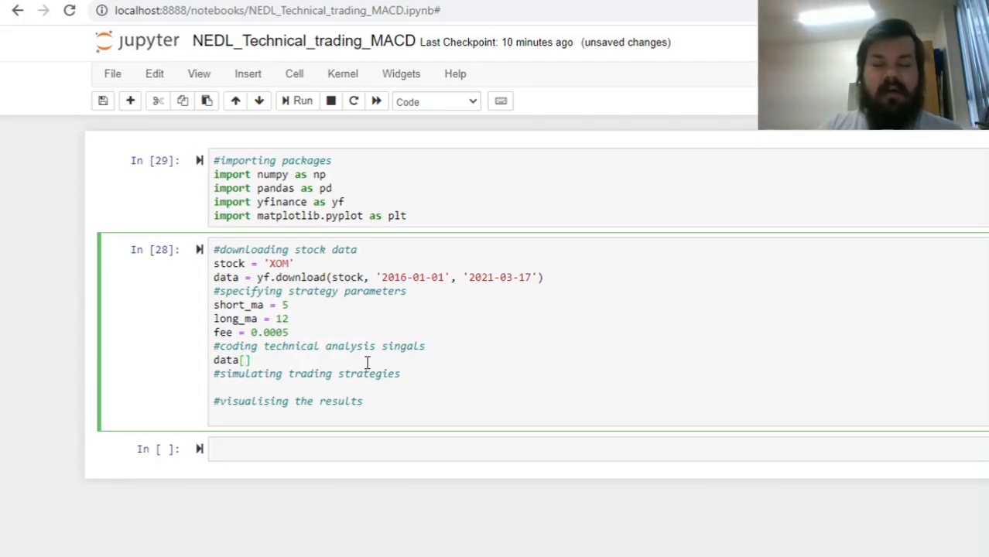
type("'MA'")
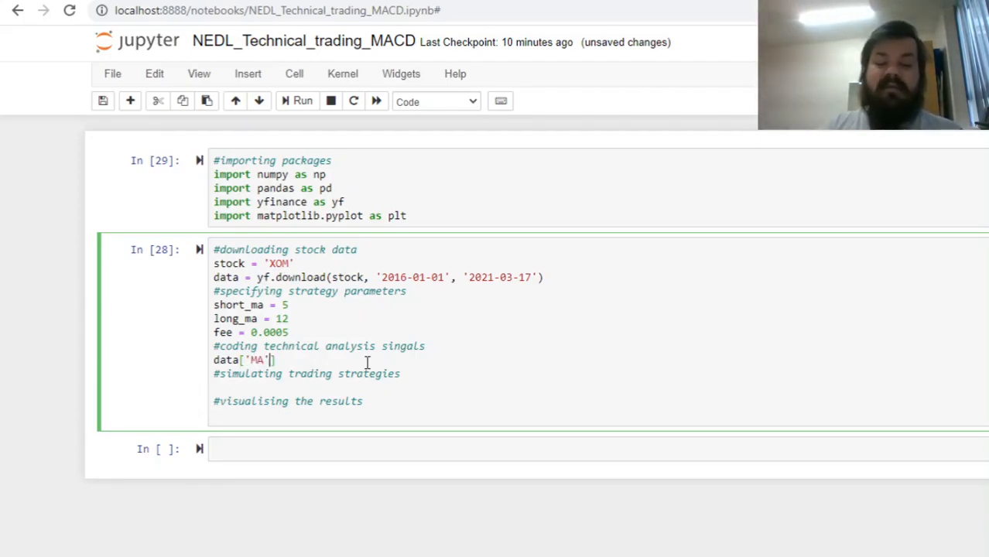
type("+st")
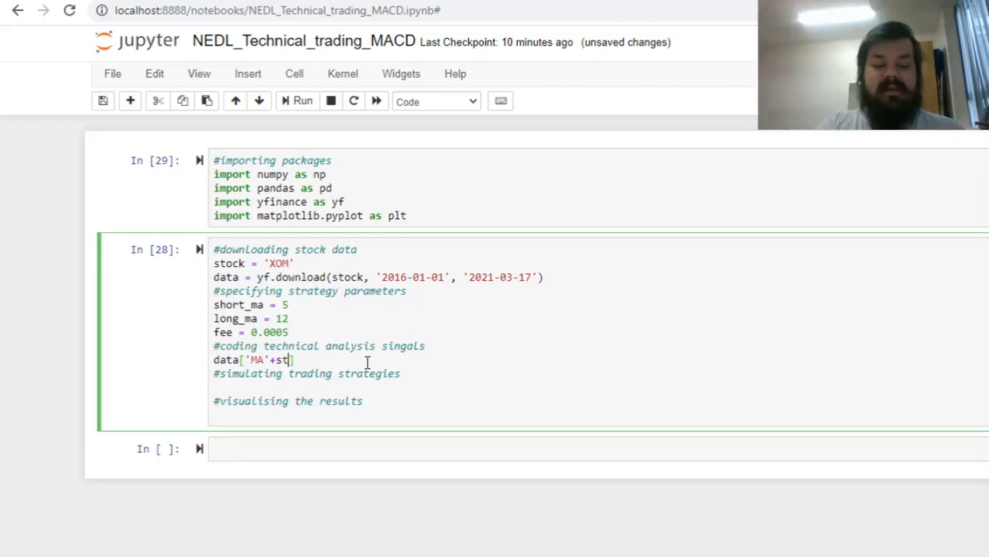
type("r(shir")
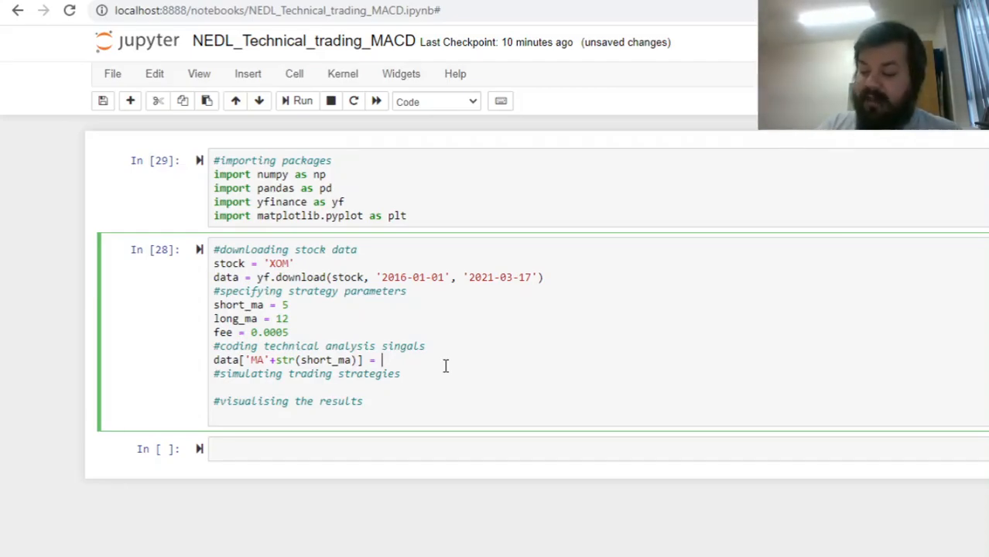
Assign it data['Close'].rolling(short_ma).mean()
type("data")
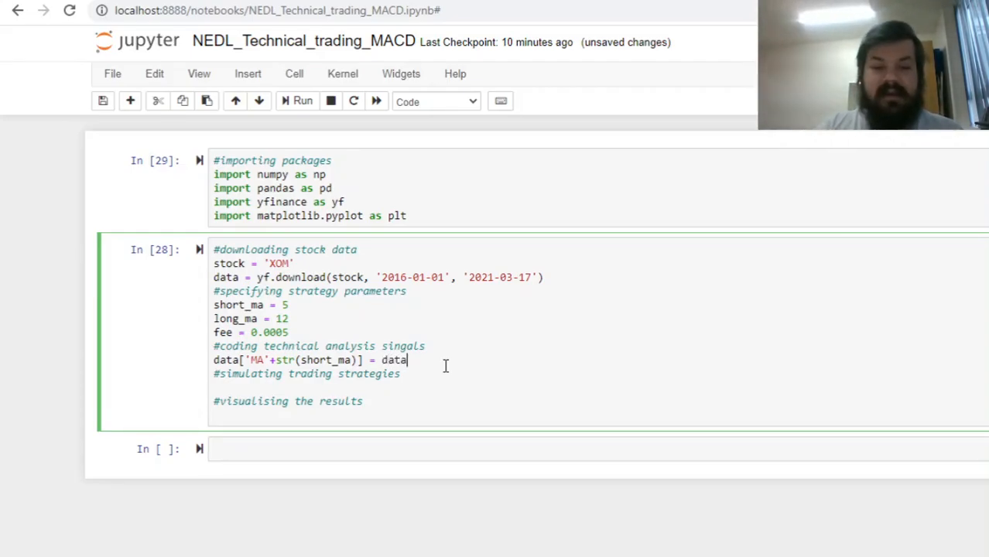
type("['Close']")
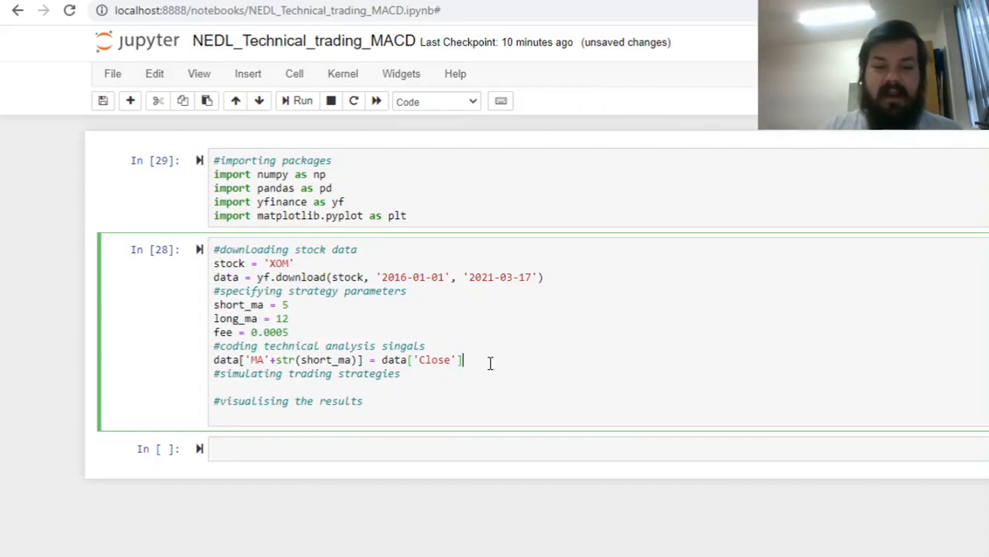
type(".rolling()")
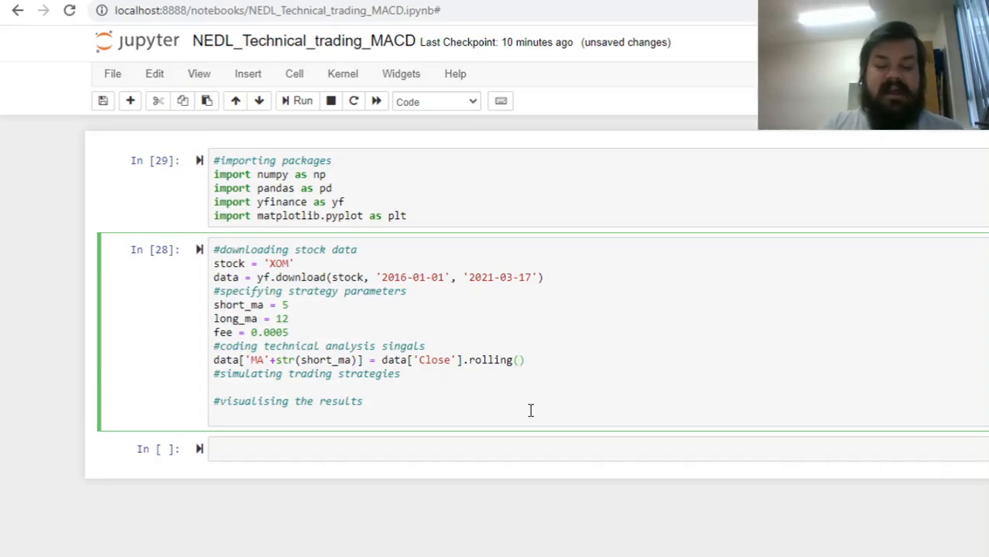
type("short_ma")
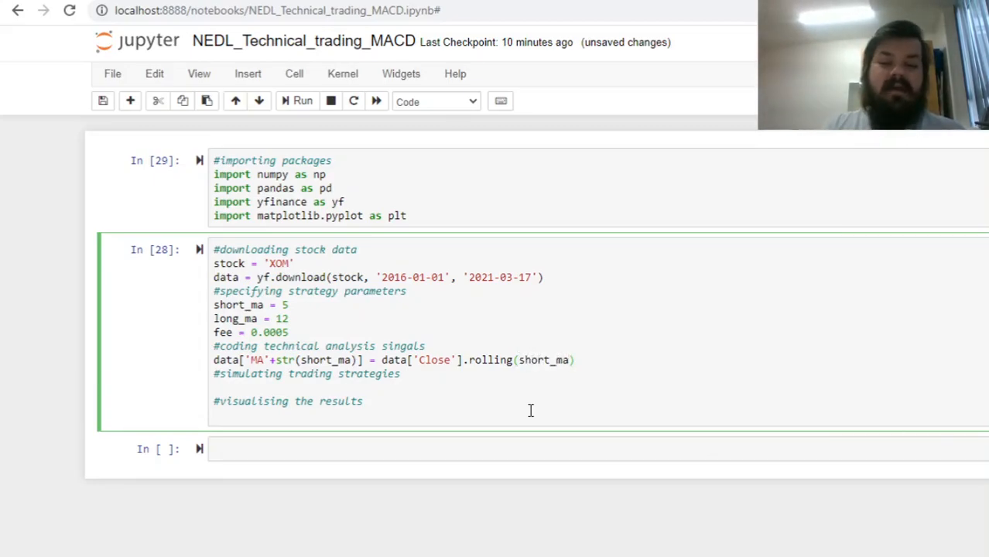
mouse_move(551, 424)
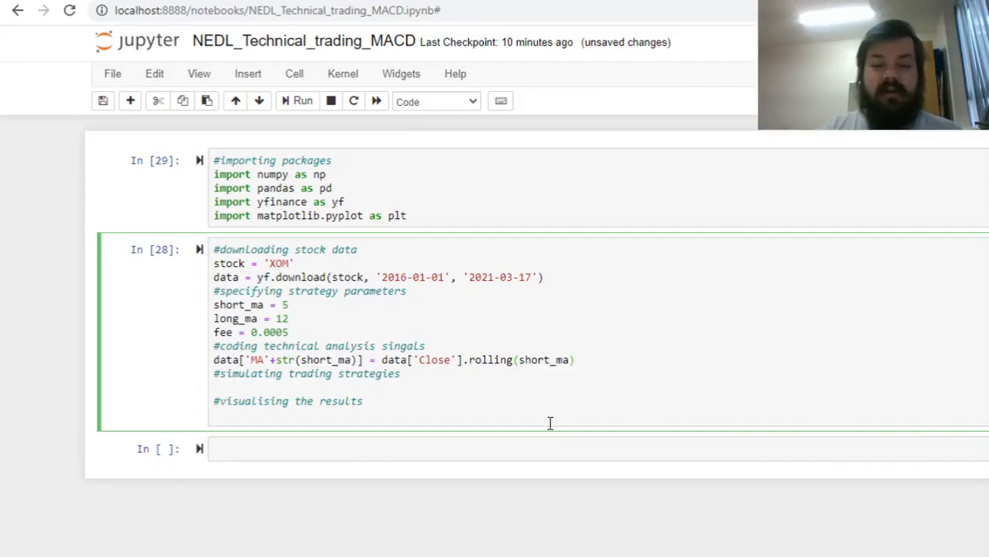
type(".")
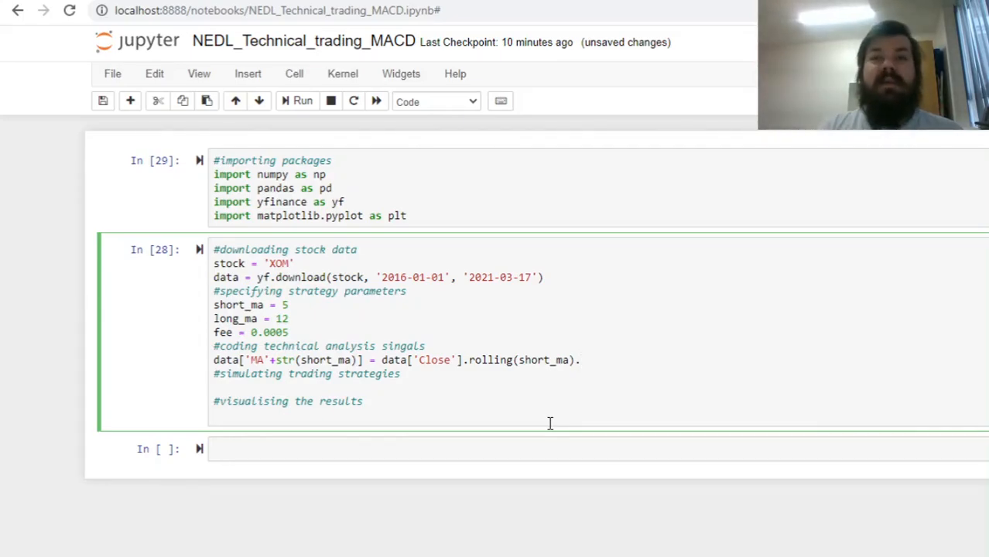
type(".mean()")
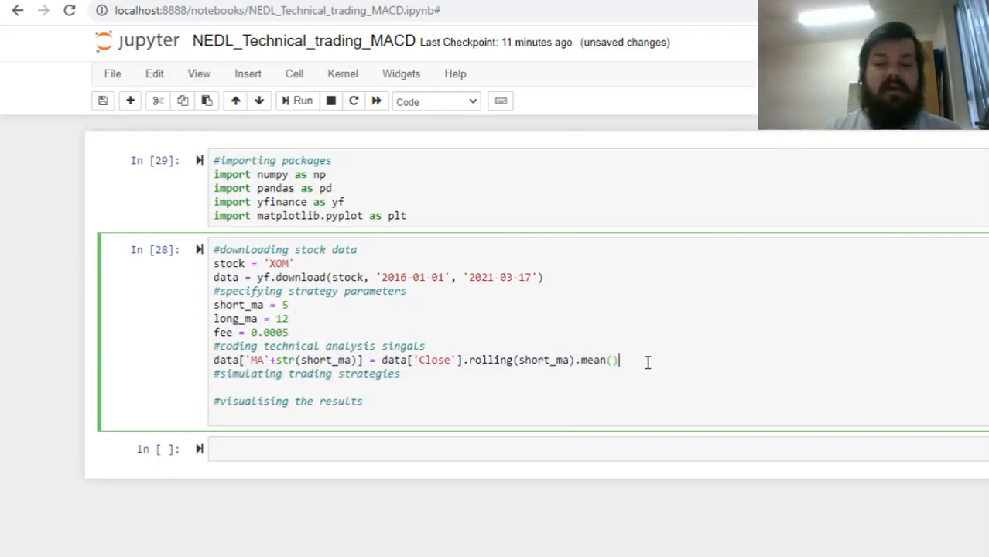
Add the long_ma rolling mean column and data['return'] = data['Close'].pct_change()
key("Enter")
type("data['MA'+str(long_ma)] = data['Close'].rolling(long_ma).mean()")
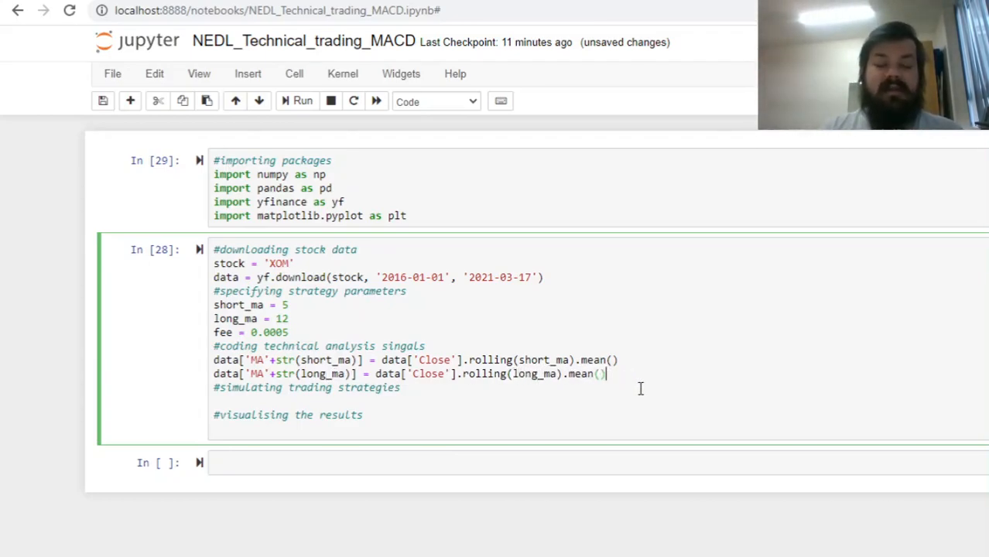
key("Enter")
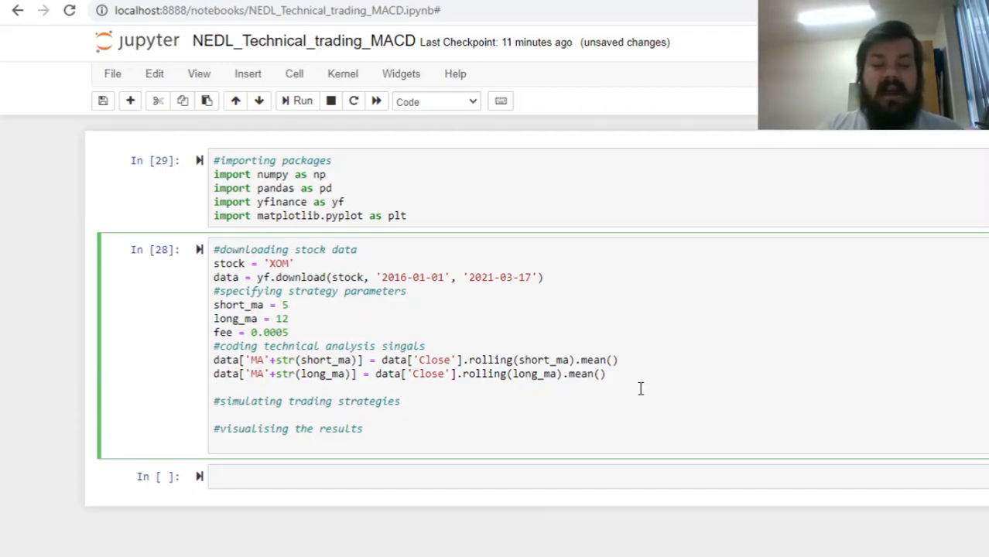
type("data['return'] = data")
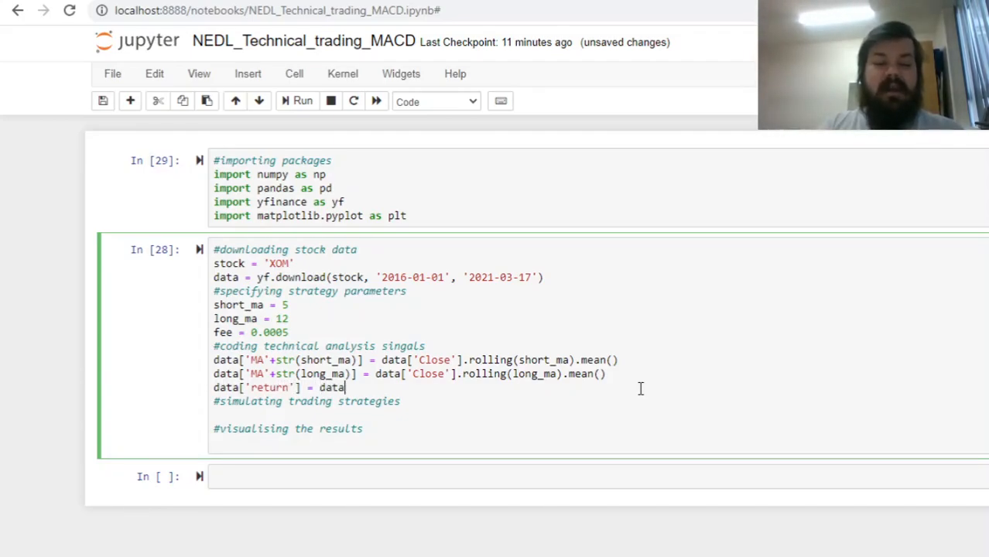
type("['Close'].")
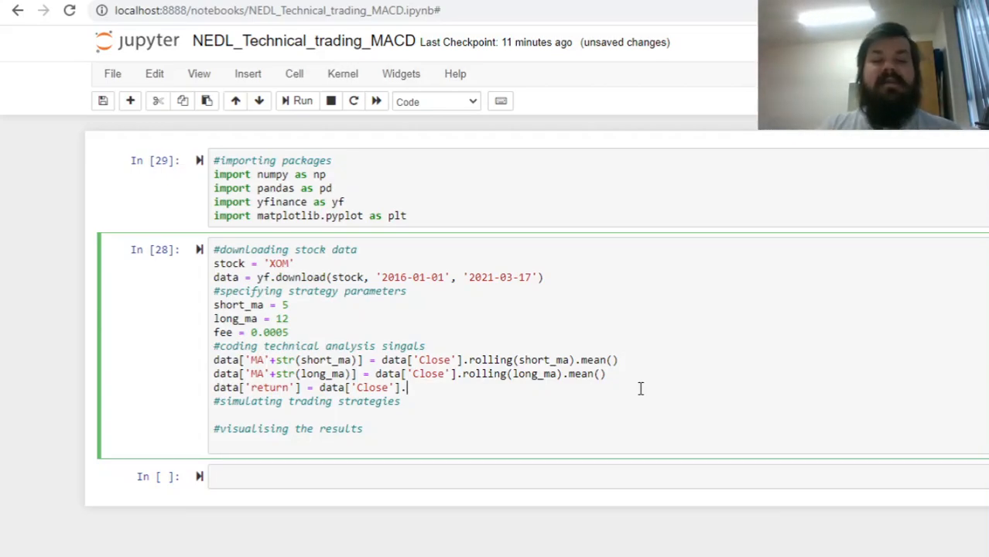
type("pct_")
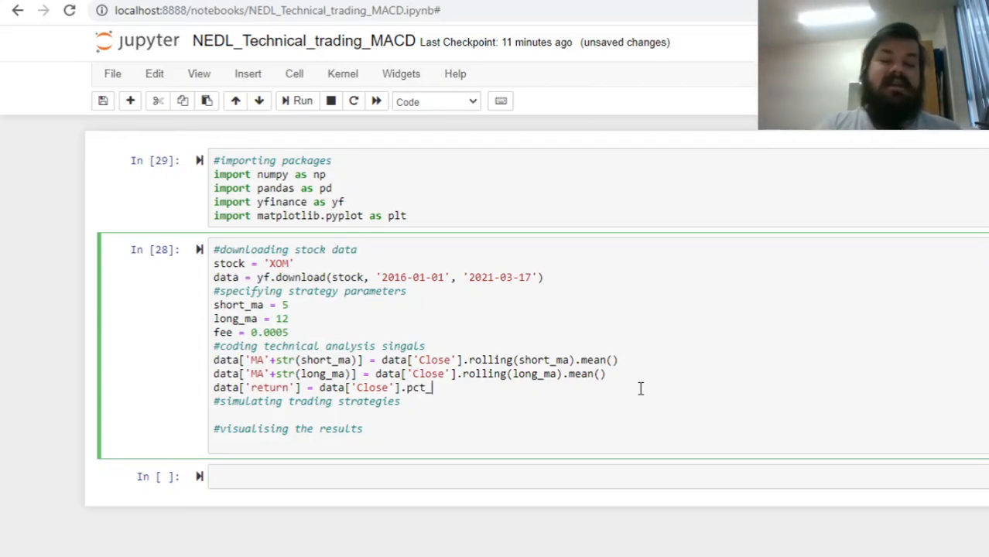
type("change()")
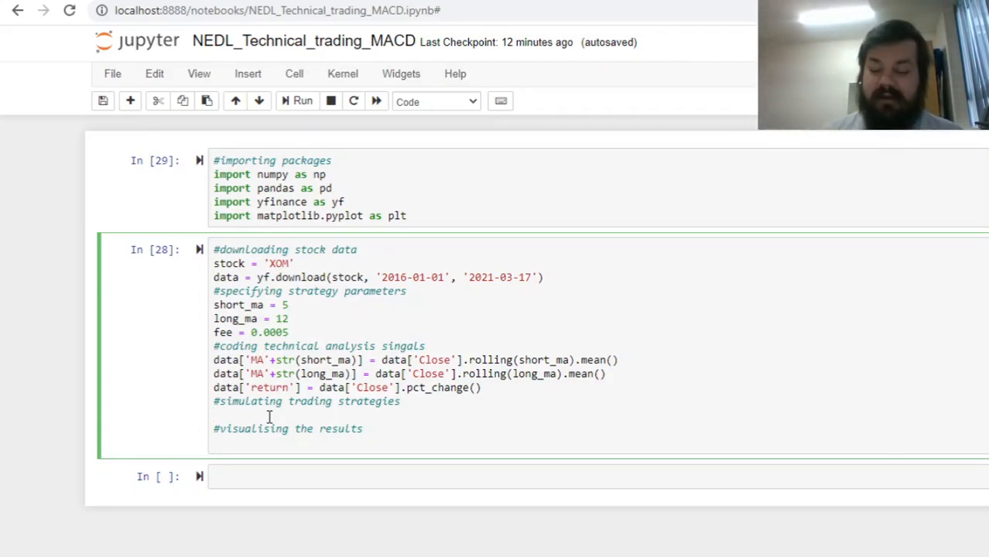
Set start = long_ma and begin the data['signal'] assignment
type("start")
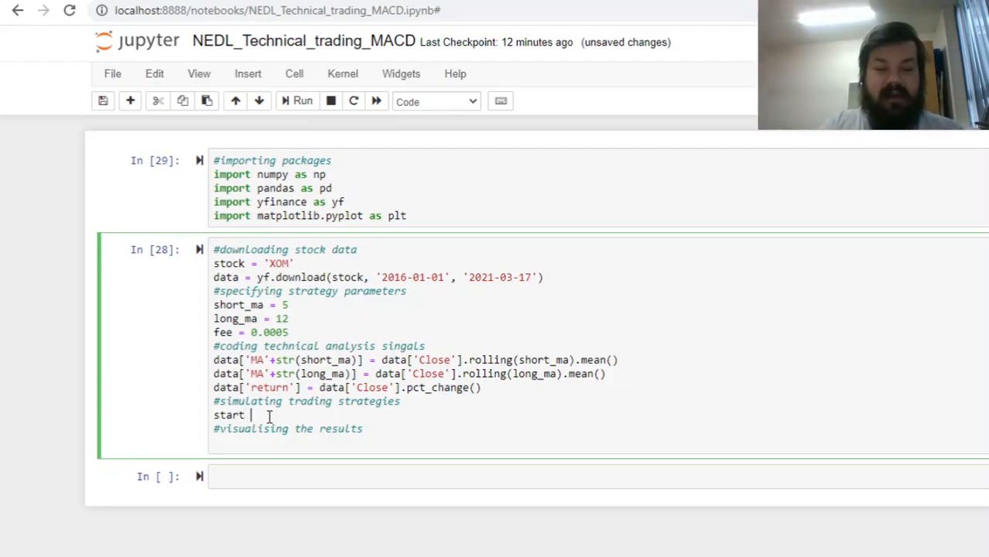
type("=")
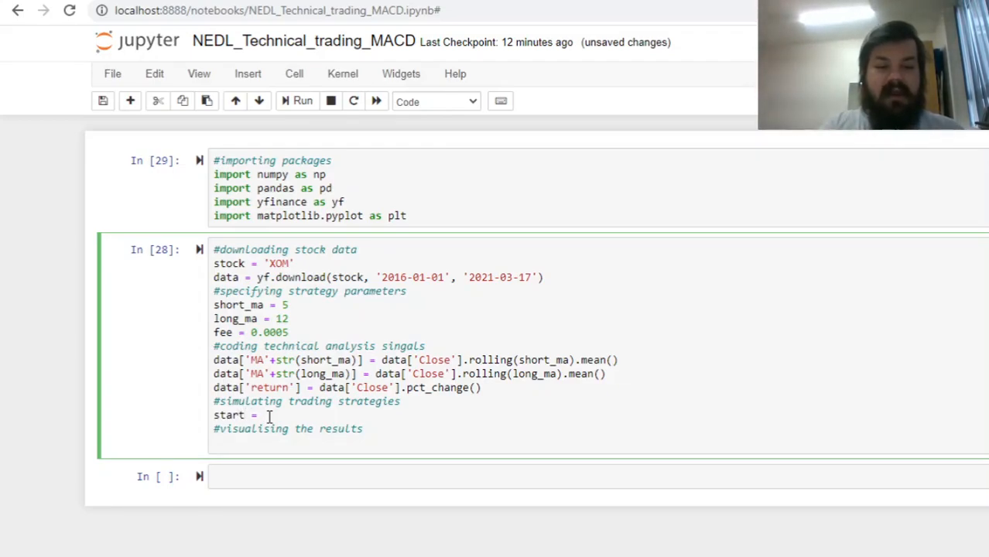
type("long_ma")
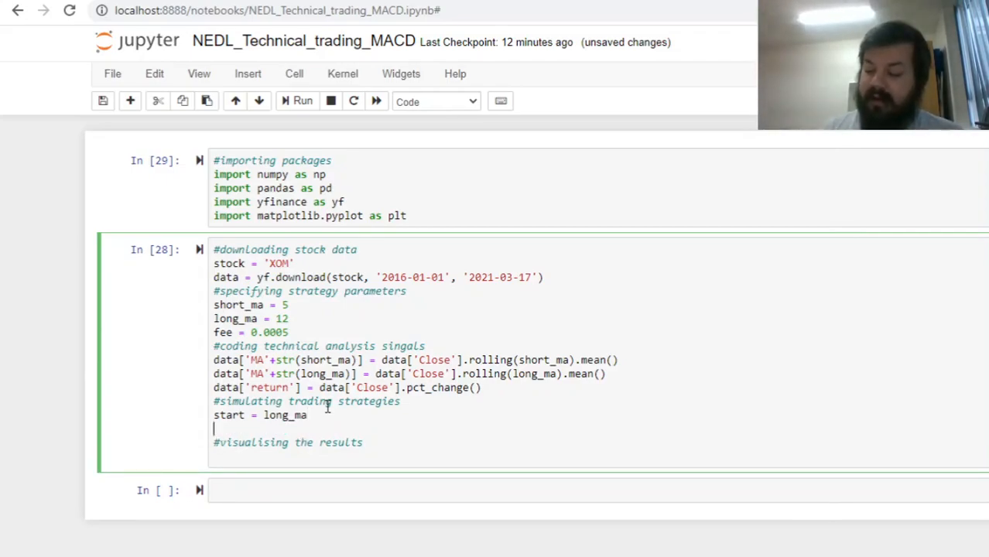
type("data['']")
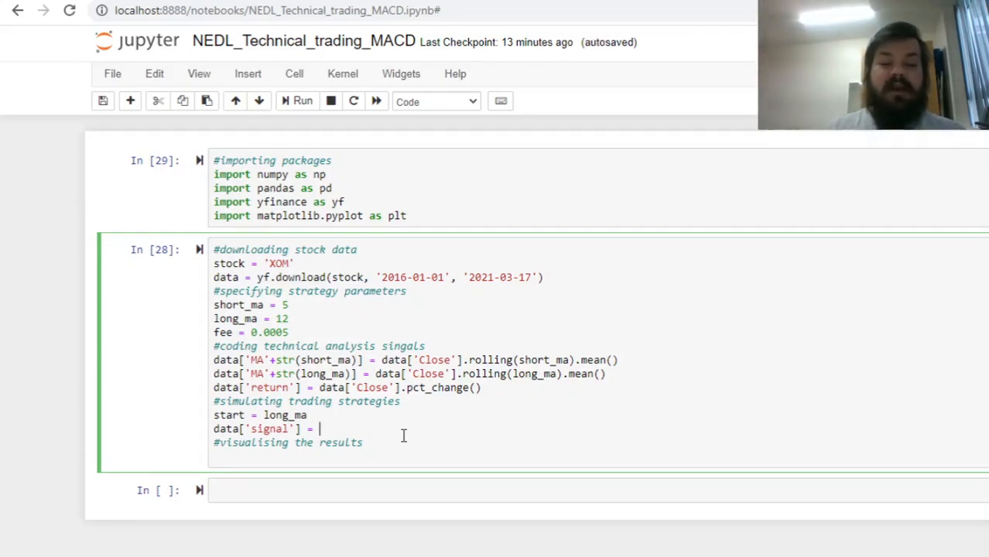
Define signal as 2*(data['MA'+str(short_ma)] > data['MA'+str(long_ma)]) - 1
type("2*(data[])")
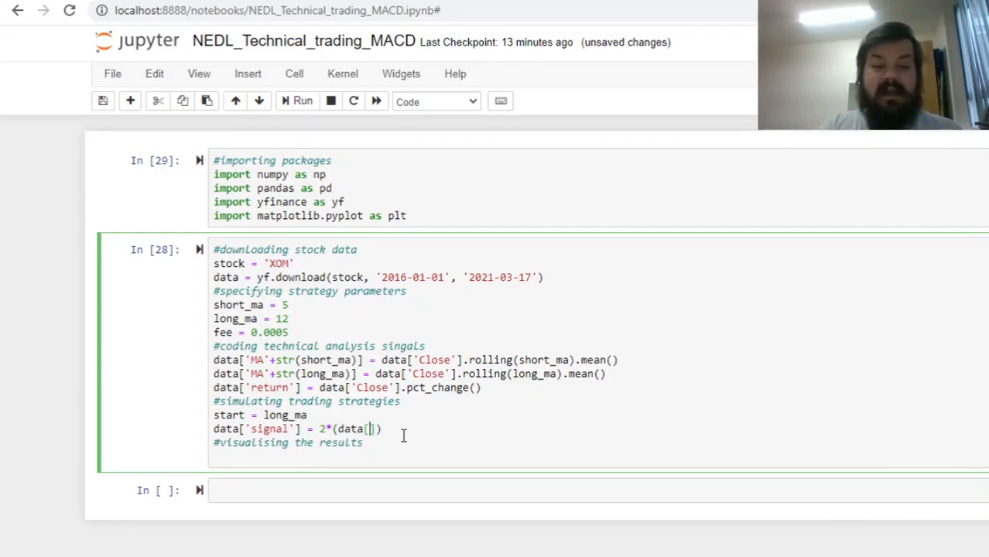
type("'MA'+str(short_")
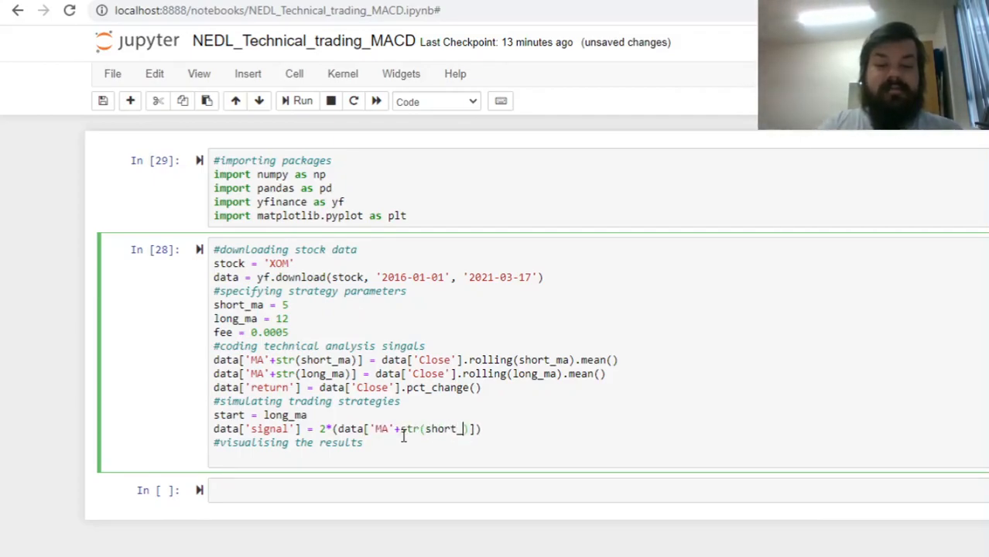
type("ma) > data['MA'+str(")
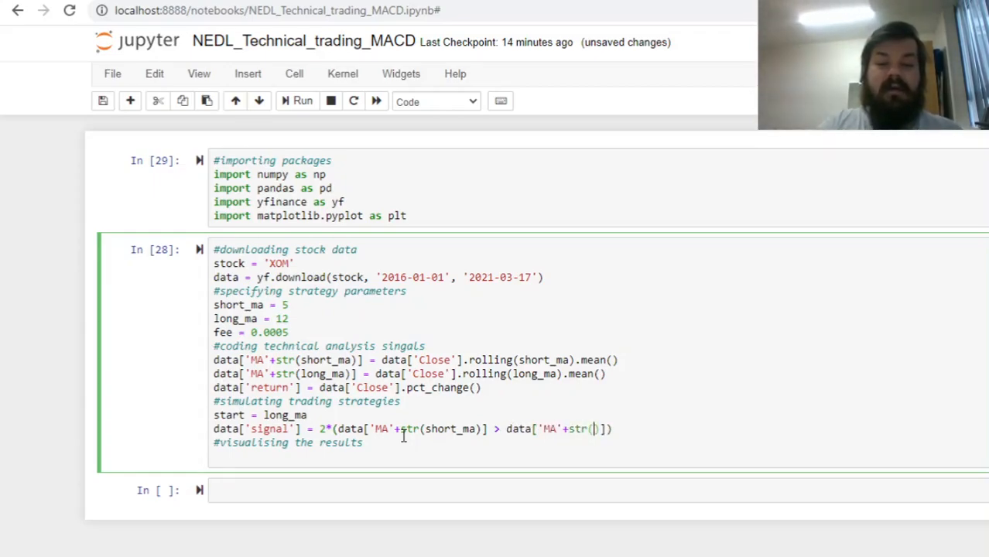
type("long_ma")
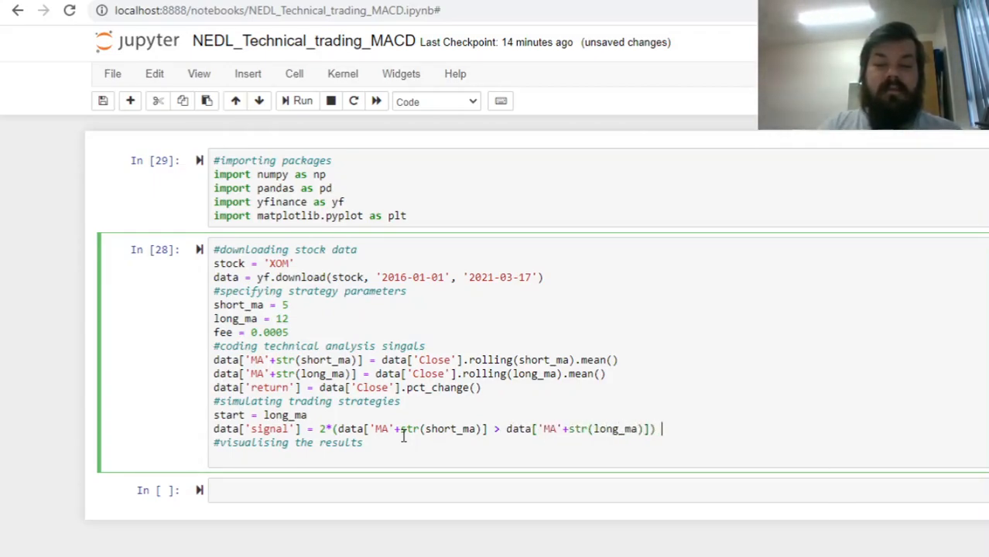
type("- 1")
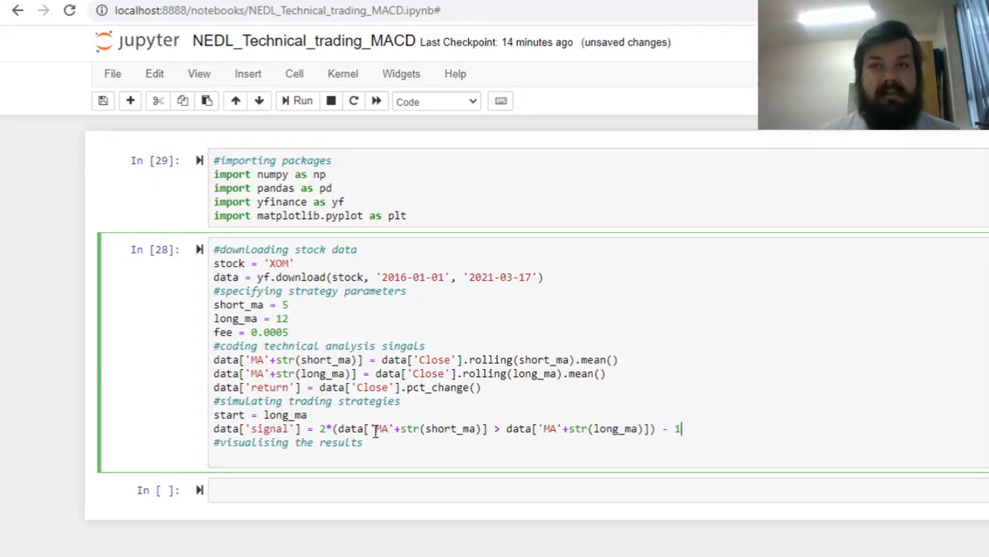
mouse_move(426, 415)
type("B")
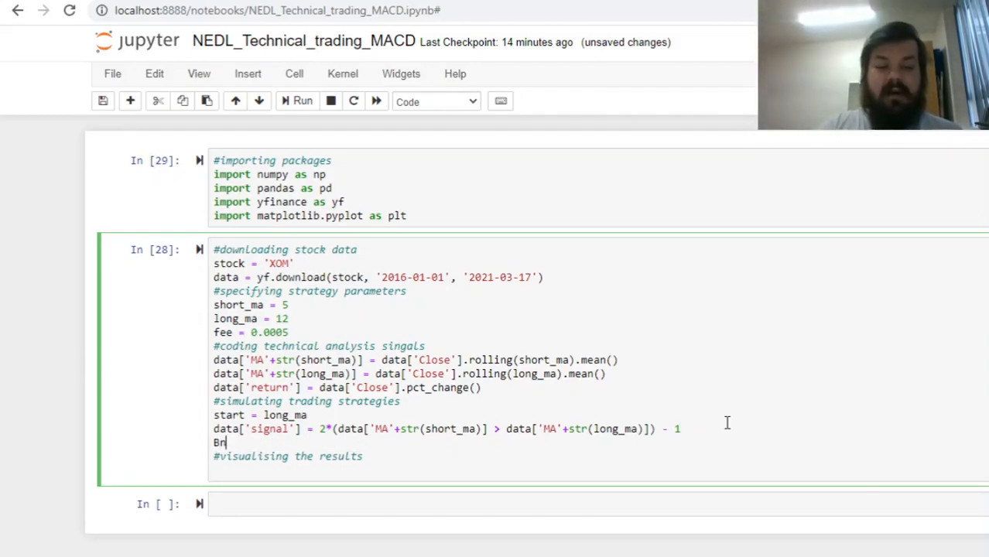
Define BnH_return = np.array(data['return'][start+1:])
type("nH_return =")
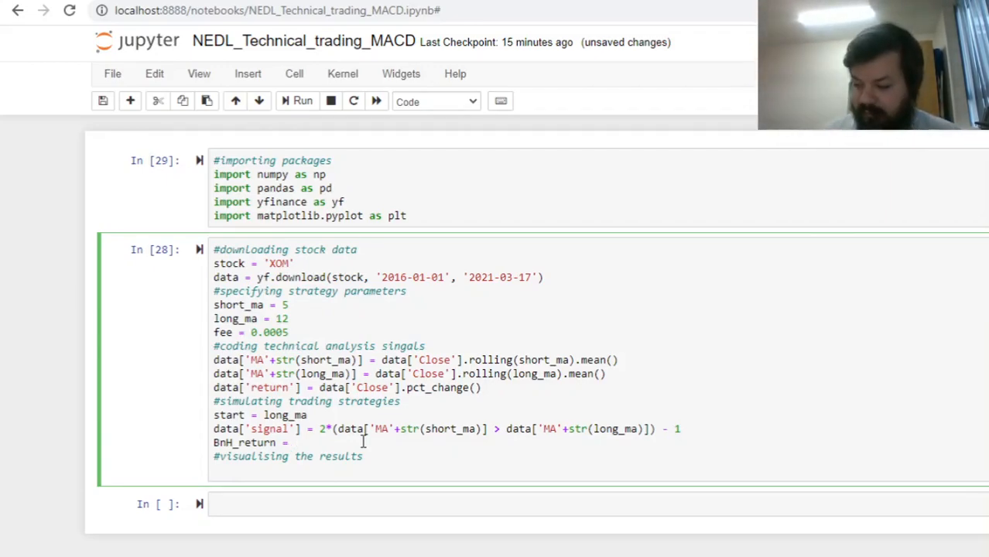
type("n")
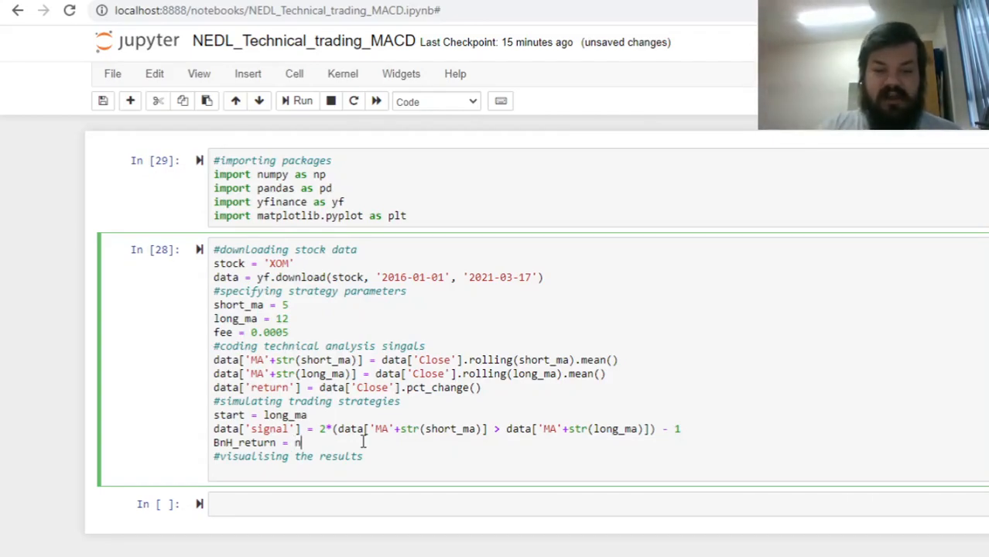
type("p.array()")
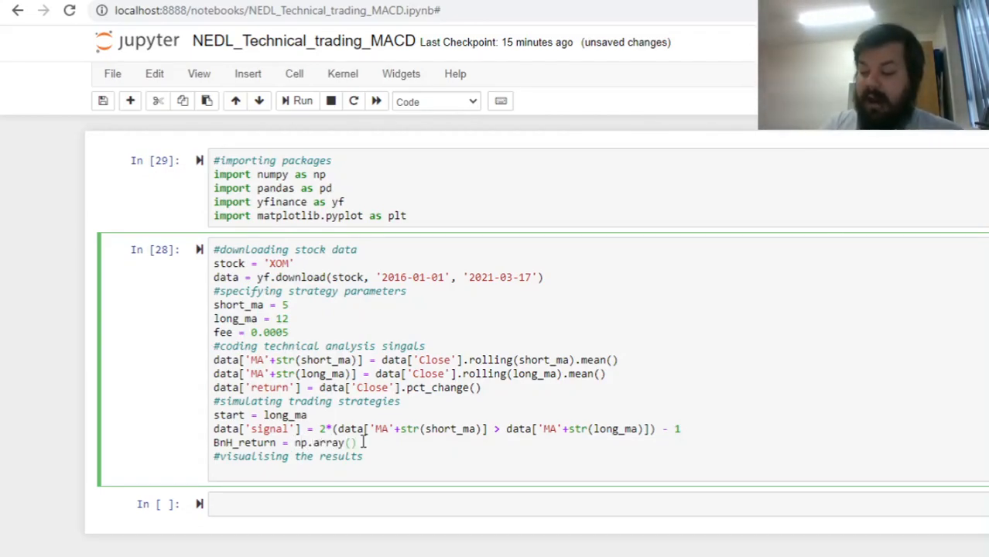
type("data")
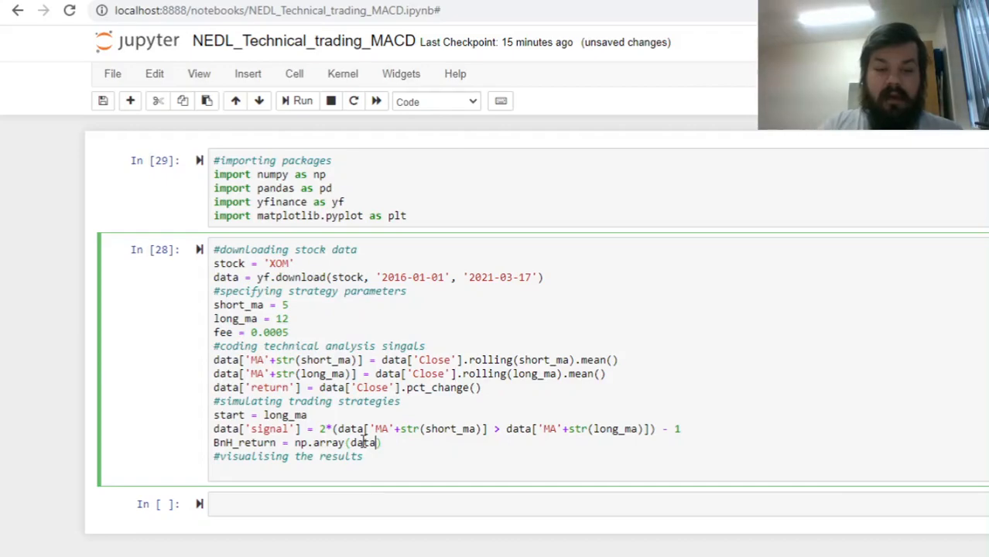
type("['return']")
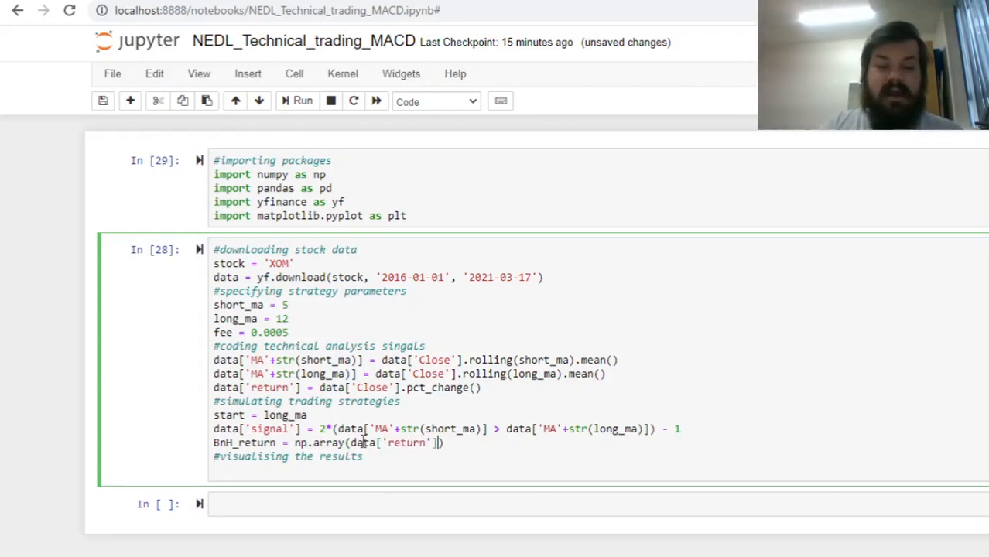
type("[st")
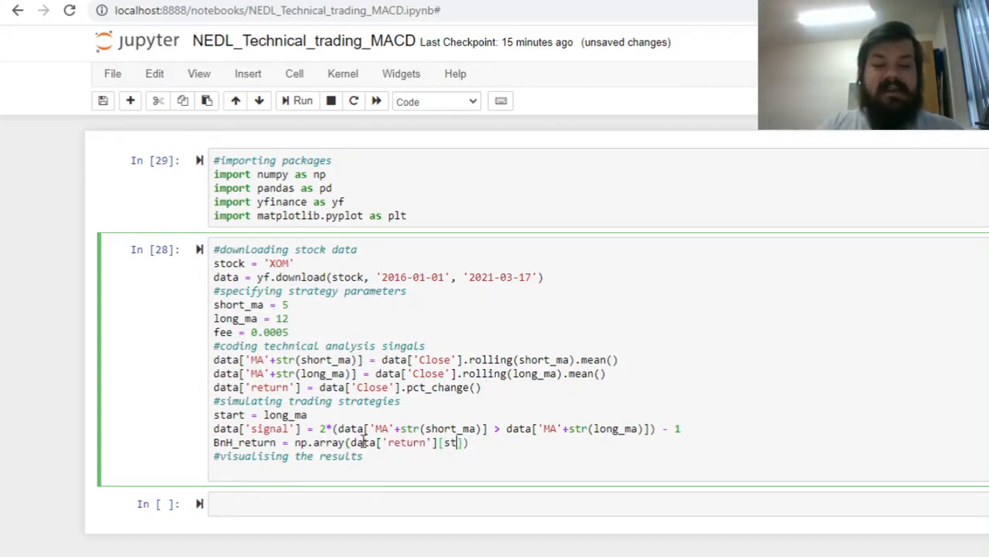
type("art+1:")
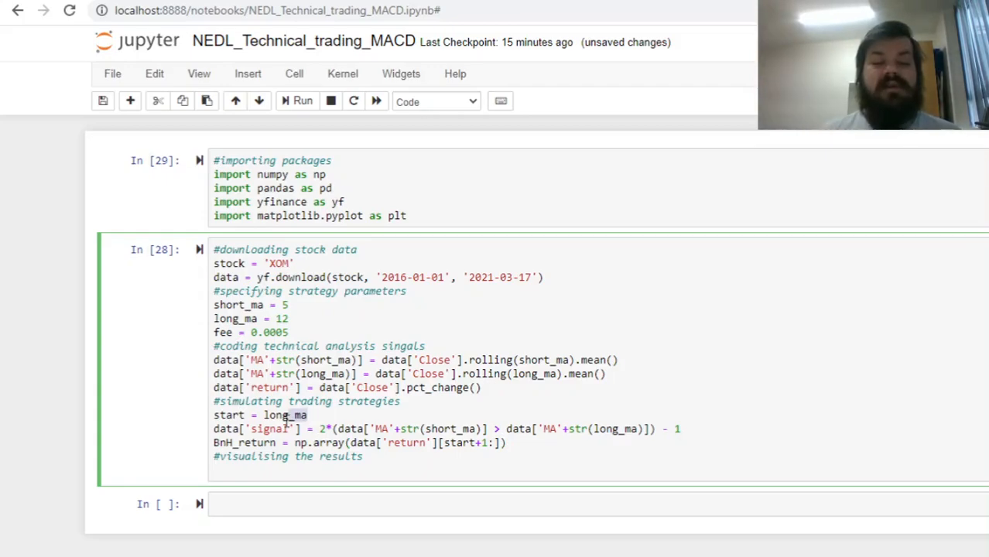
Define MACD_return as those returns times np.array(data['signal'][start:-1])
double_click(285, 414)
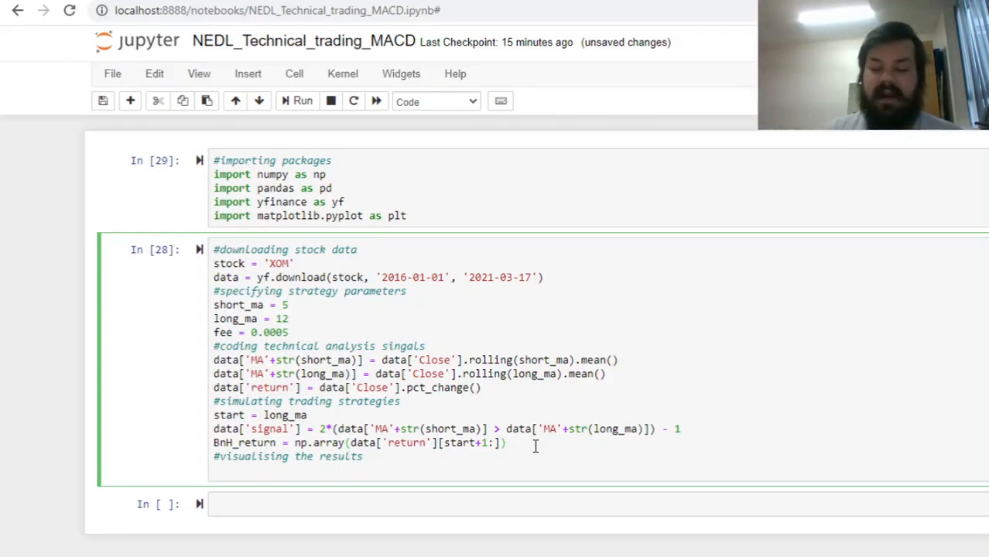
type("MACD_re")
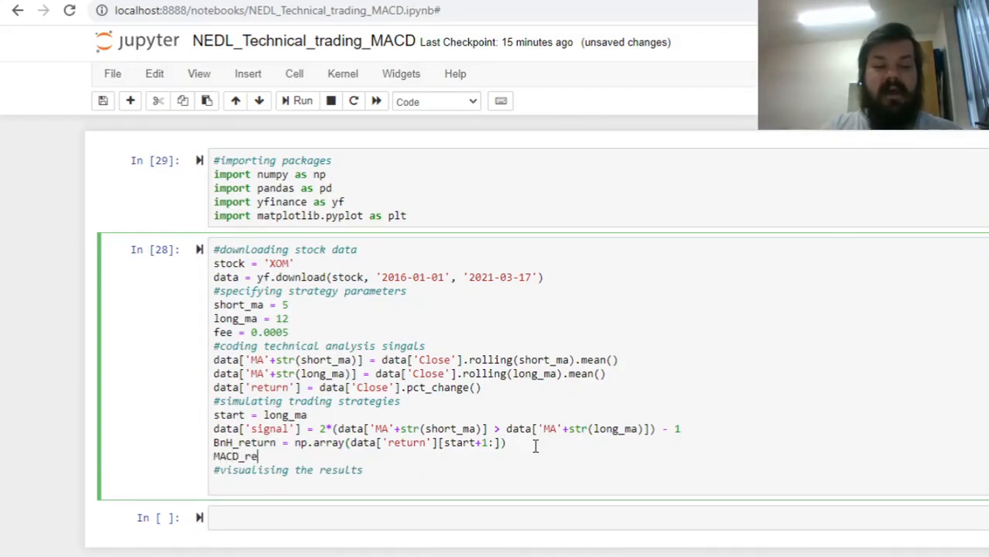
type("turn = np.array(data['return'][start+1:")
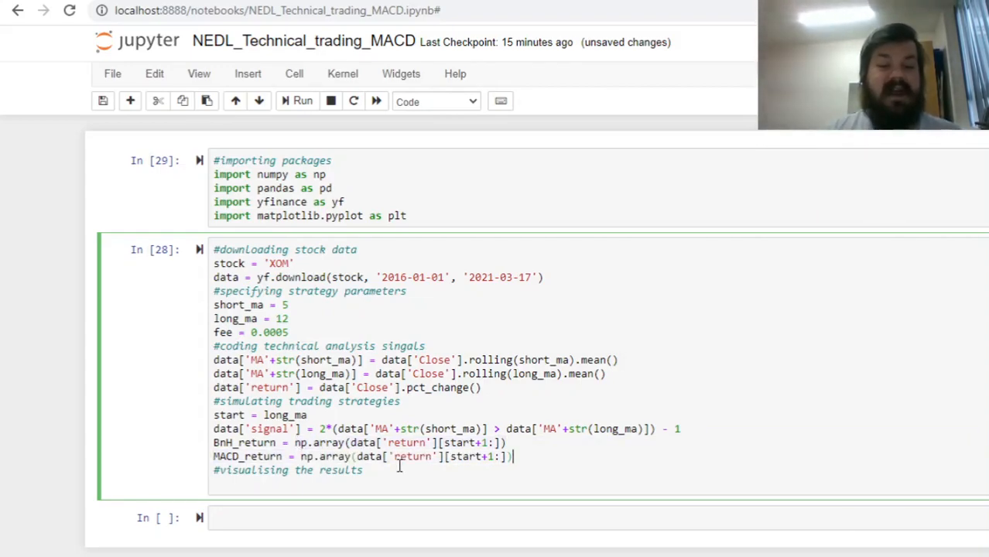
type("*")
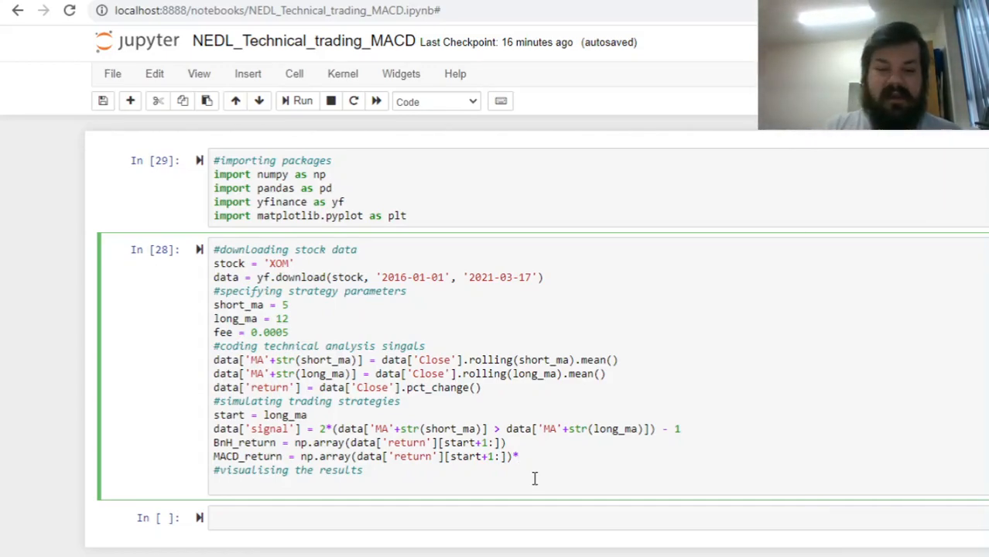
type("np.array(dat")
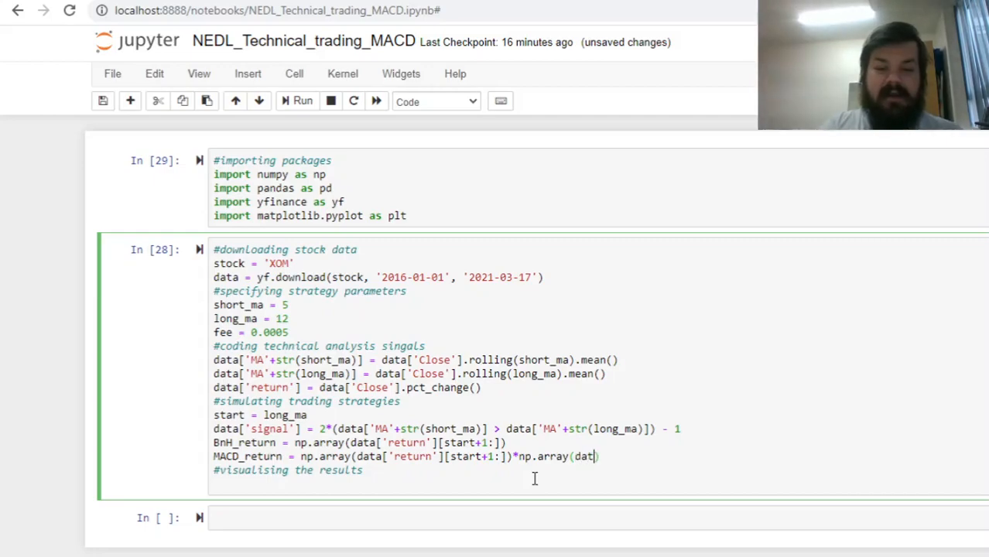
type("a['signal']")
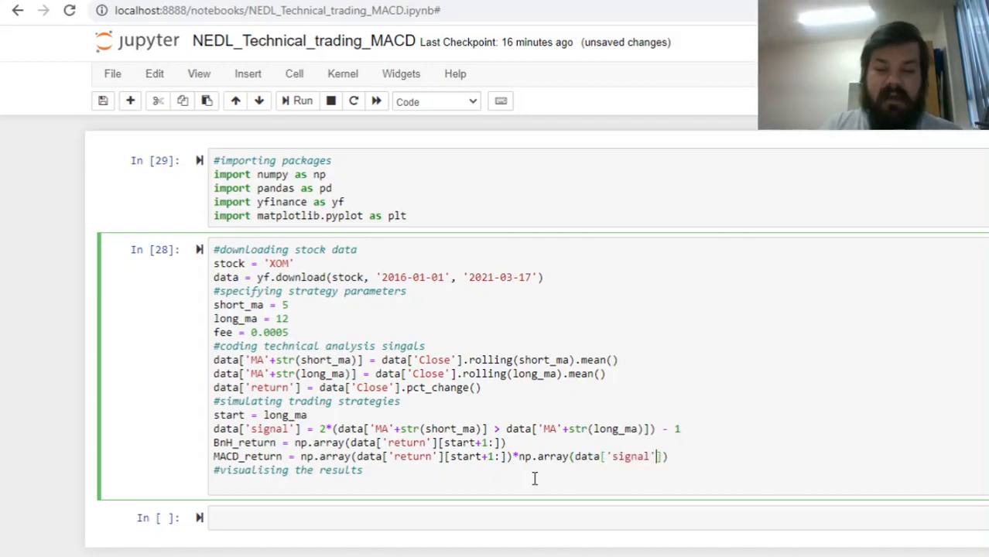
type("[start:")
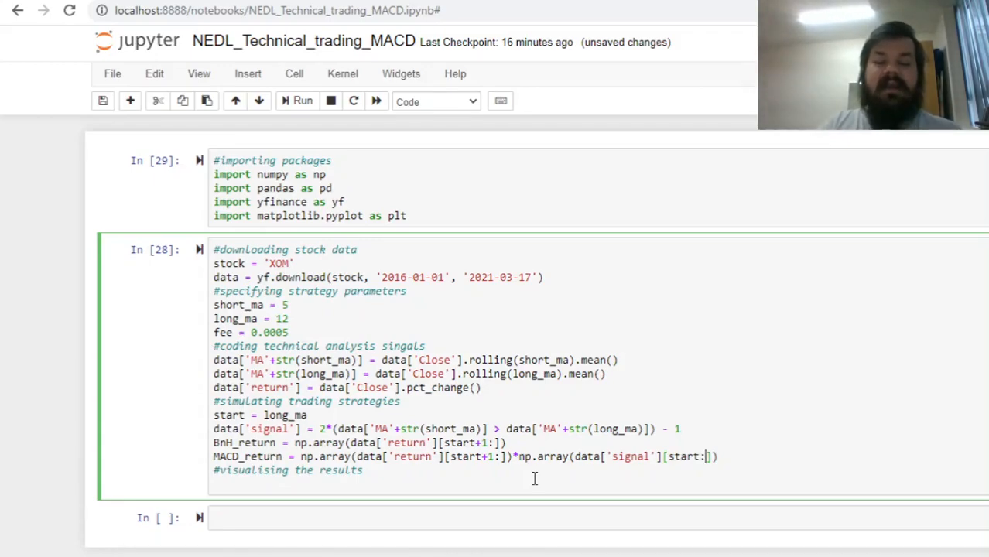
type("-1")
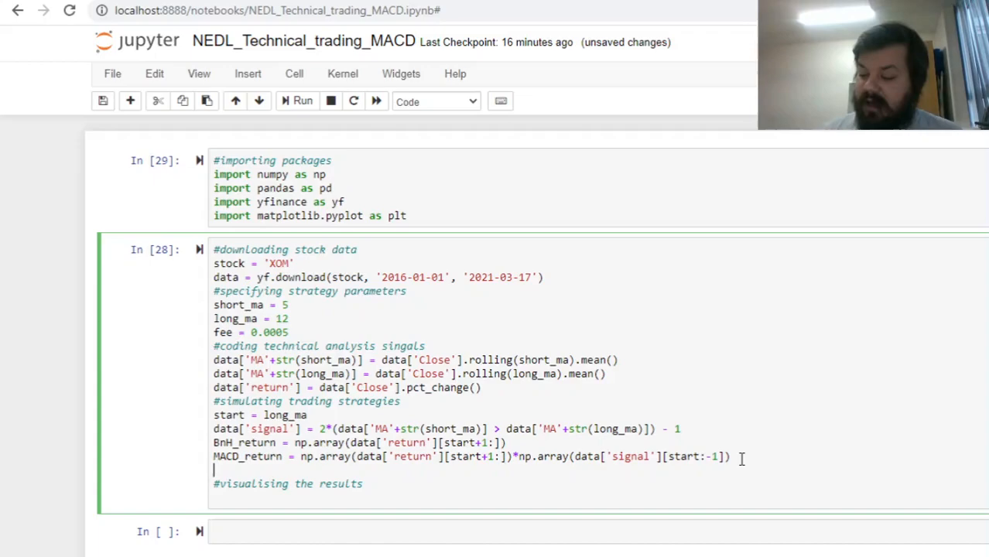
Compute BnH = np.prod(1+BnH_return)**(252/len(BnH_return)) - 1
type("BnH =")
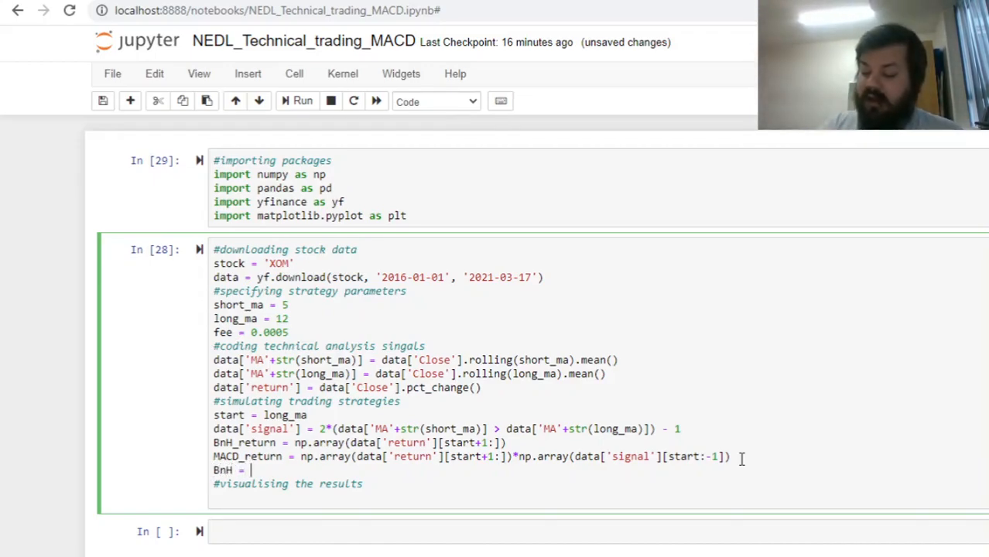
type("np.prod")
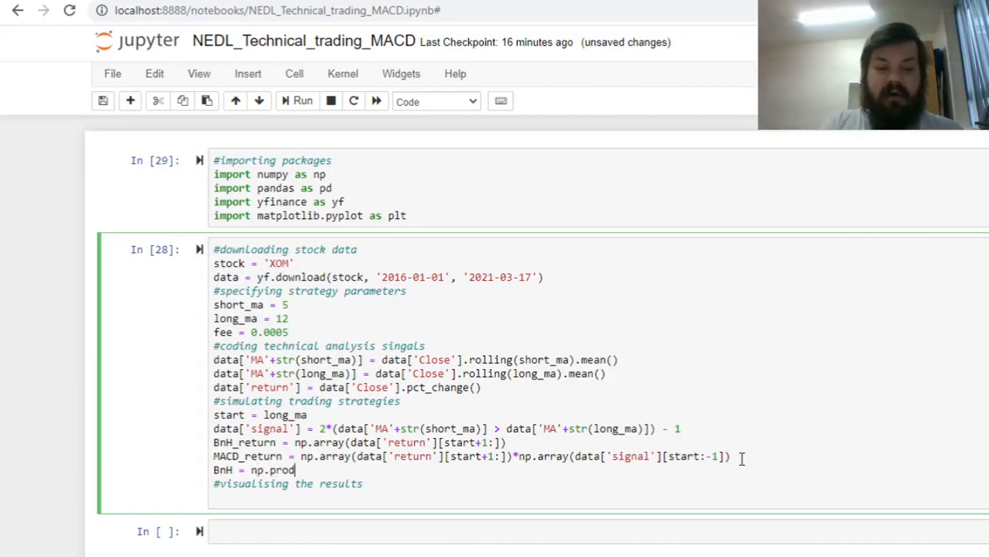
type("(1+B")
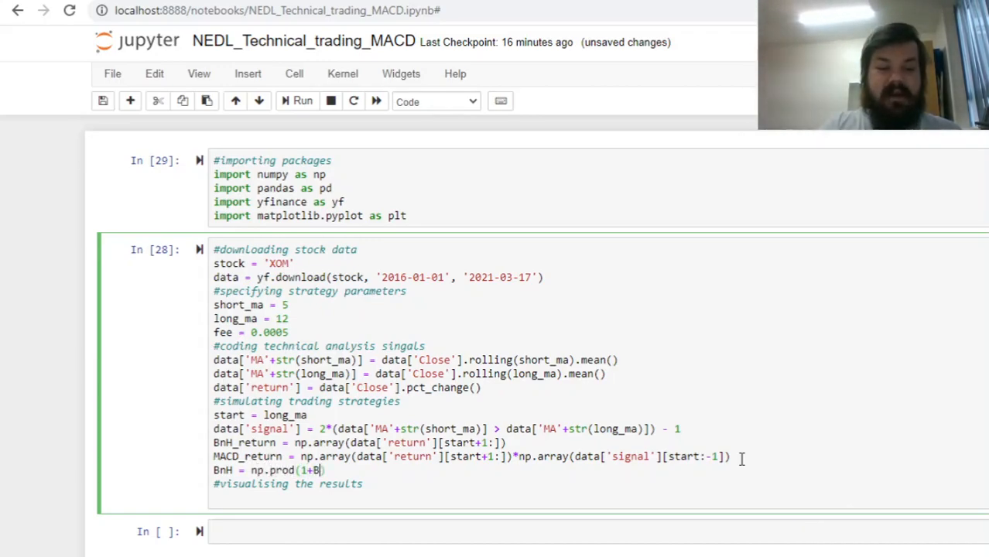
type("nH_return")
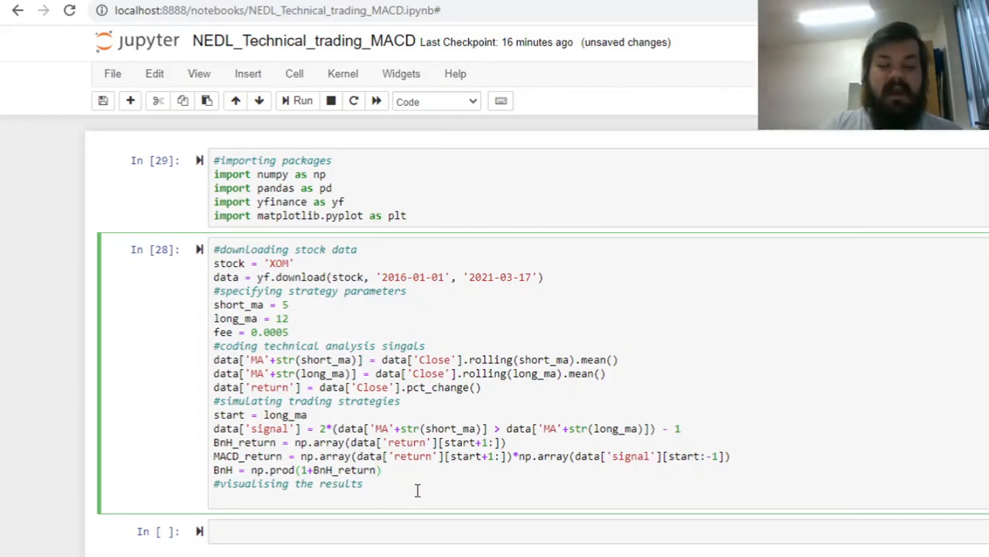
type("**(252)")
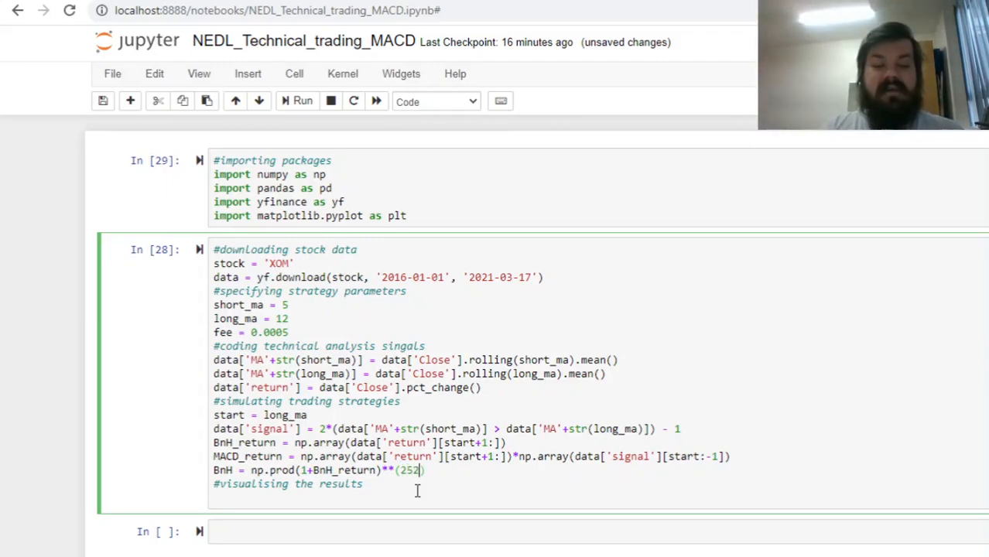
type("/len")
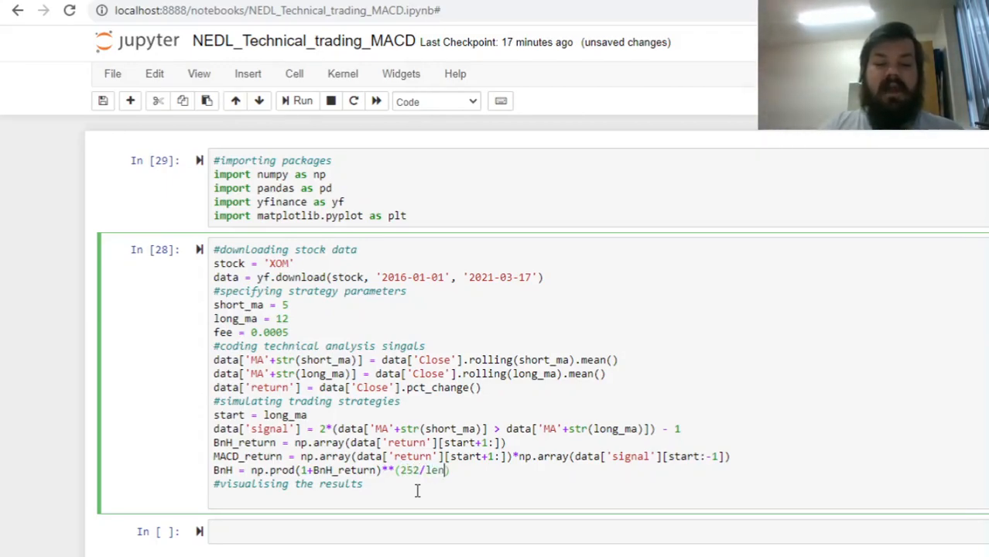
type("BnH_return")
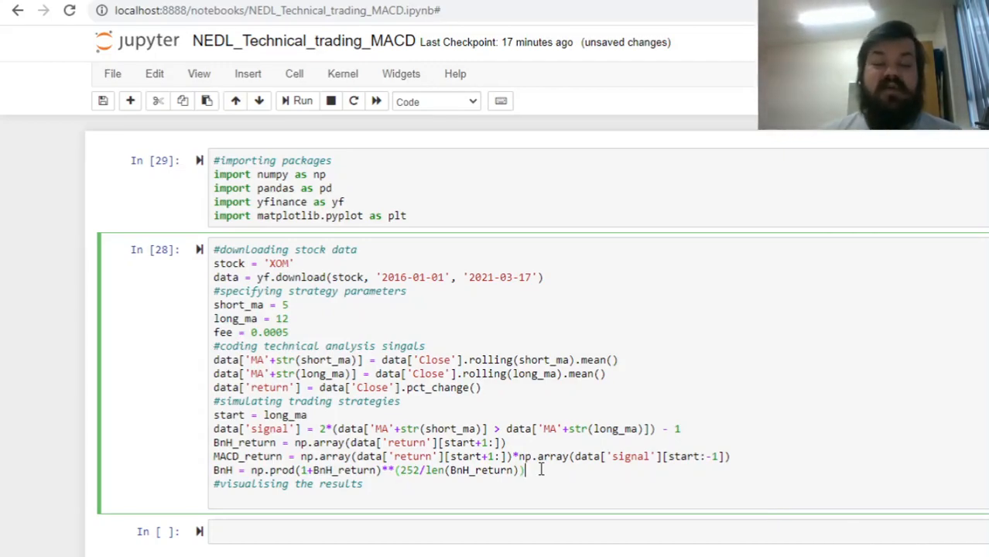
type("-1")
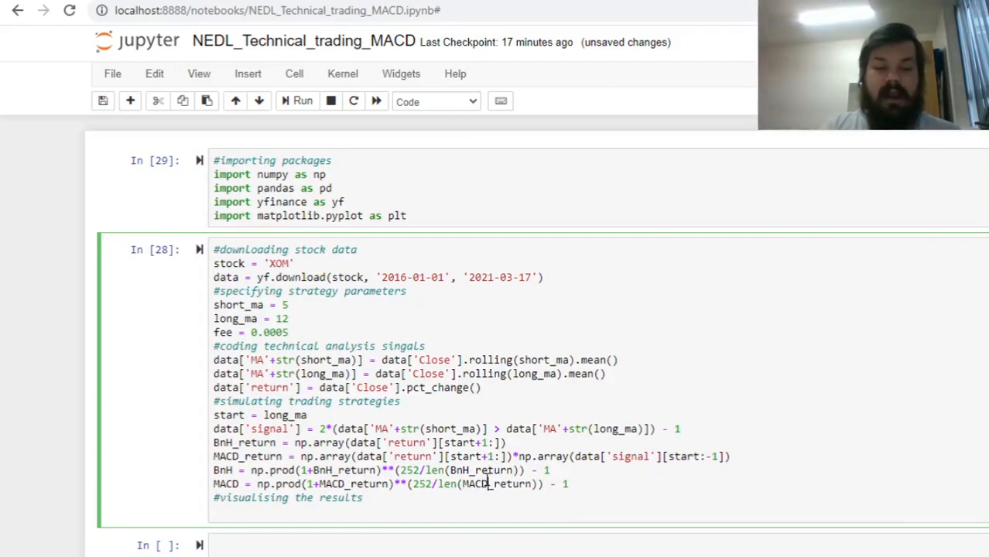
Compute BnH_risk = np.std(BnH_return)*(252)**(1/2)
type("BnH")
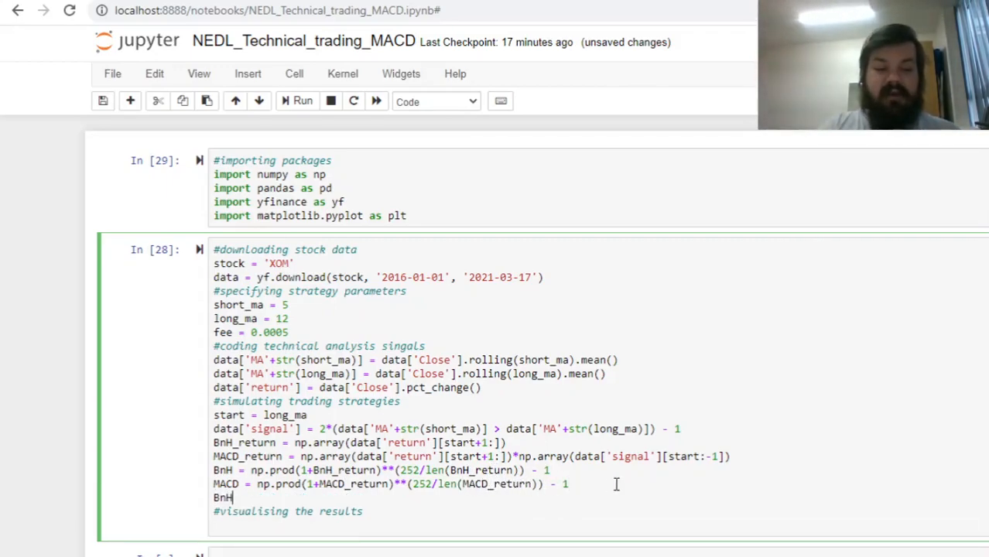
type("_risk =")
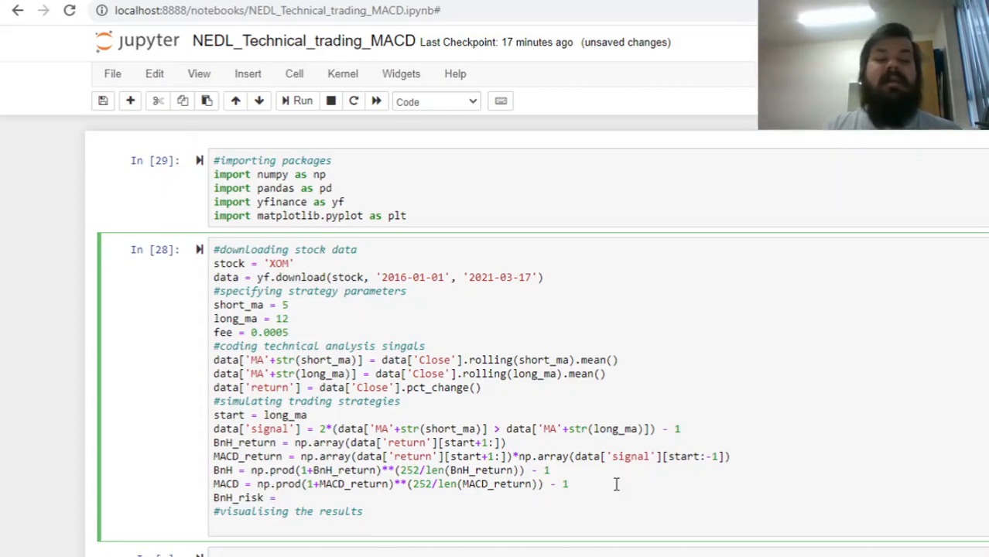
type("np")
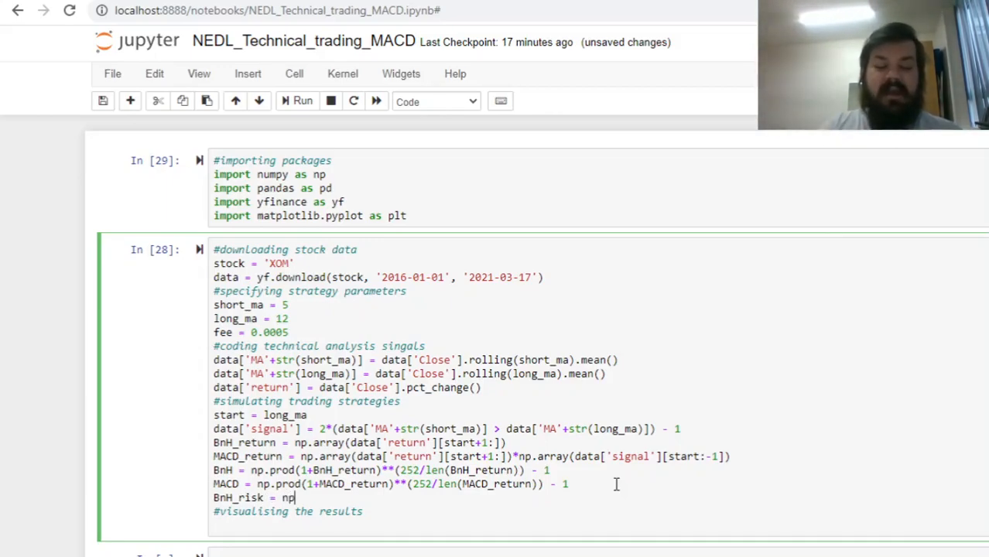
type(".std(B")
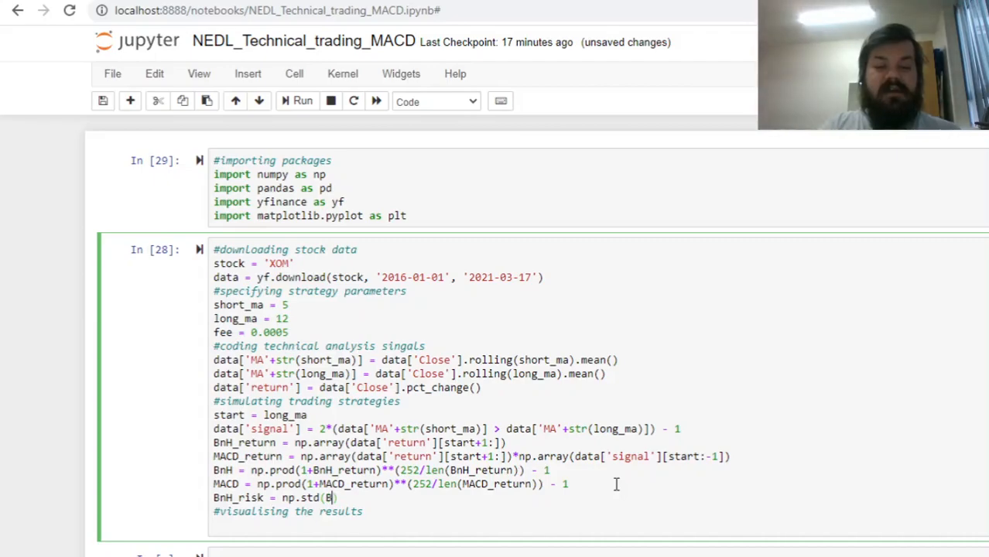
type("nH_return)")
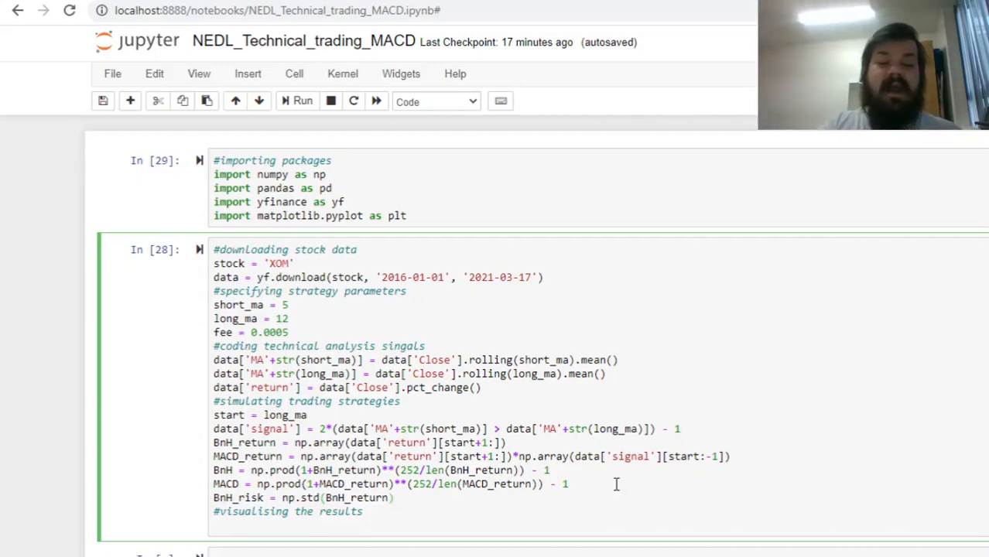
type("*(2")
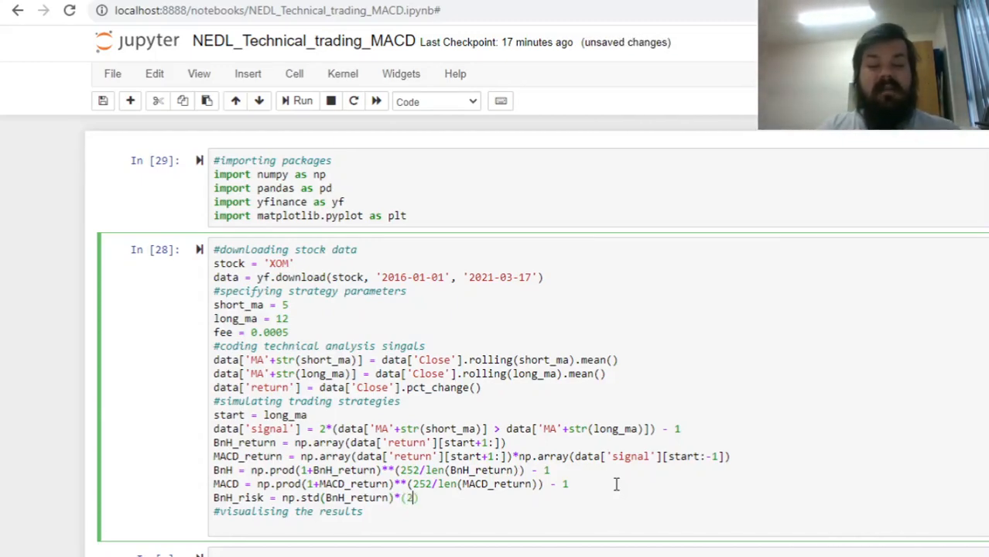
type("52)")
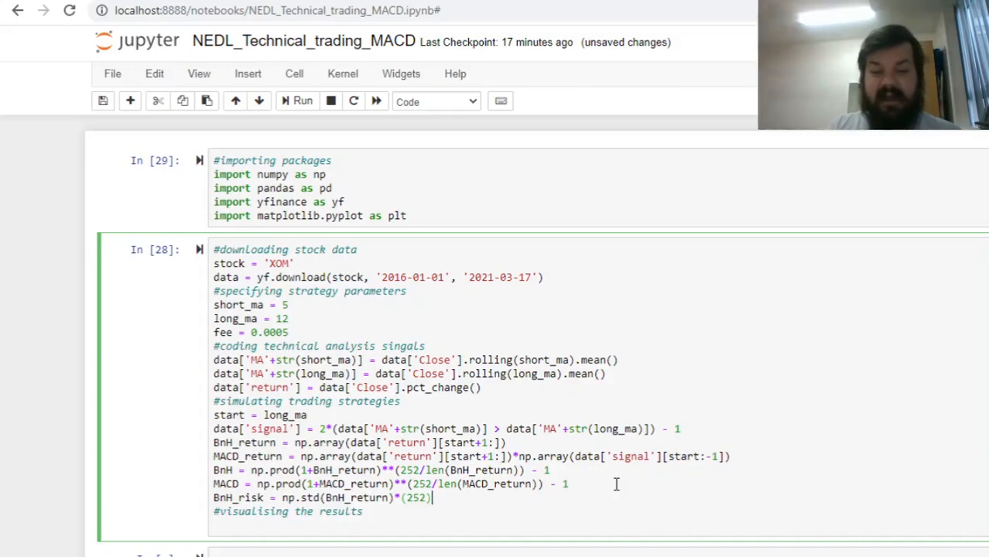
type("**(1/")
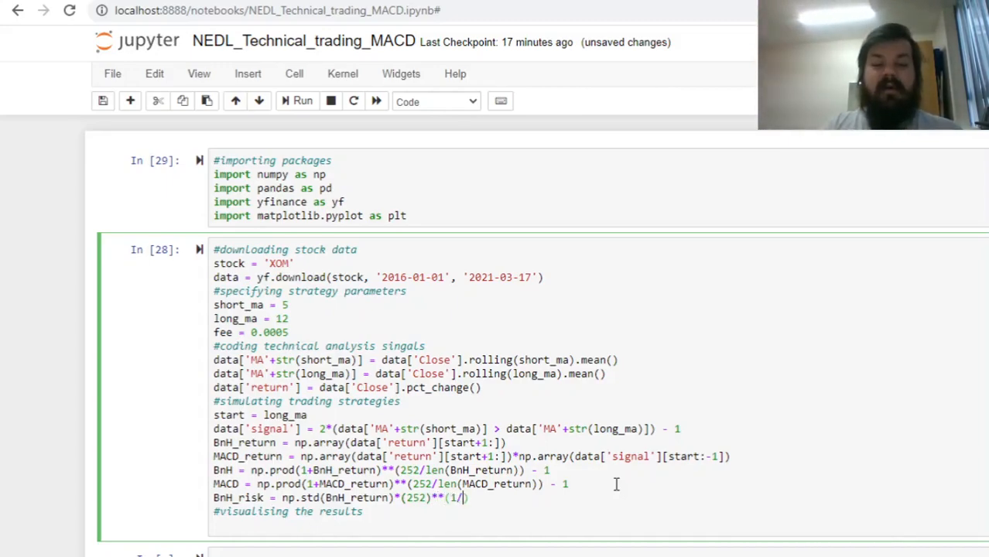
type("2")
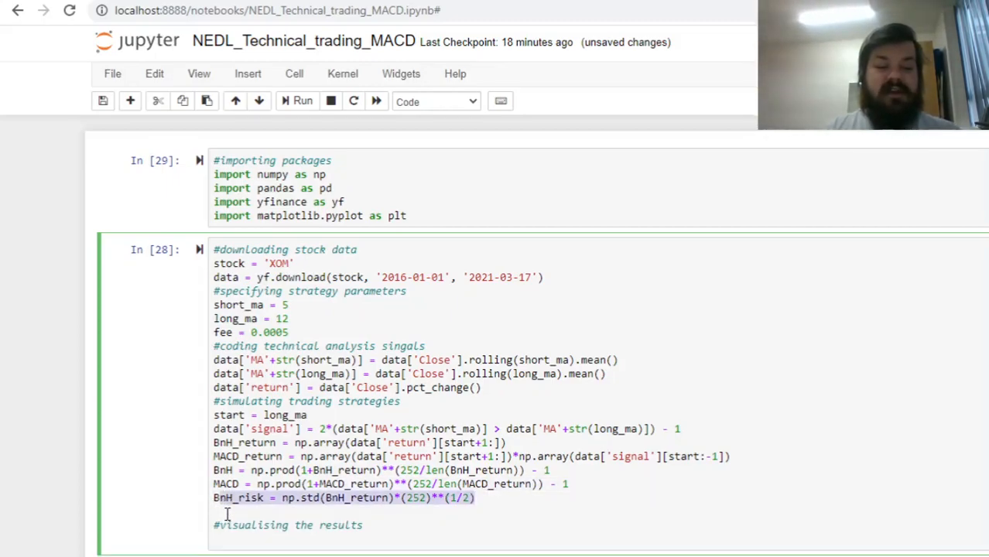
mouse_move(301, 498)
type("MACD_risk = np.std(MACD_return)*(252)**(1/2")
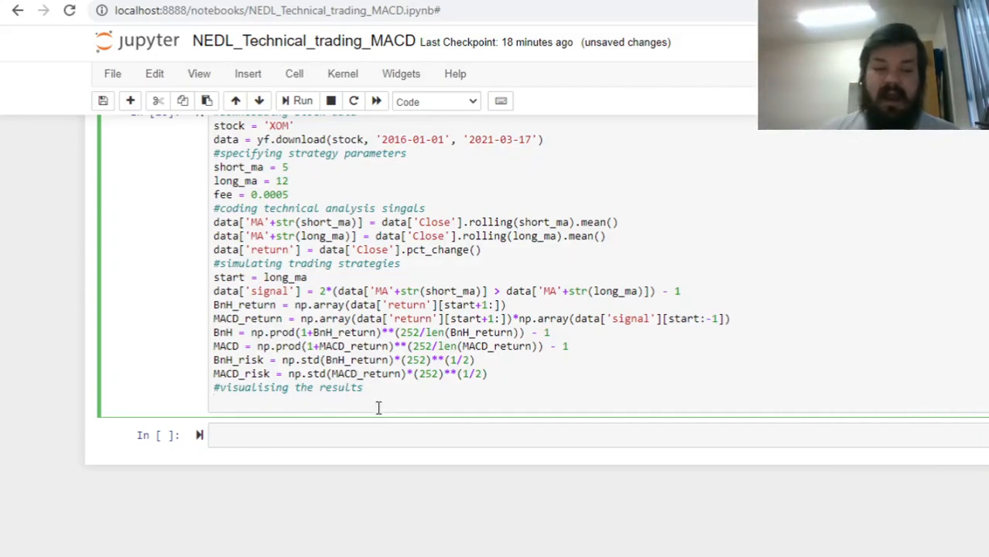
Write a print statement reporting buy-and-hold return as str(round(BnH*100,2))+'%'
type("print()")
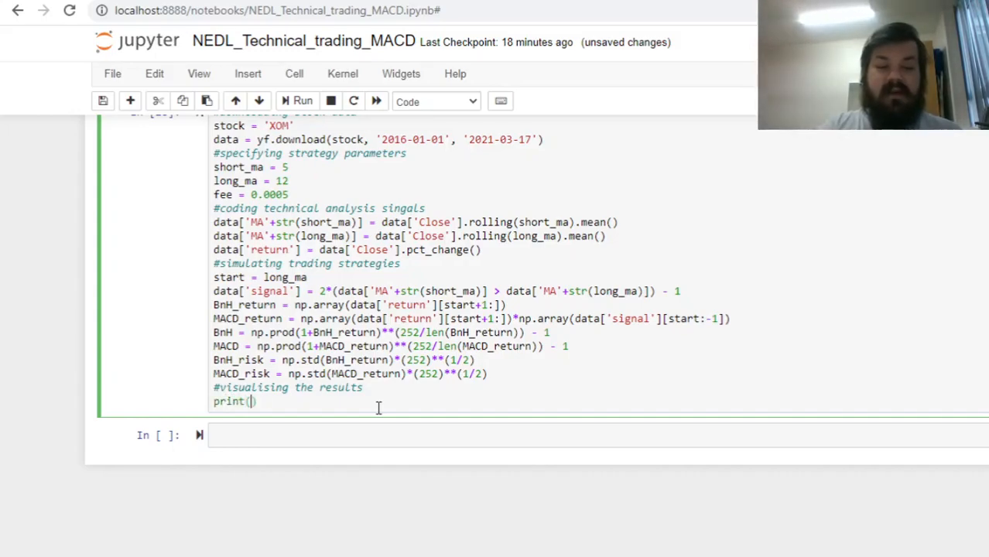
type("''")
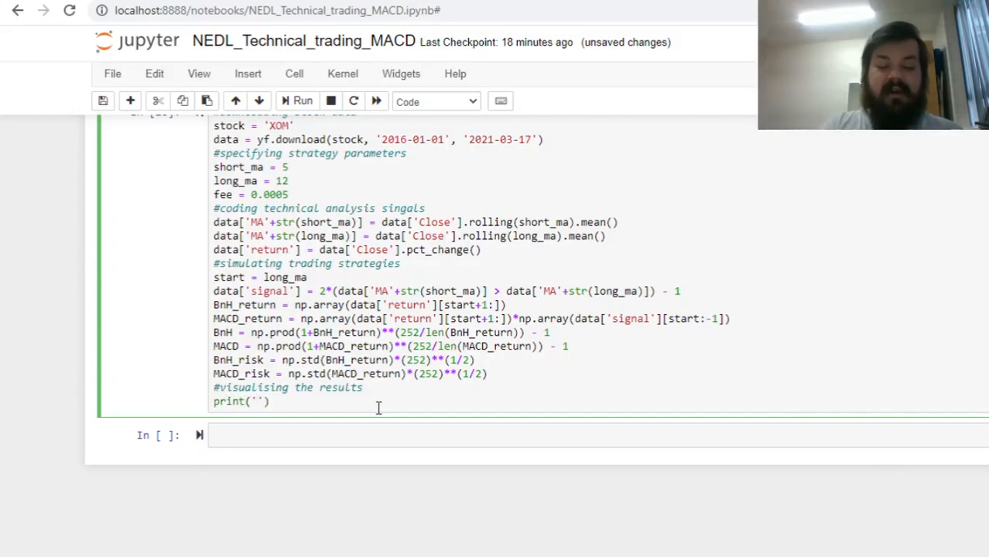
type("buy-and-hold strategy return and risk:")
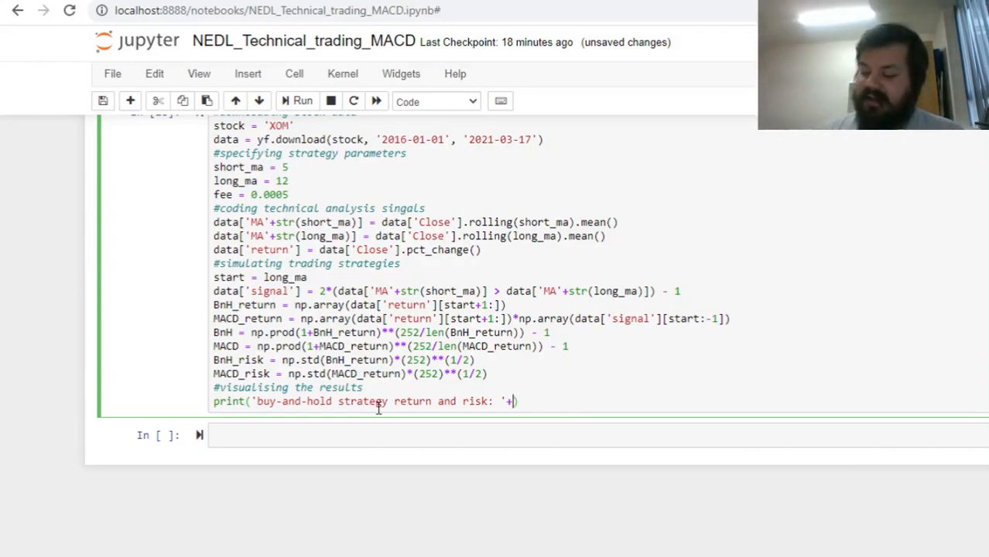
type("str(round(B")
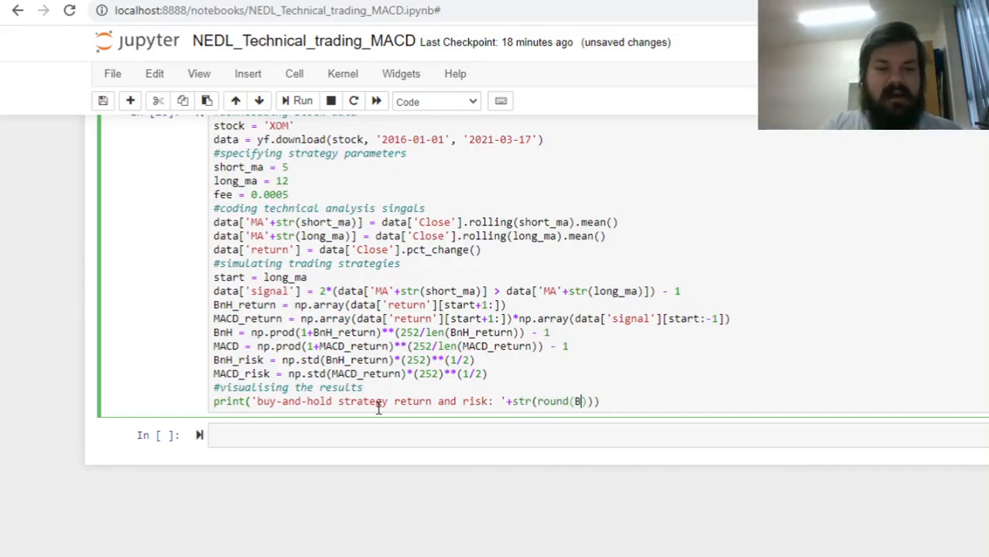
type("nH")
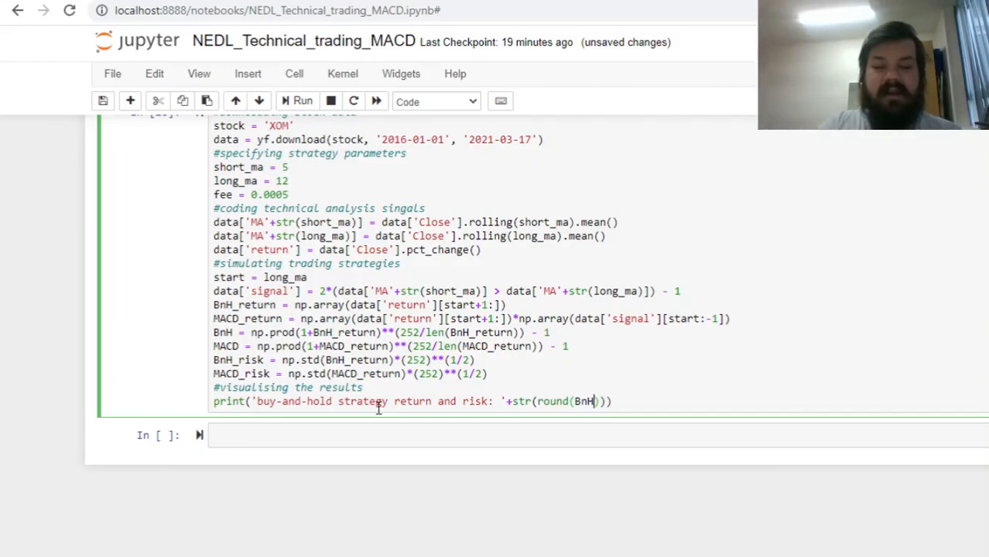
type("*100,2")
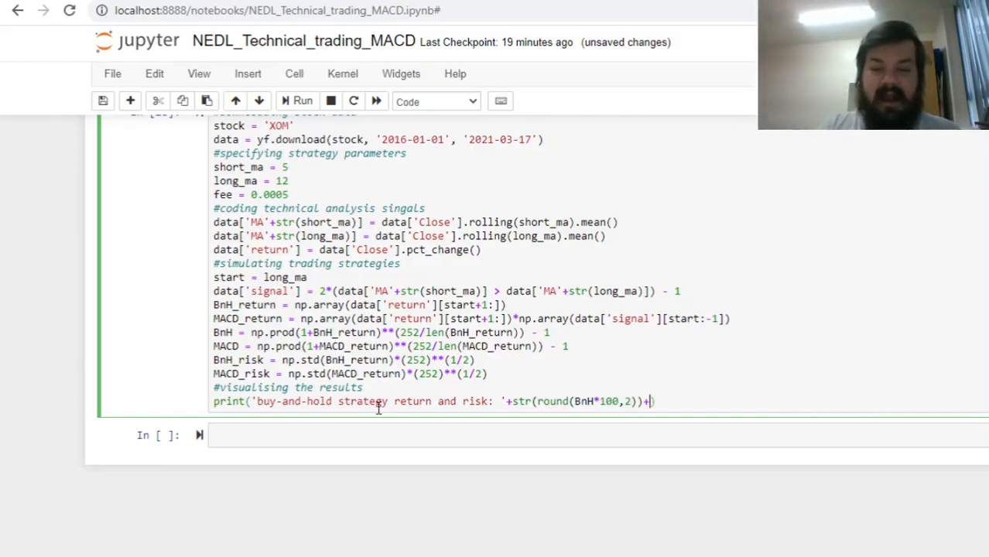
type("'%'")
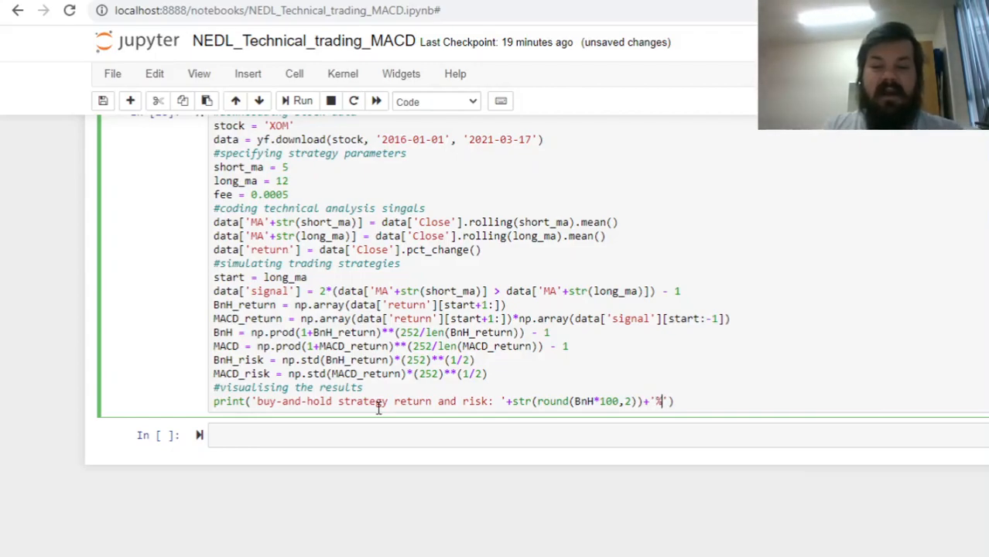
Extend the print to include BnH_risk as a rounded percentage, and the matching MACD line
type("and")
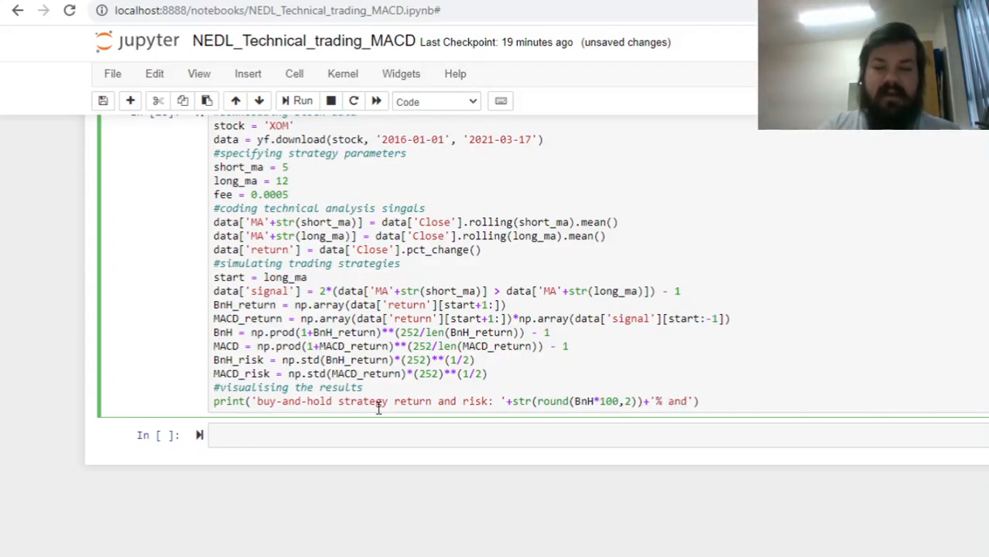
type("+str()")
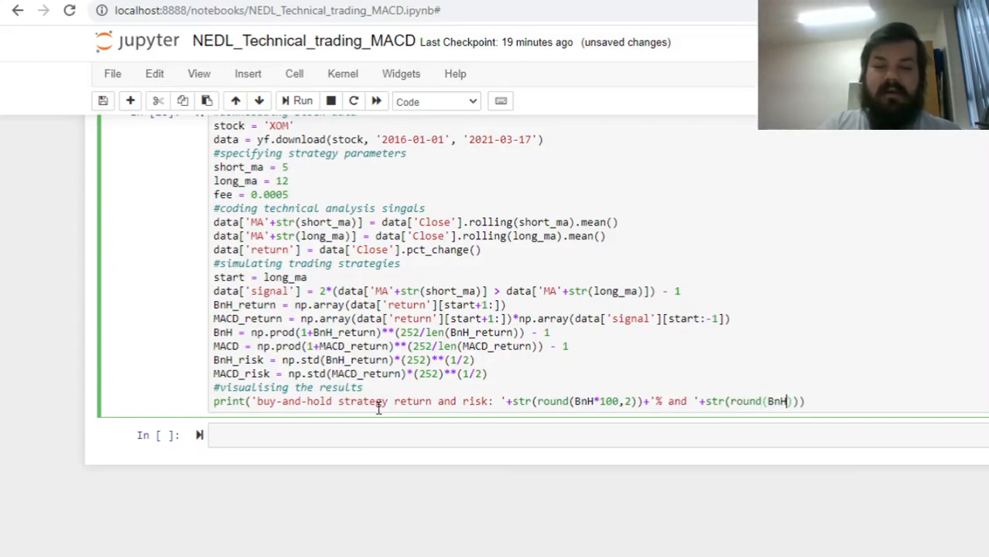
type("_risk*100")
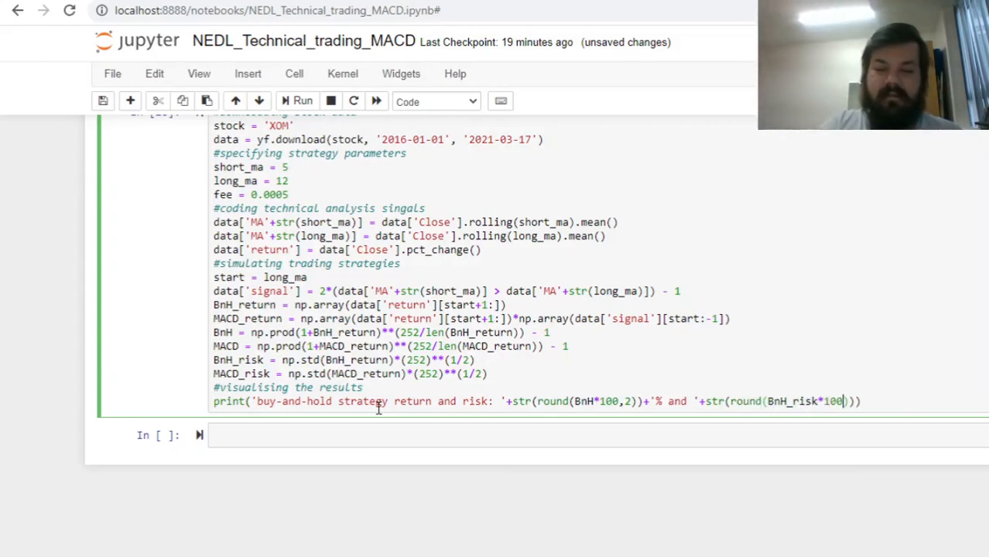
type(",2))+'%'")
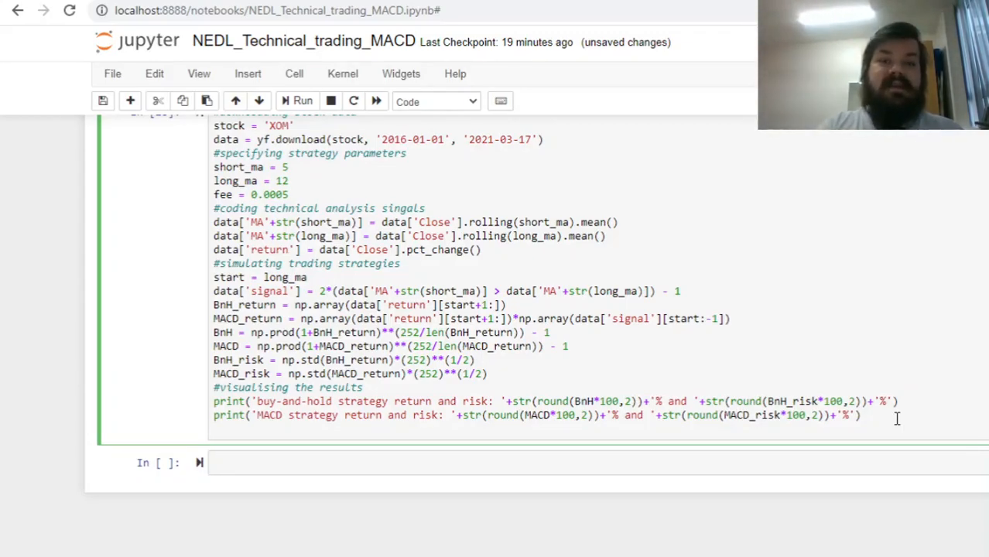
Plot np.append(1, np.cumprod(1+BnH_return)) and the same cumulative curve for MACD_return
type("plt.plot()")
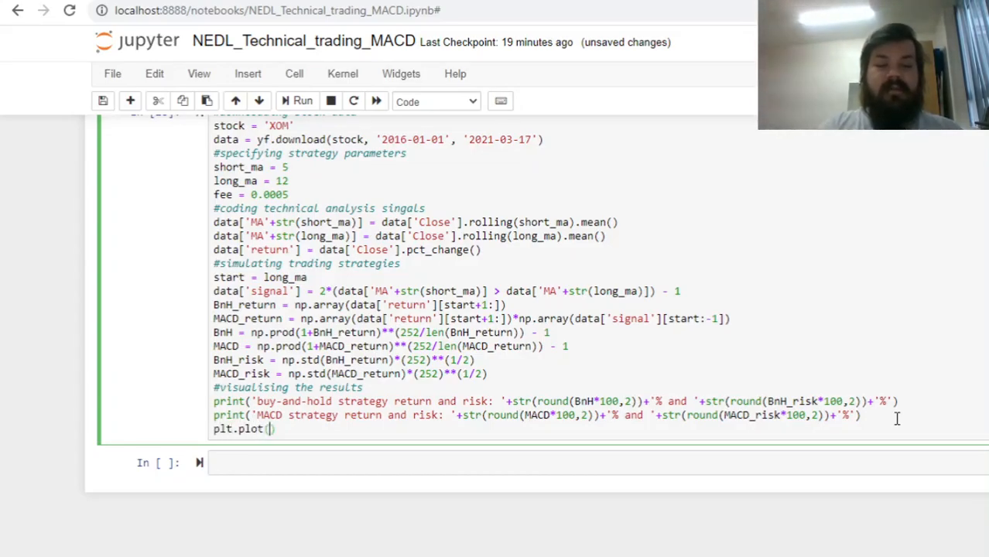
type("np.")
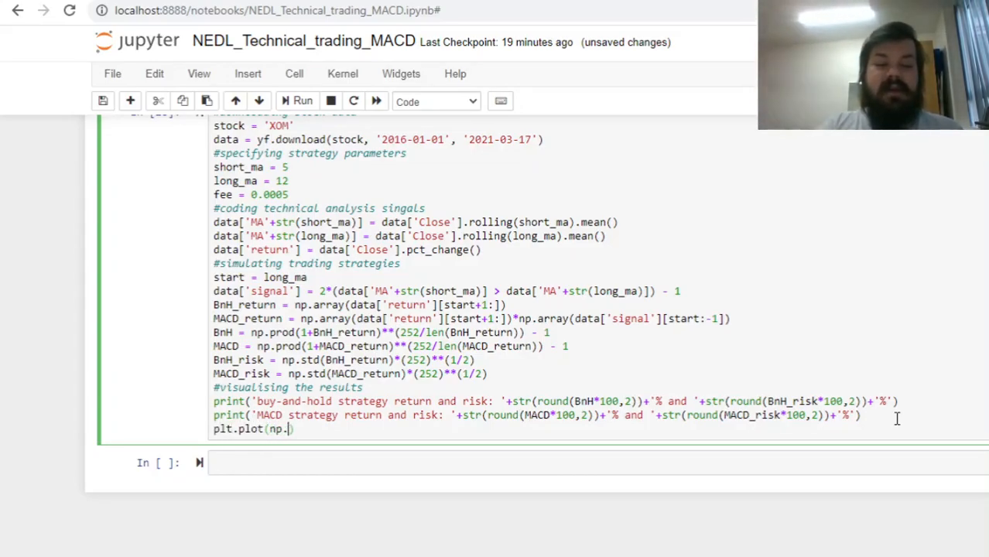
type("cumprod(1")
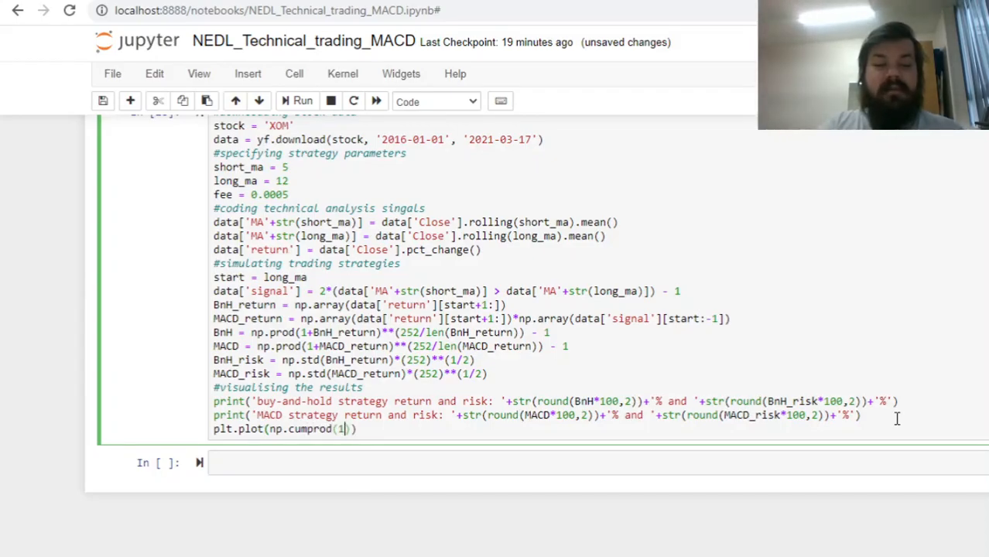
type("BnH_retur")
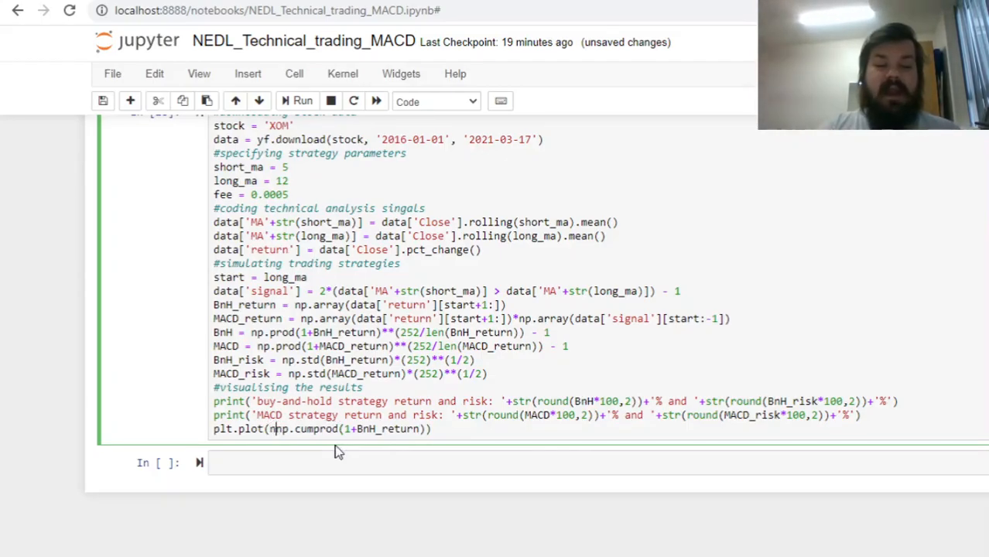
type("np.append(1,")
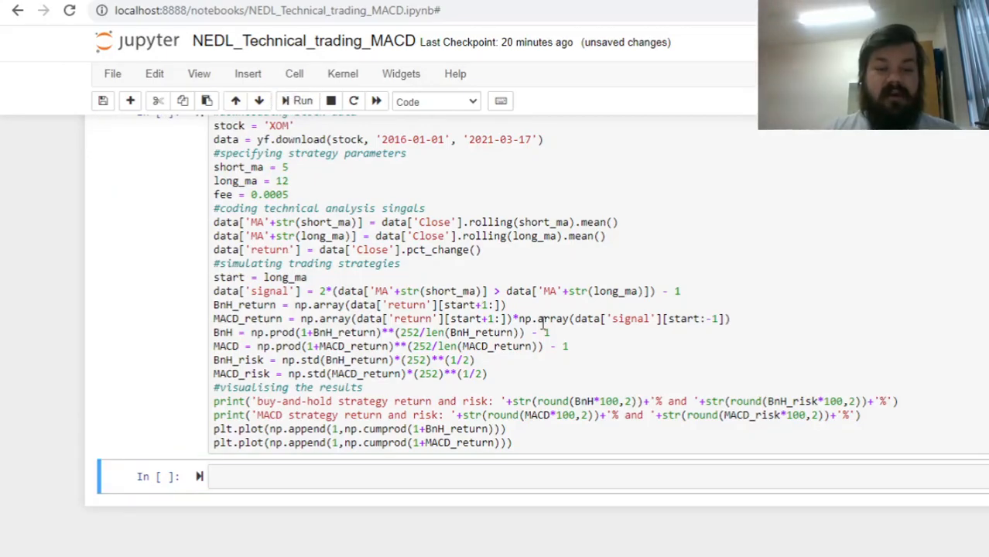
Run the cell and review the results: buy-and-hold -4.3% versus MACD 16.81%, with the equity chart
left_click(295, 103)
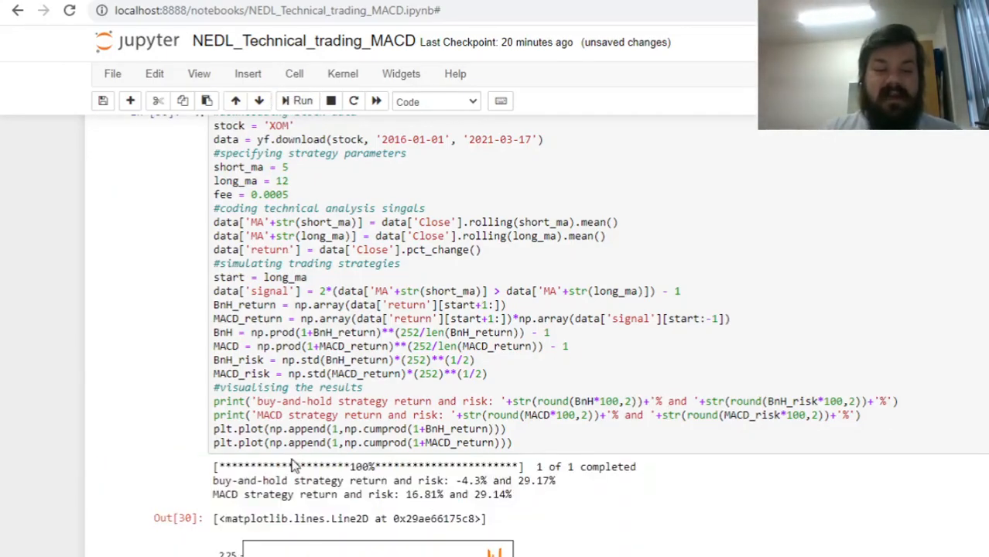
scroll("down", 3)
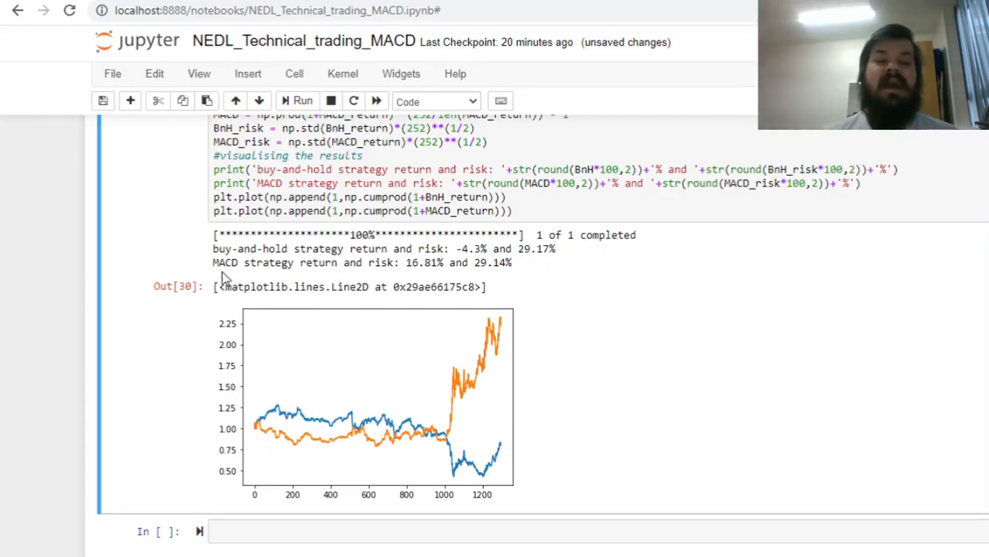
double_click(224, 263)
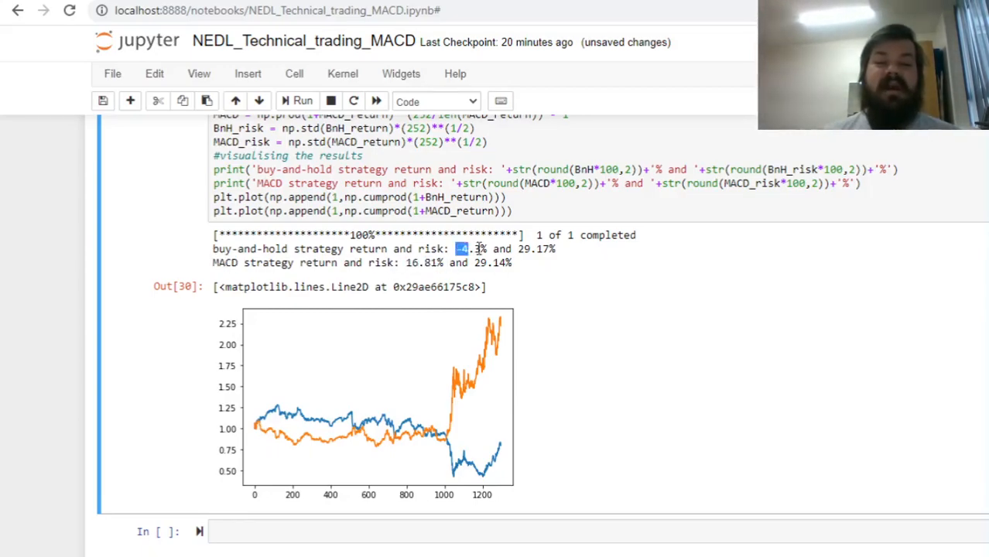
double_click(424, 263)
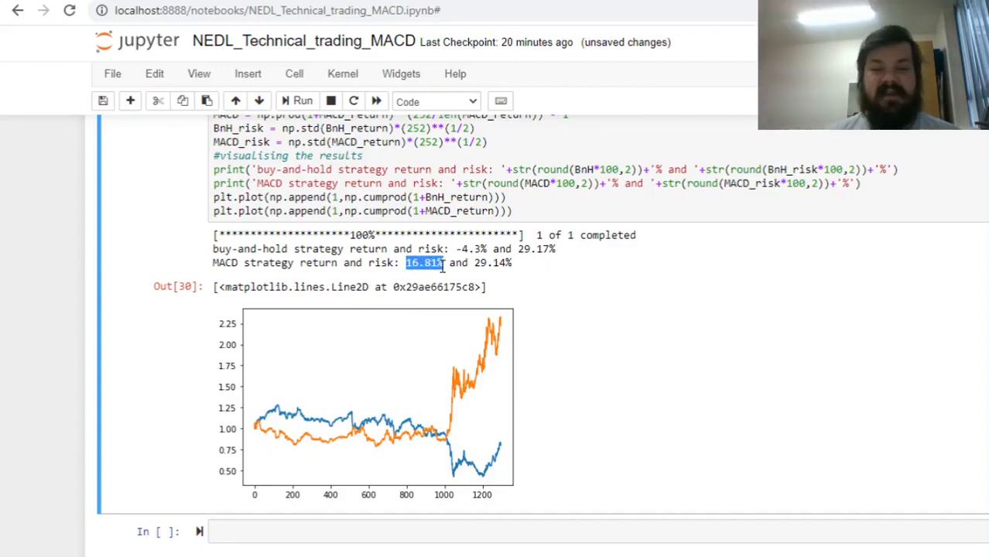
mouse_move(594, 277)
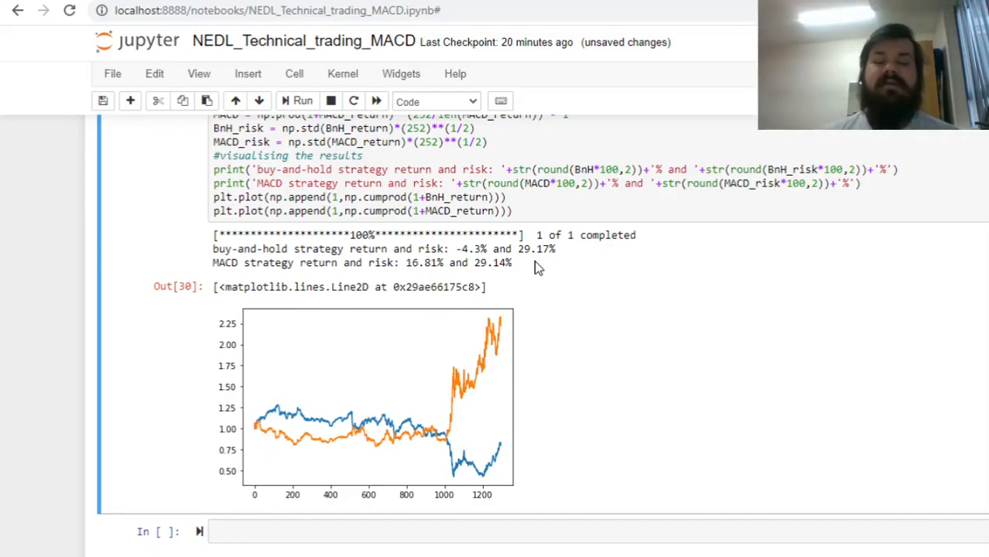
mouse_move(533, 272)
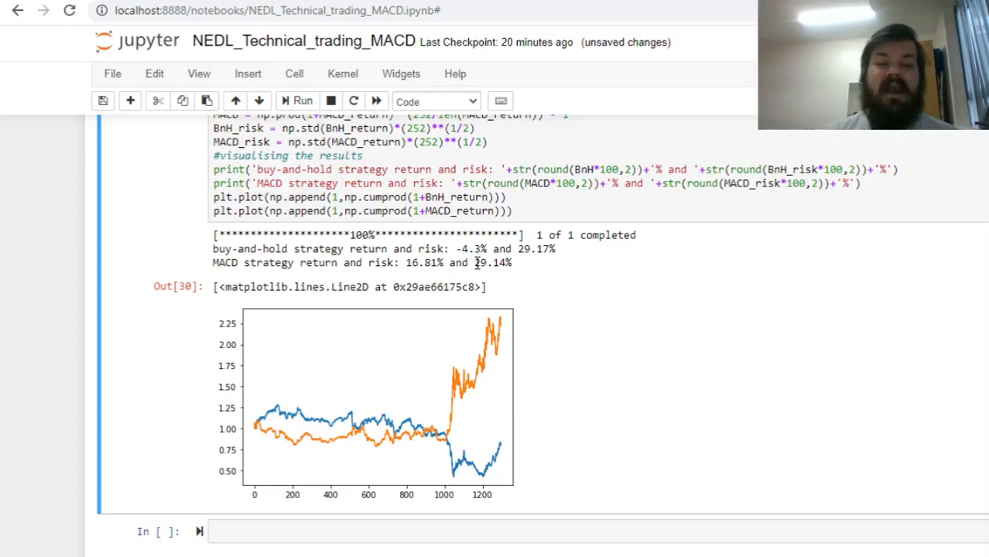
mouse_move(543, 269)
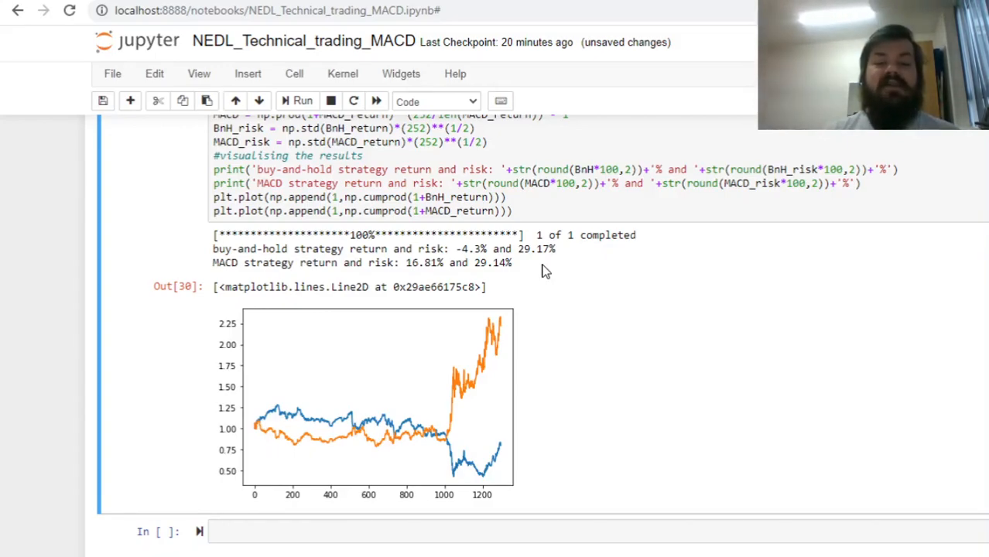
mouse_move(619, 368)
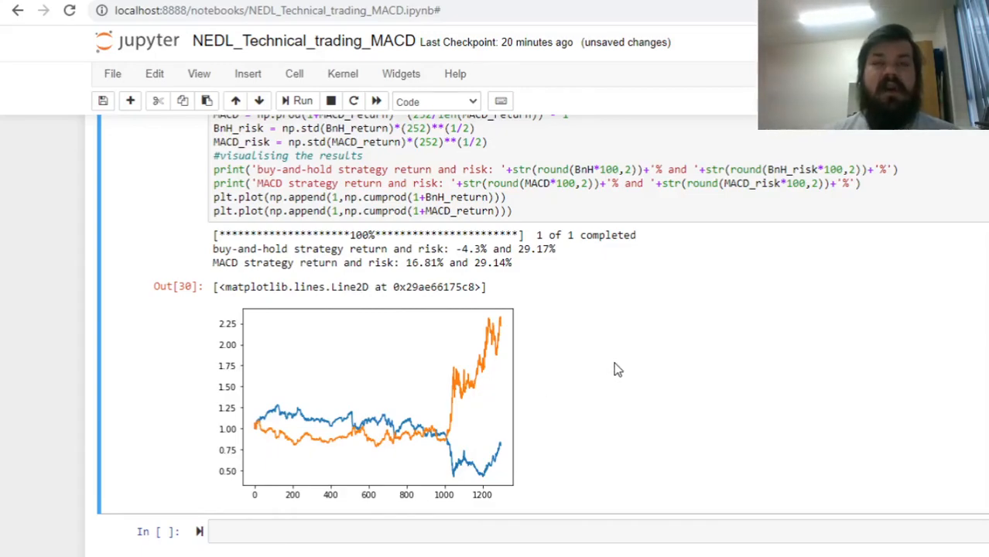
mouse_move(715, 302)
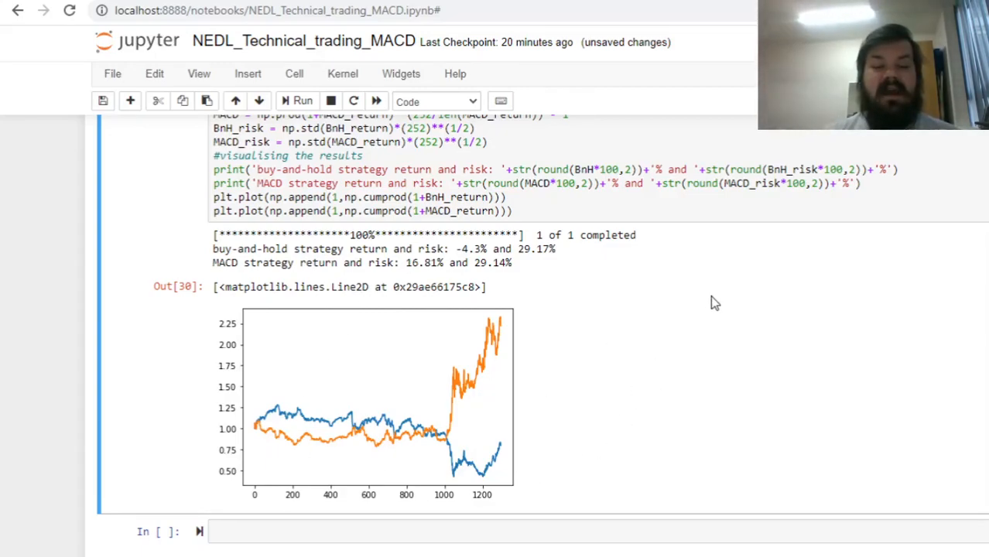
mouse_move(689, 337)
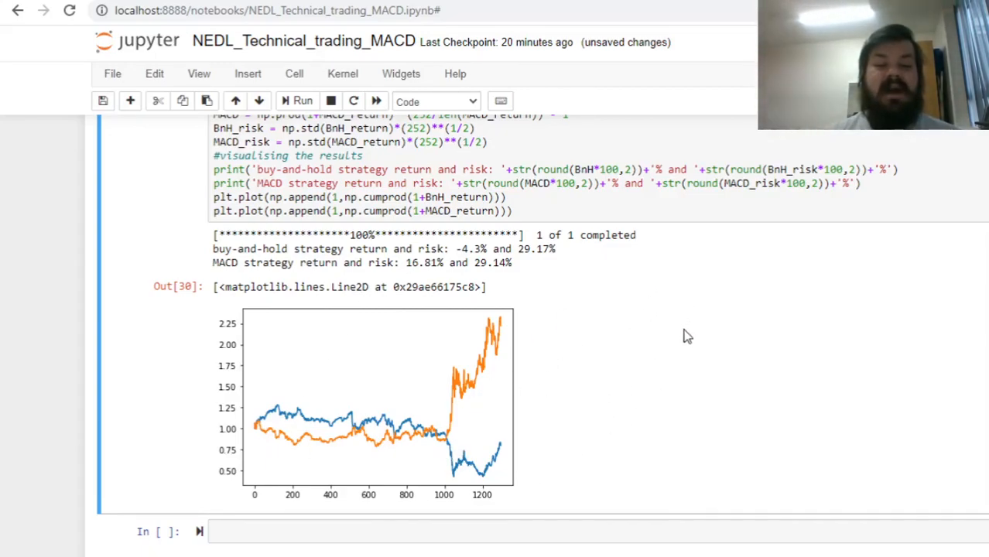
mouse_move(668, 278)
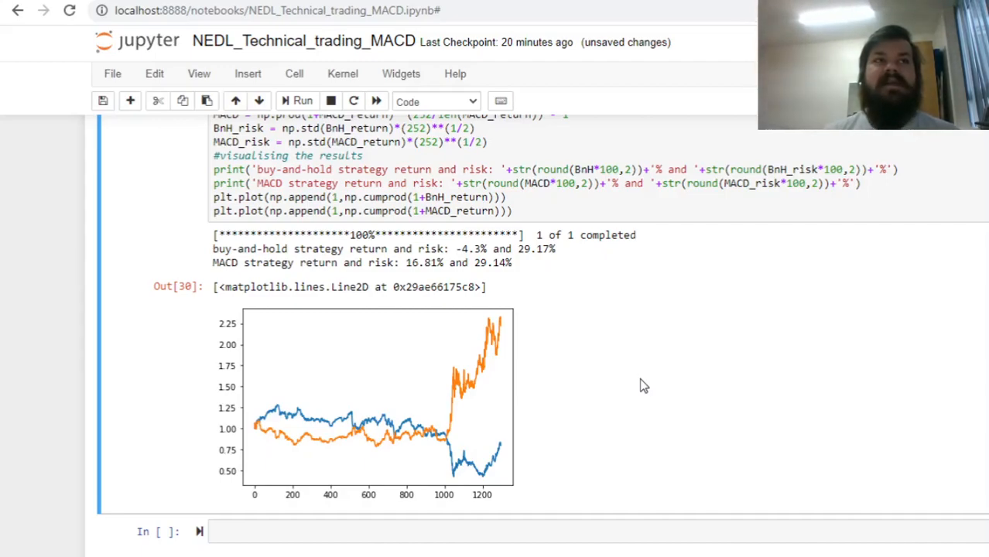
mouse_move(696, 319)
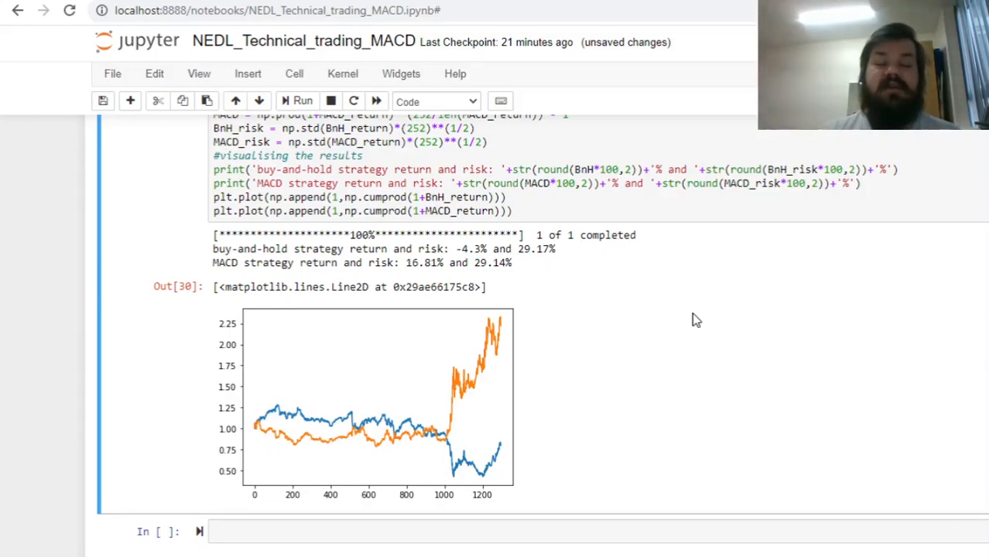
mouse_move(238, 449)
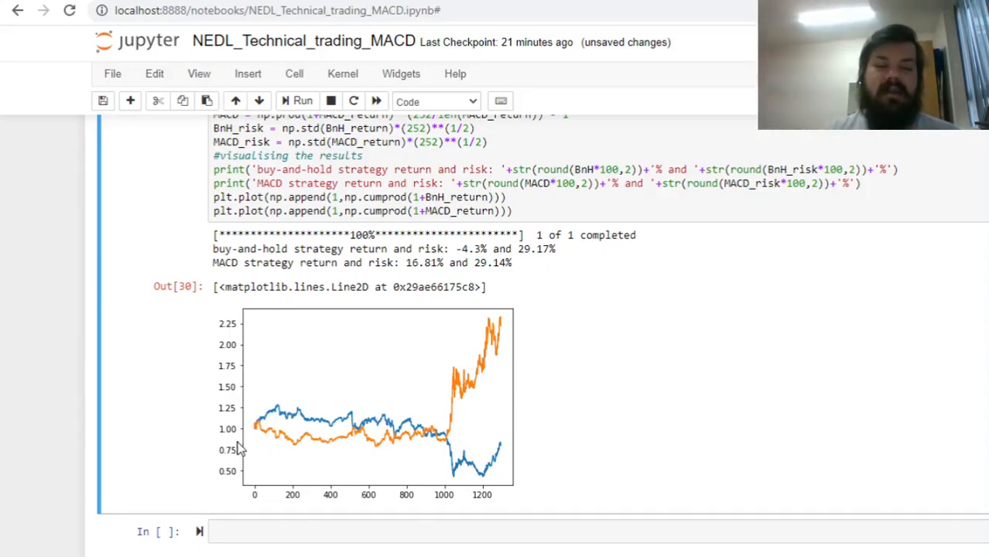
mouse_move(676, 408)
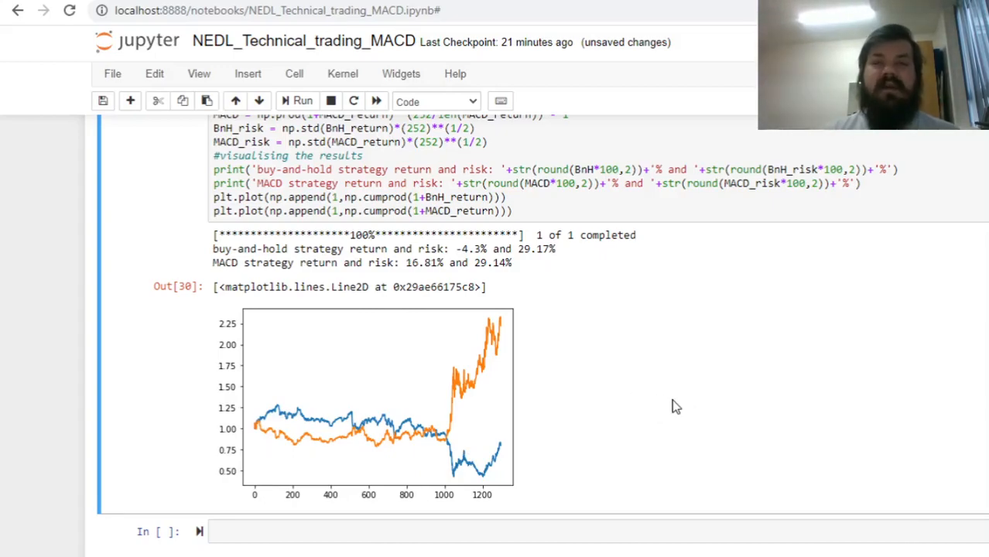
mouse_move(362, 455)
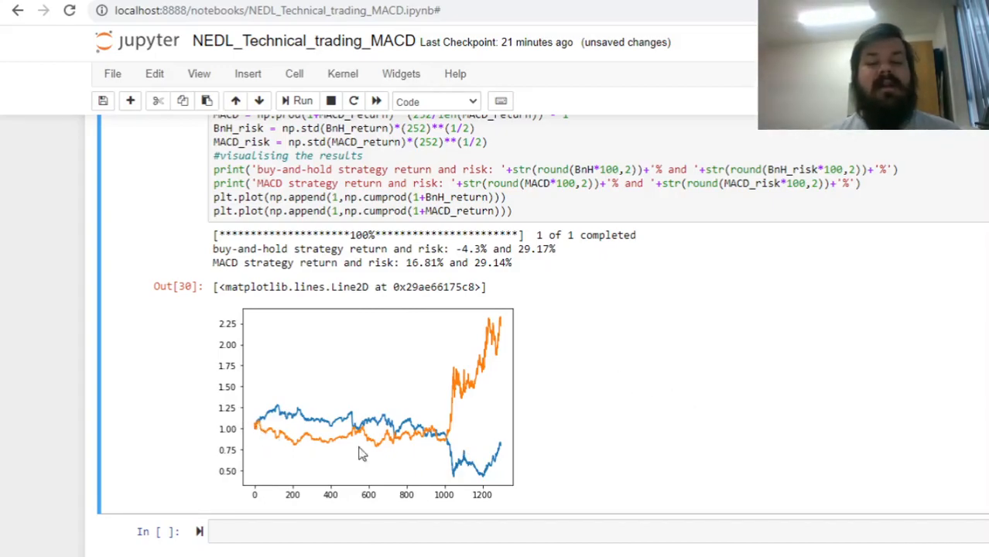
mouse_move(704, 406)
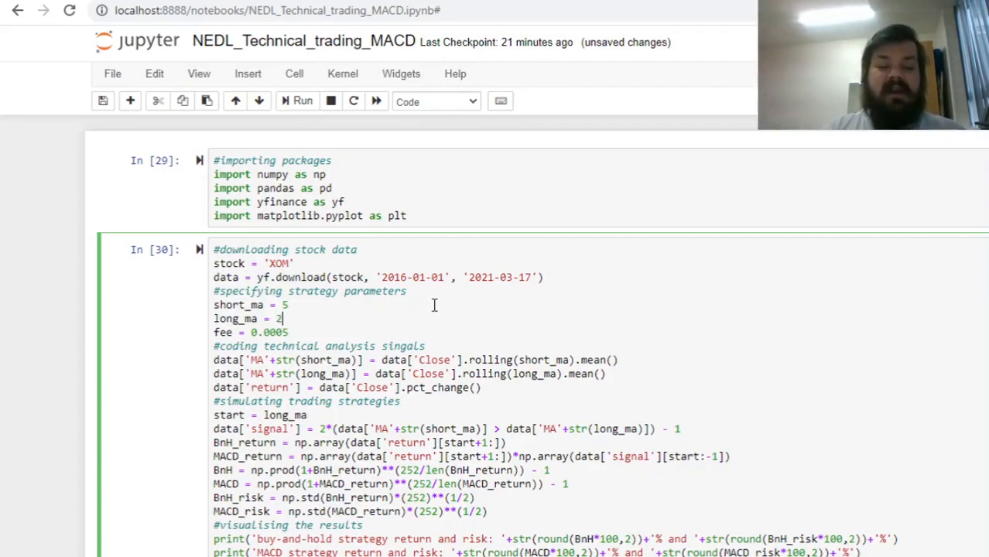
Set short_ma = 12 and long_ma = 26 and rerun, giving MACD 16.99% against buy-and-hold -5.62%
type("12")
type("6")
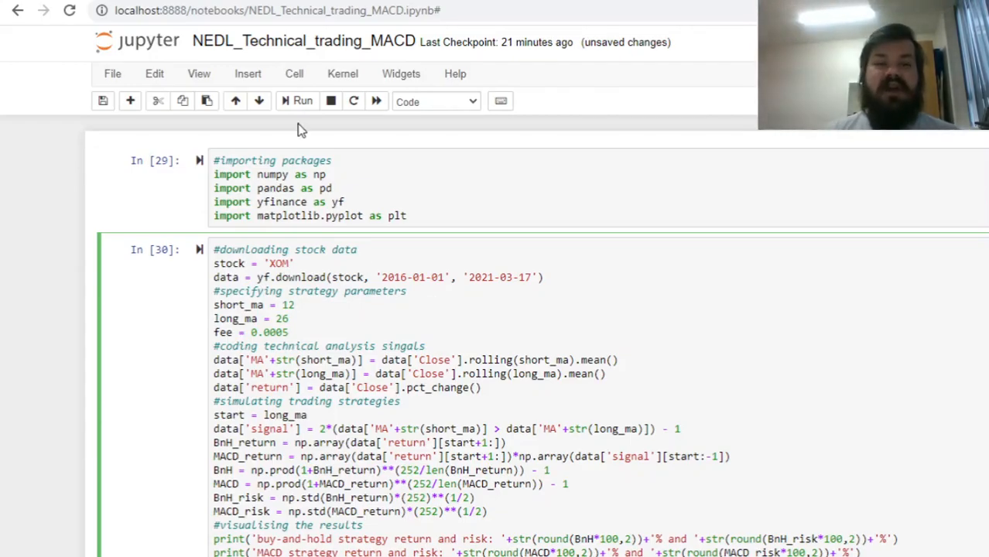
left_click(298, 101)
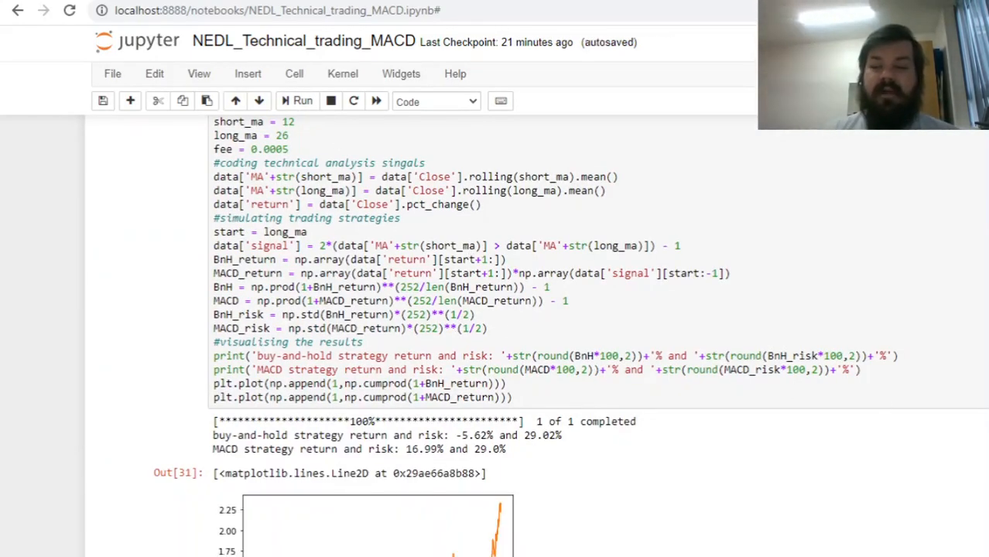
scroll("down", 3)
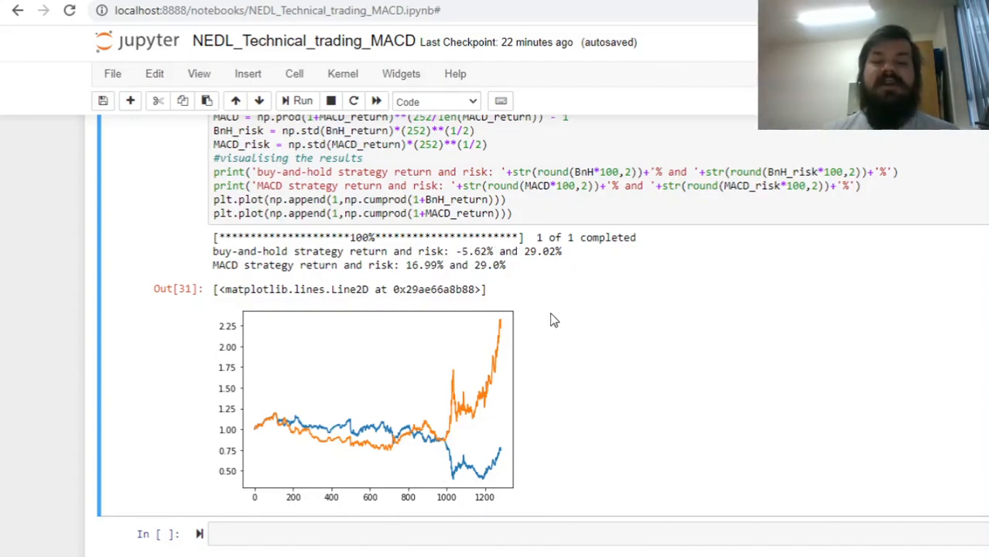
mouse_move(557, 319)
type("fee = 0.0005")
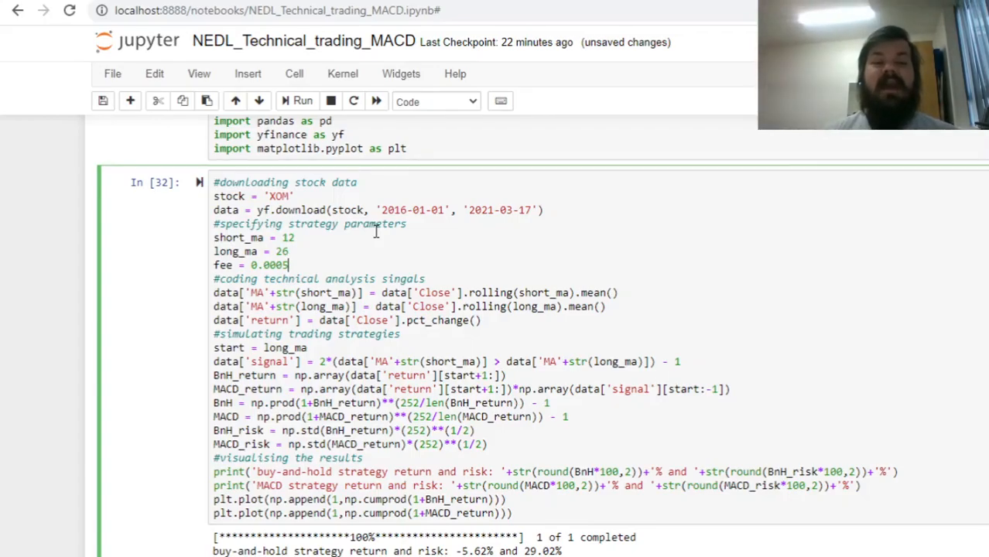
mouse_move(272, 384)
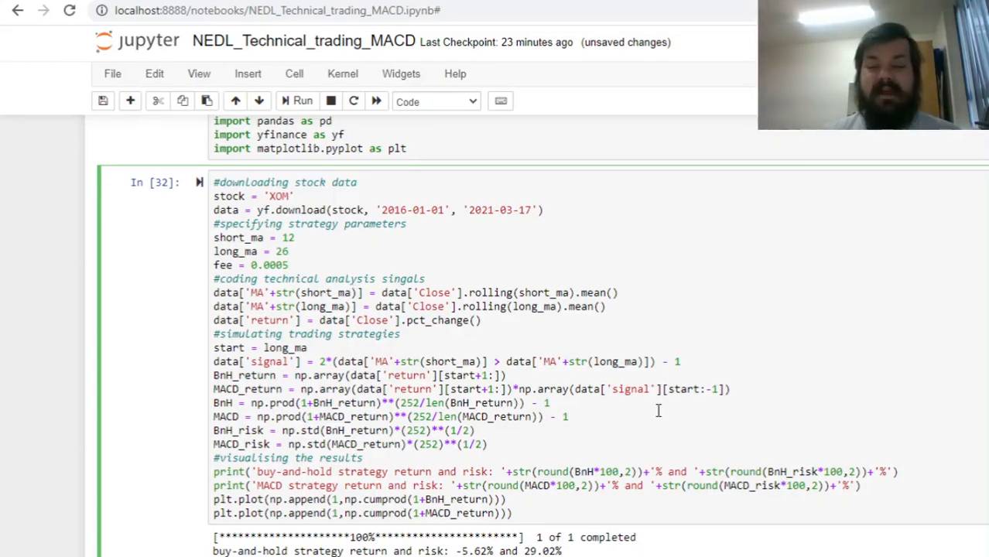
mouse_move(781, 397)
type(" -")
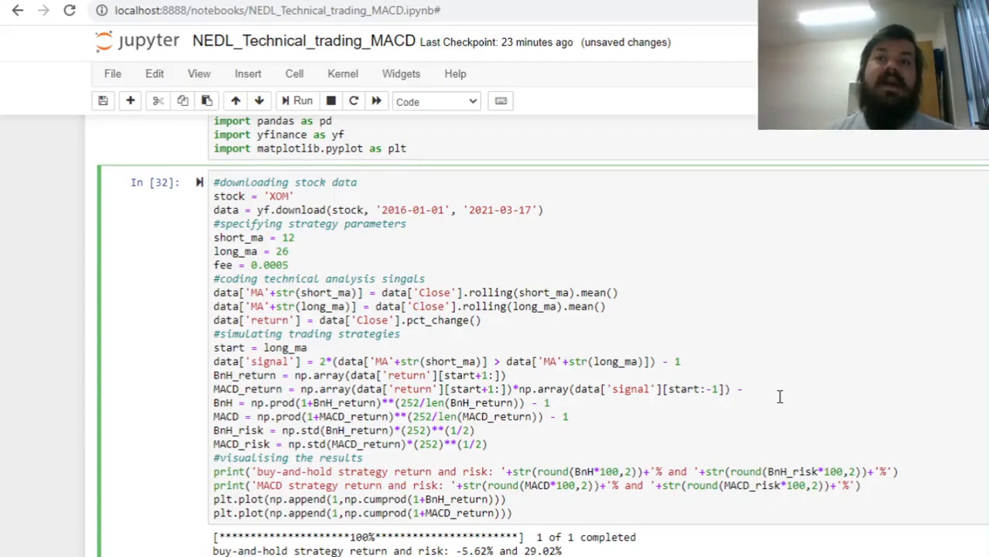
mouse_move(762, 351)
type(" fee")
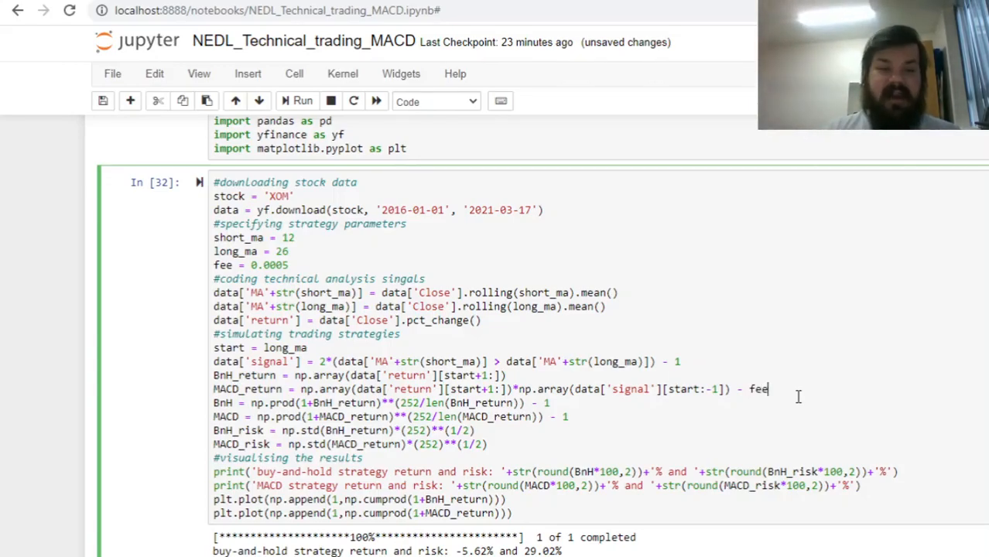
Subtract fee*abs(np.array(data['signal'][start+1:]) - np.array(data['signal'][start:-1])) from MACD_return
type("*")
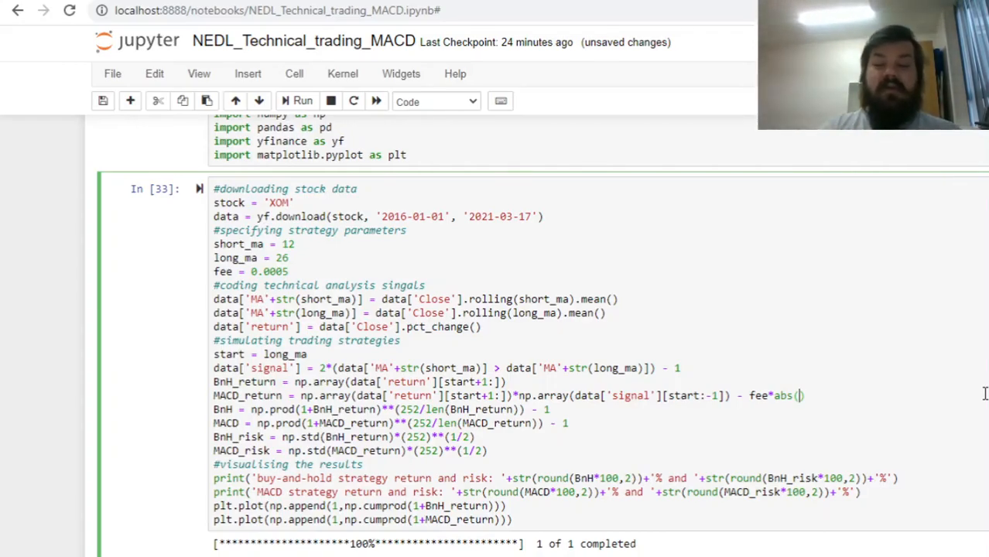
type("np.array(data['signal'][start+1:")
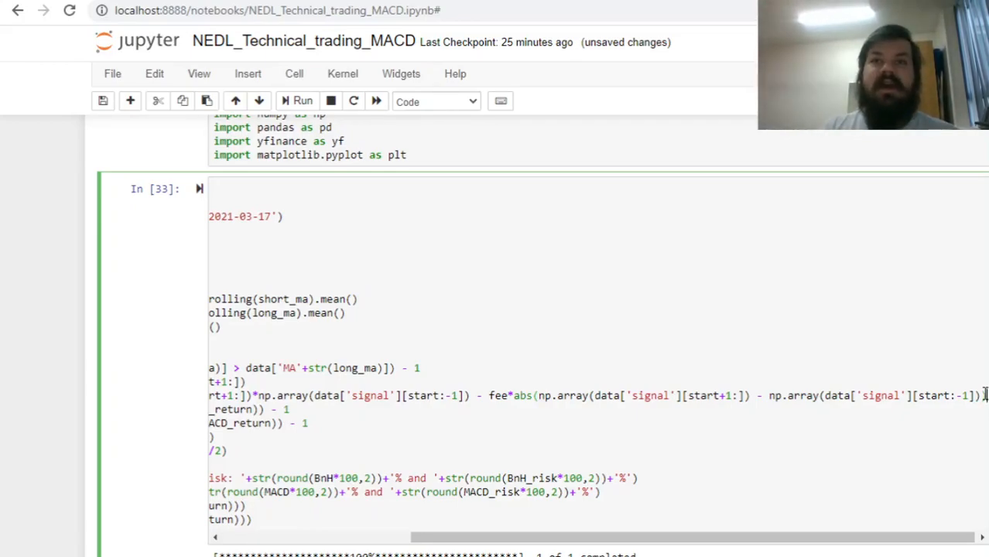
scroll("left", 3)
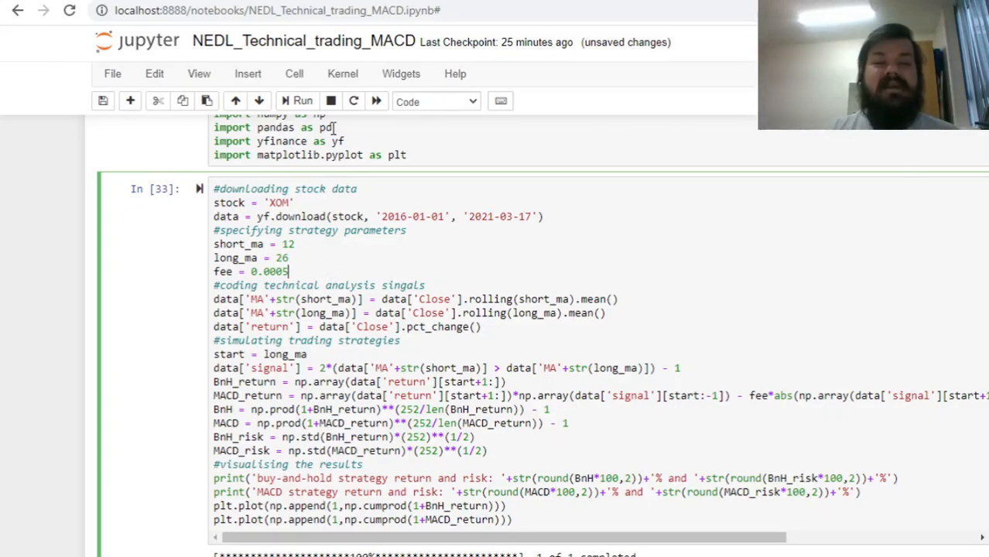
Rerun with fees, noting the MACD return drops to 15.93%, then raise fee to 0.002
left_click(297, 101)
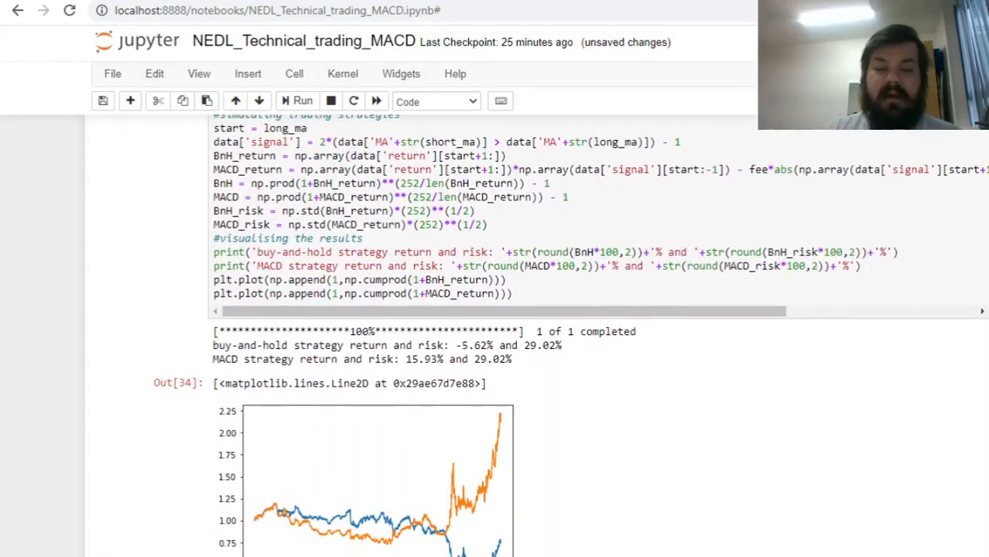
scroll("down", 3)
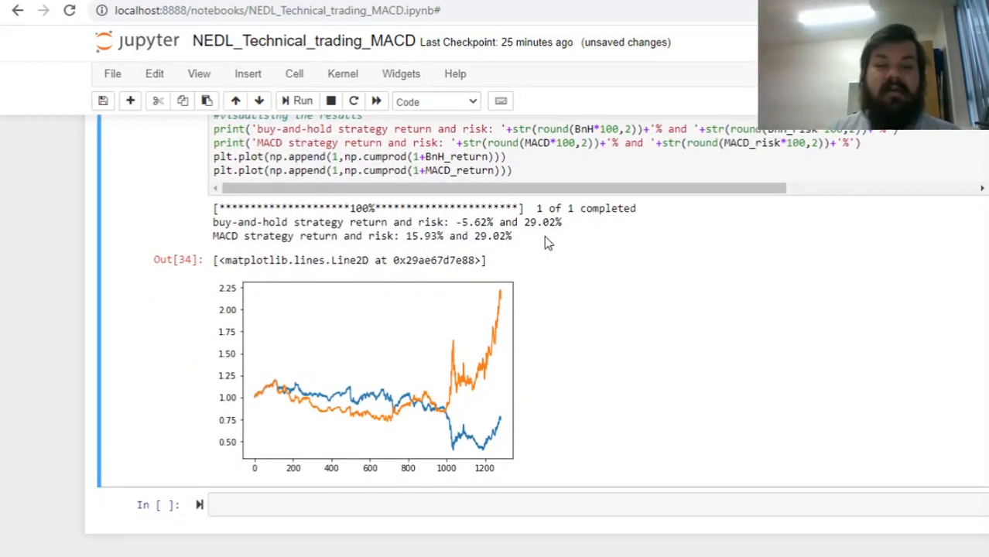
double_click(424, 235)
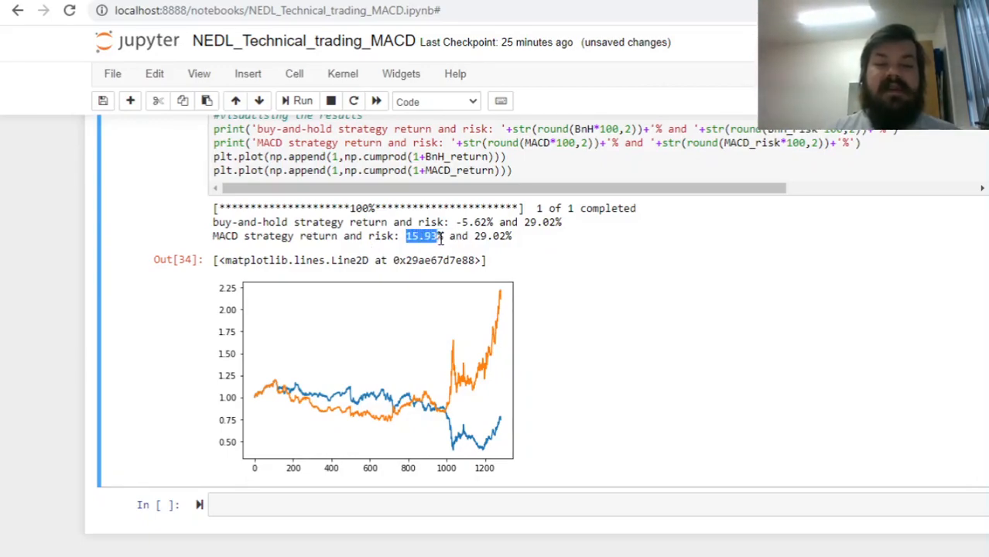
mouse_move(548, 240)
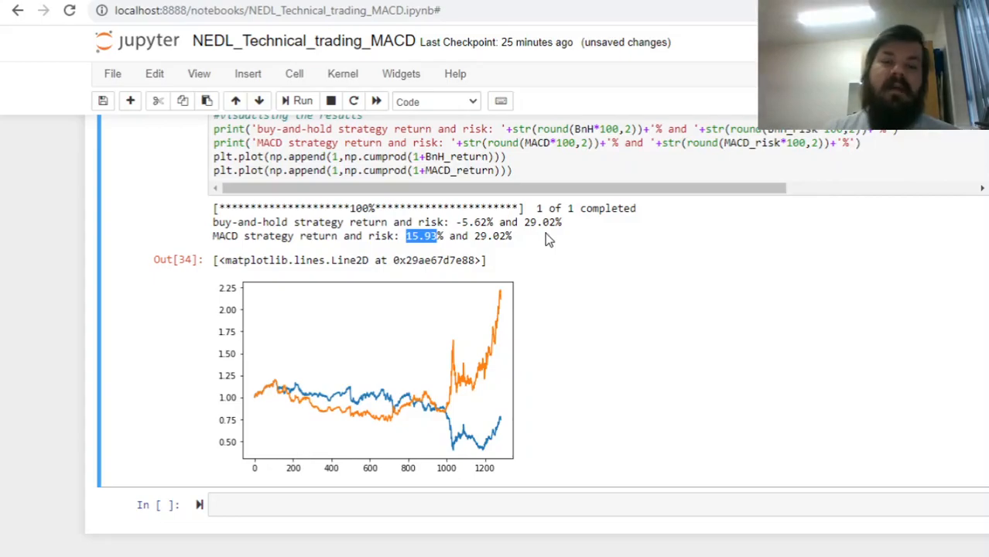
left_click(610, 263)
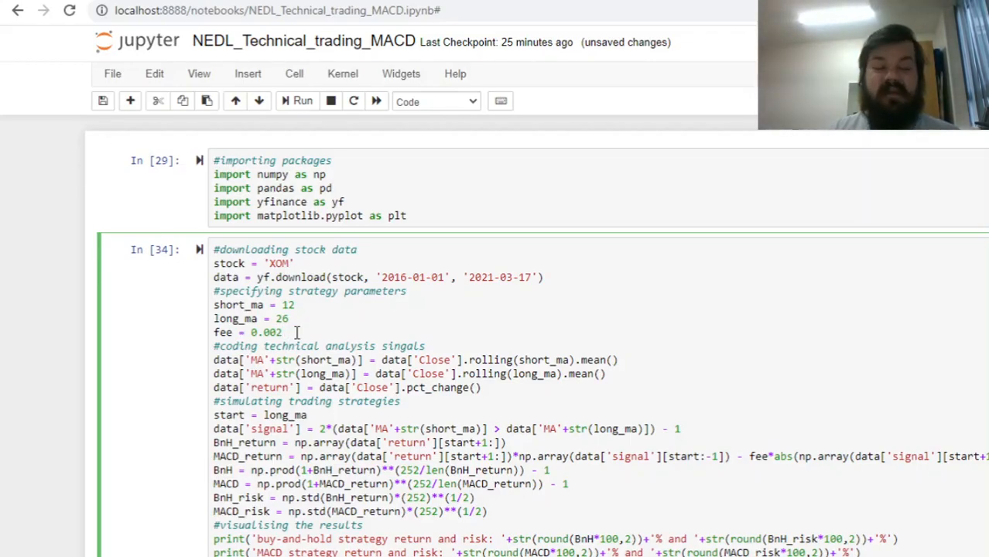
Rerun with fee = 0.002, cutting the MACD return to 12.8% with 29.1% risk
left_click(297, 100)
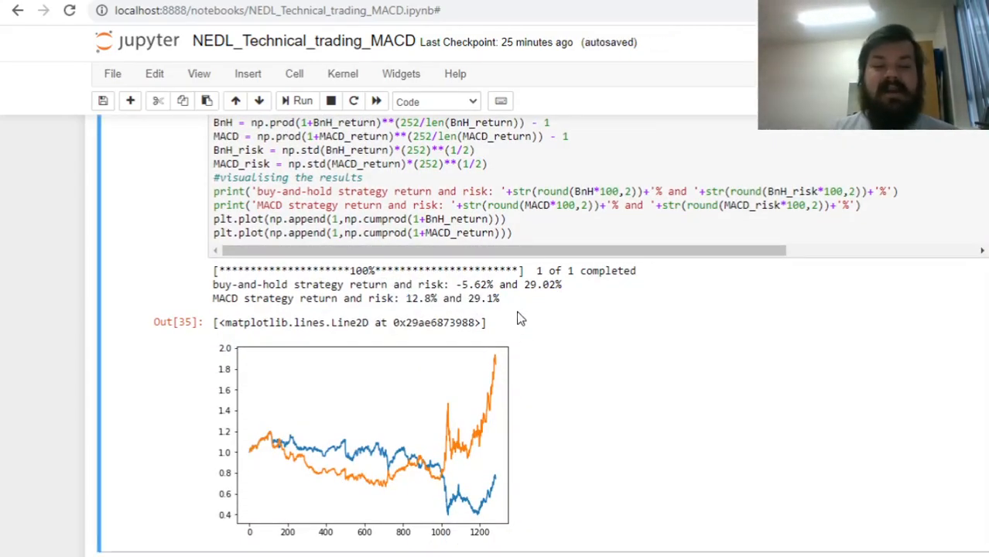
mouse_move(537, 308)
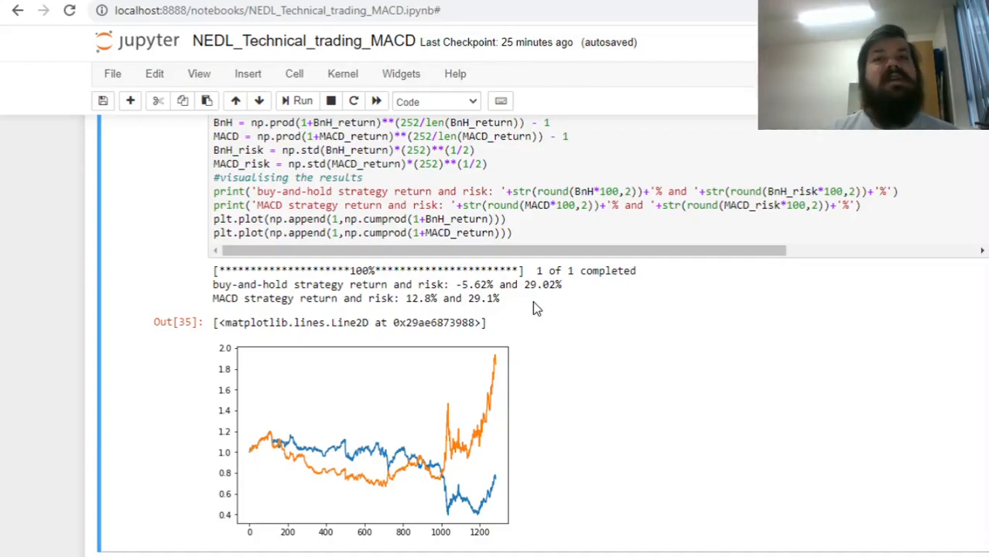